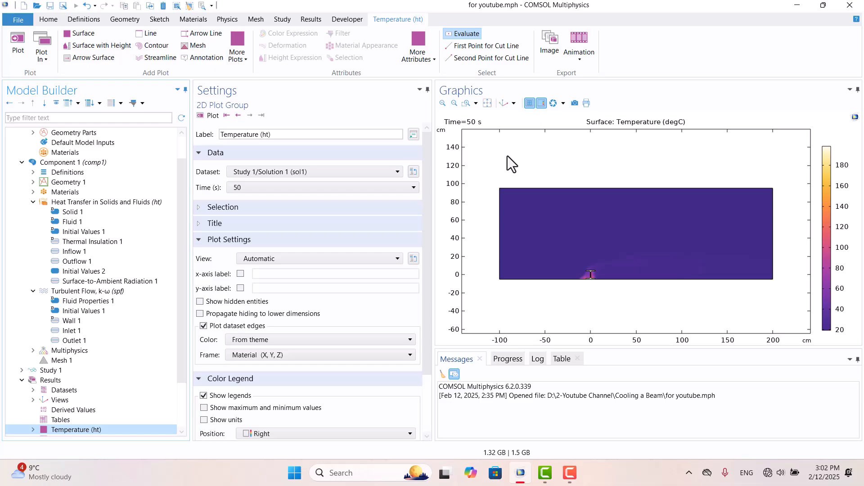
mouse_move(554, 246)
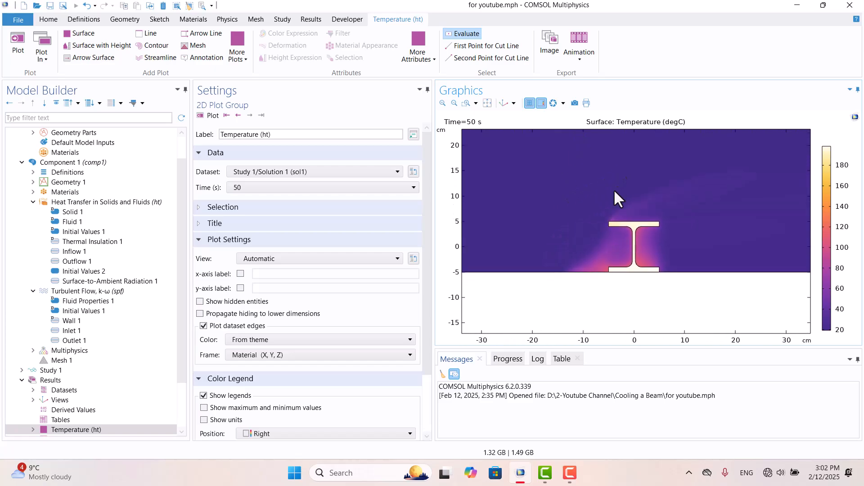
mouse_move(677, 252)
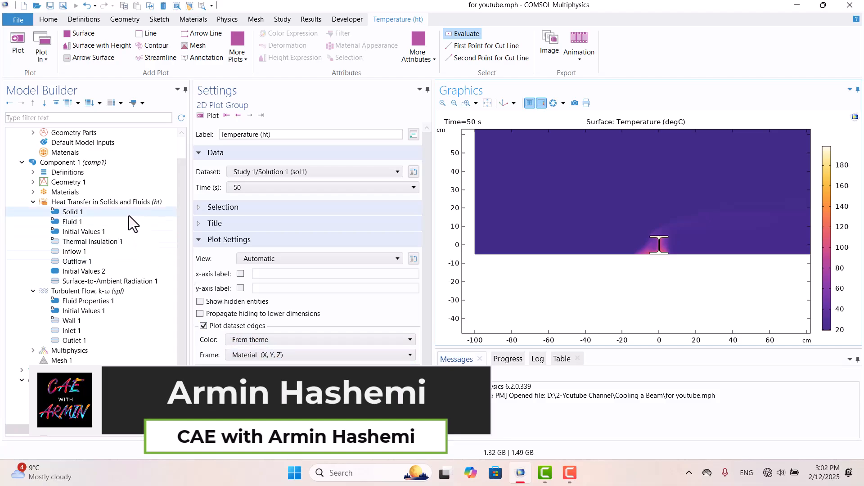
mouse_move(121, 226)
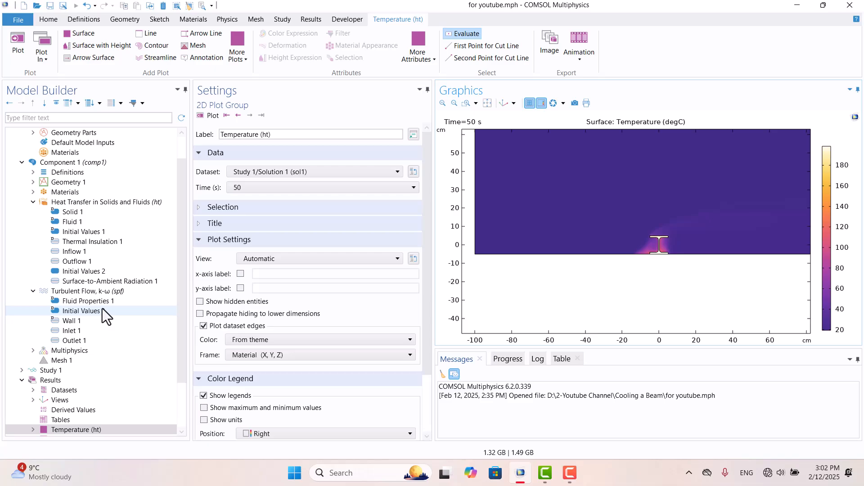
mouse_move(97, 323)
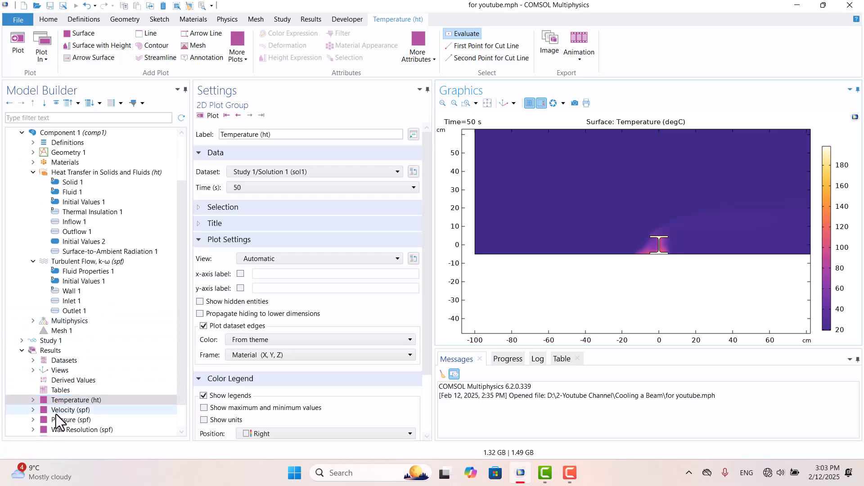
- Switch from the Temperature (ht) plot to the Velocity (spf) plot group under Results
click(70, 409)
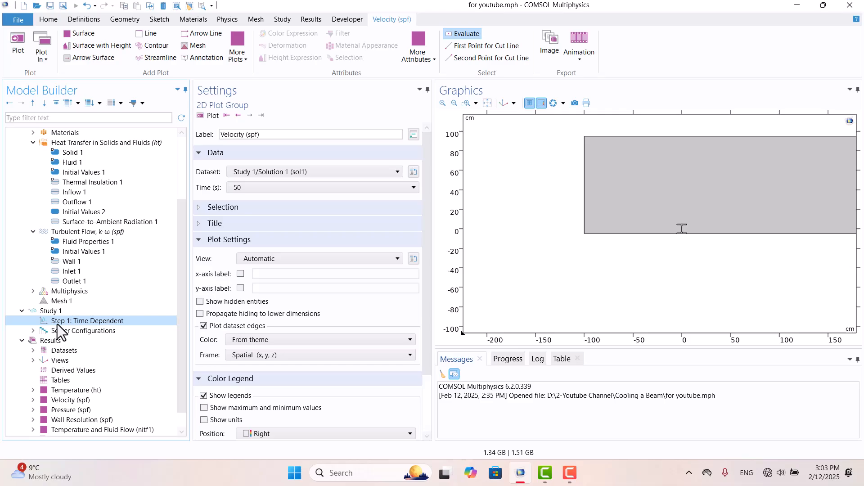
click(87, 320)
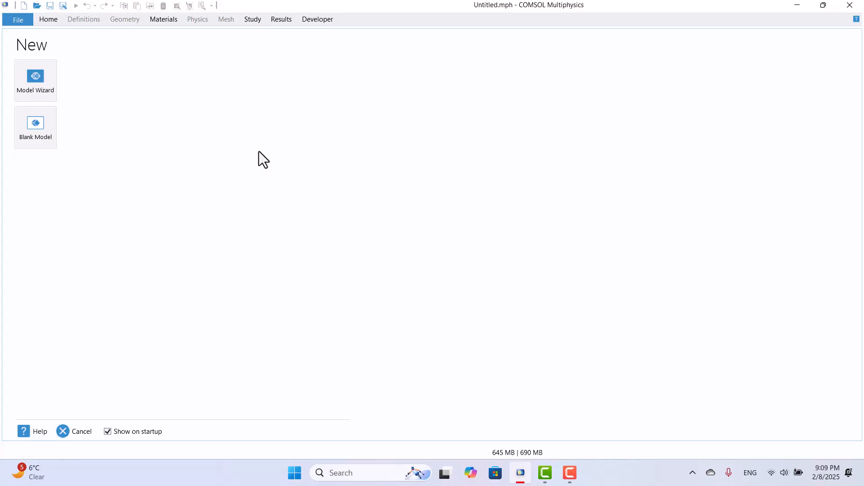
mouse_move(35, 80)
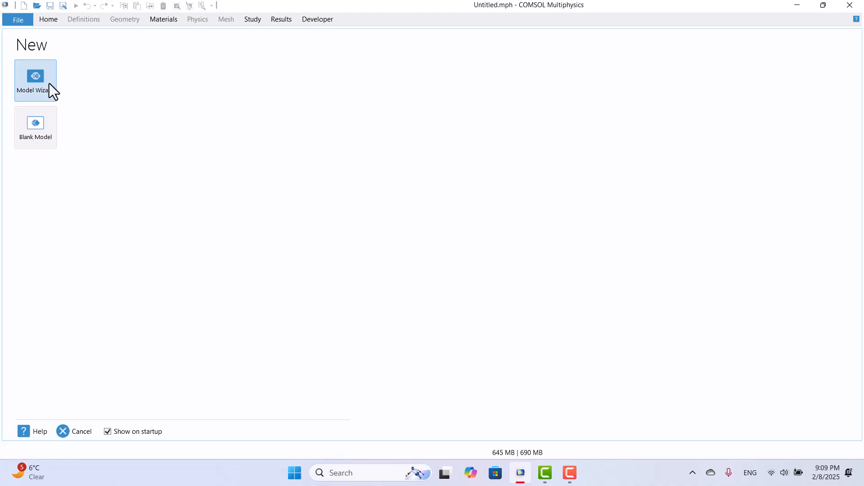
- In the Model Wizard, add Conjugate Heat Transfer with Turbulent Flow, k-ω as the model physics
click(35, 80)
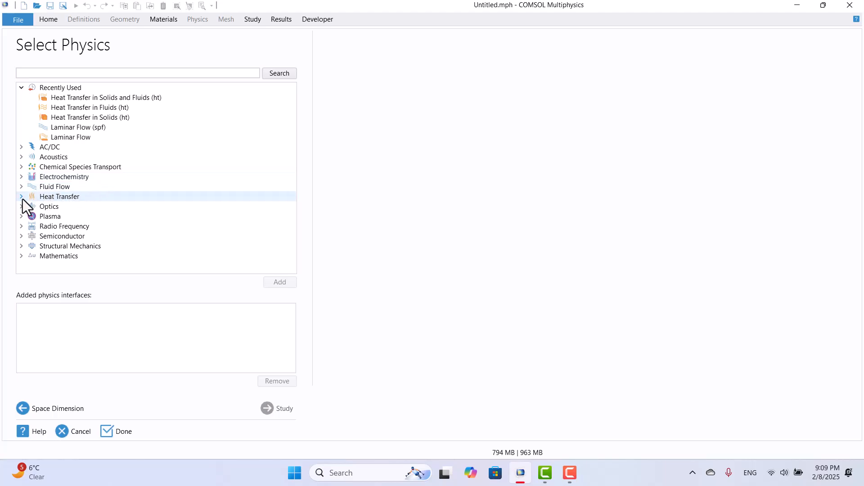
click(21, 197)
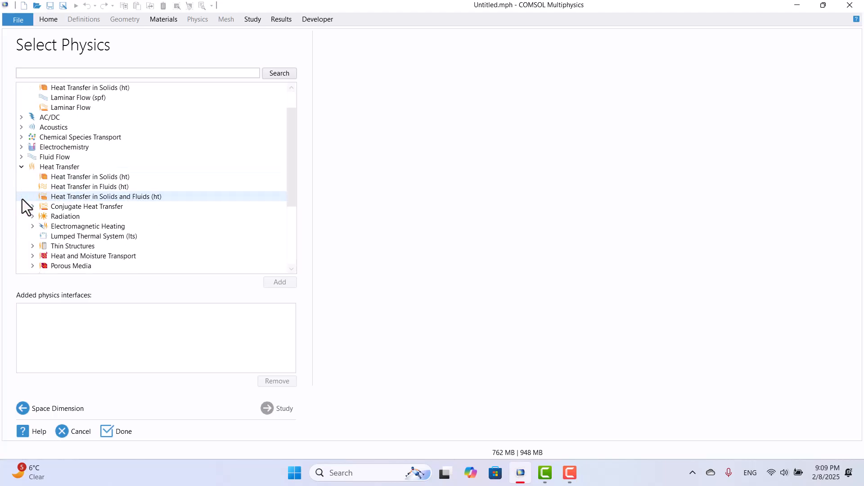
click(87, 206)
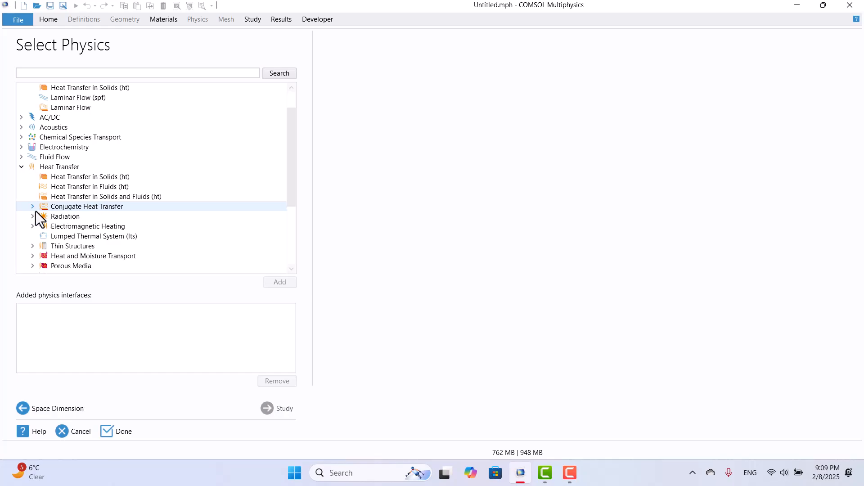
click(33, 206)
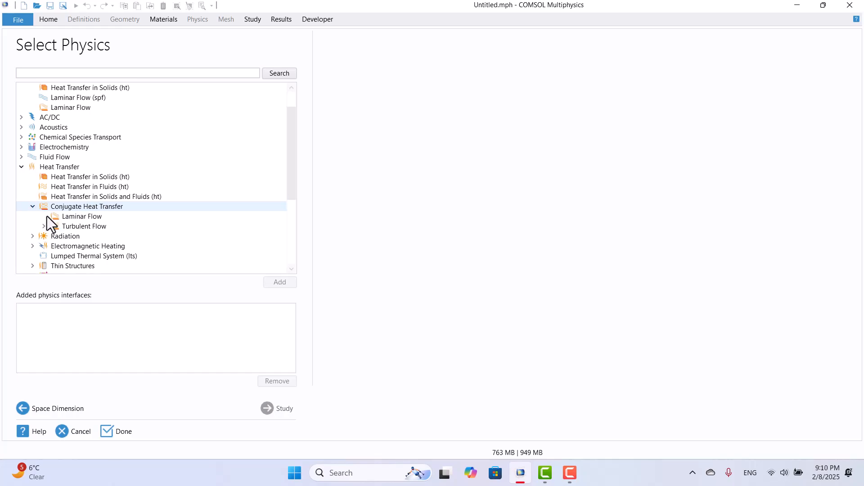
click(85, 226)
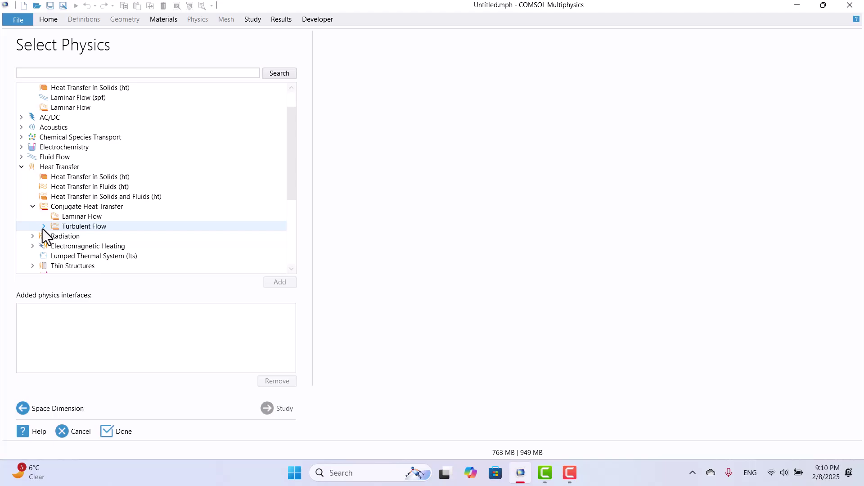
click(45, 226)
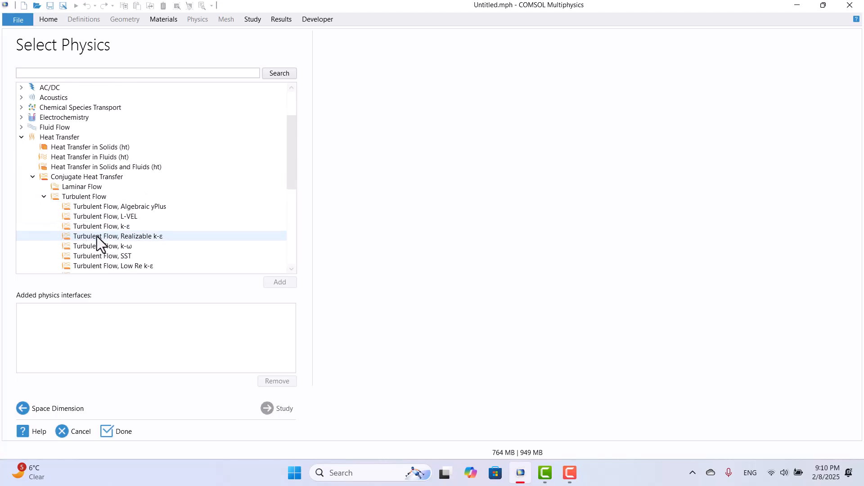
click(102, 245)
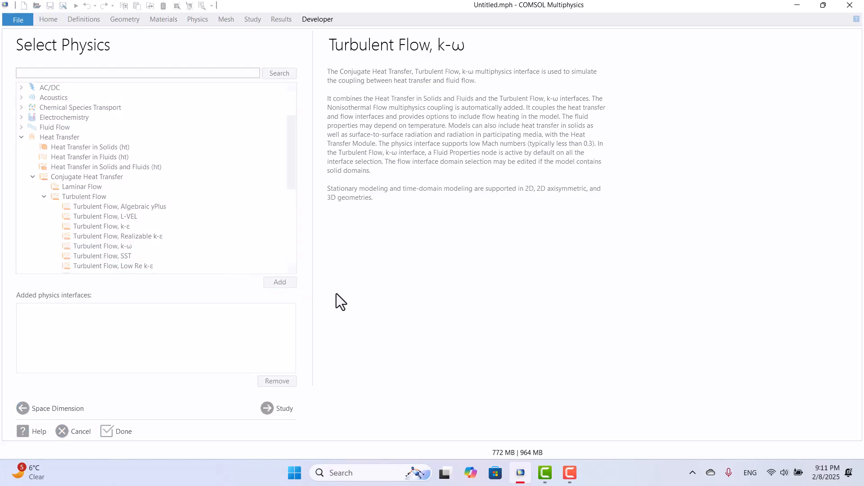
click(279, 281)
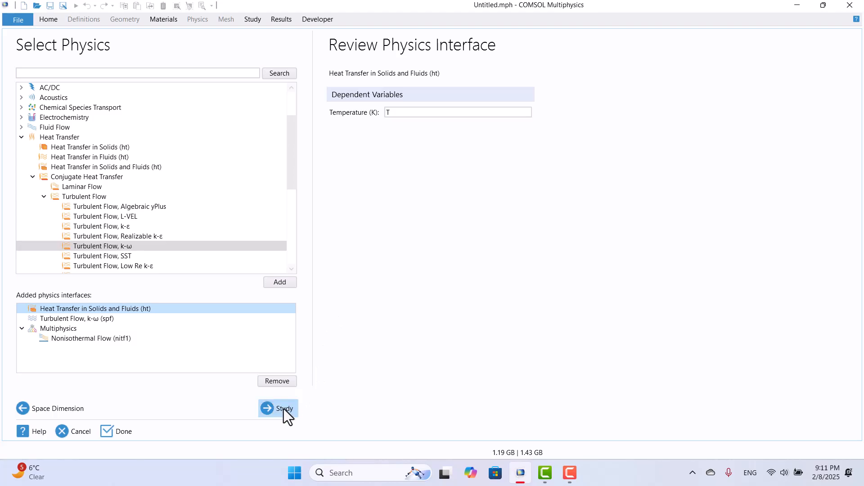
- Choose a Time Dependent general study and finish the wizard to create the model
click(278, 408)
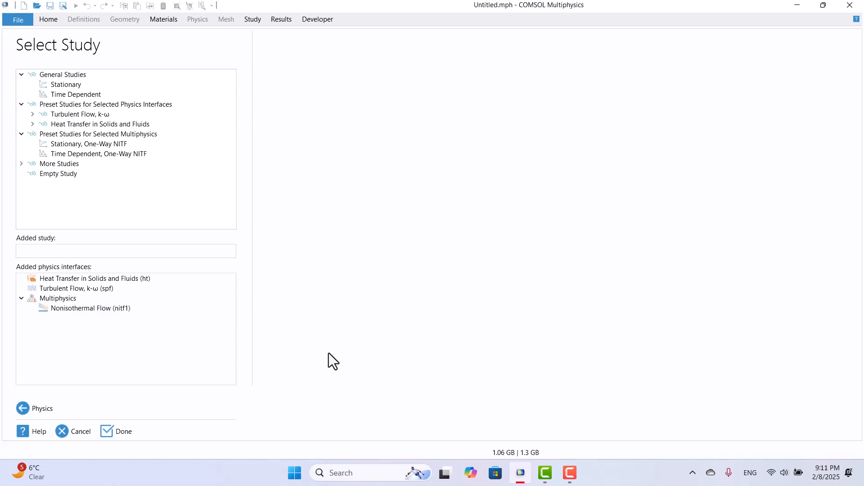
click(75, 95)
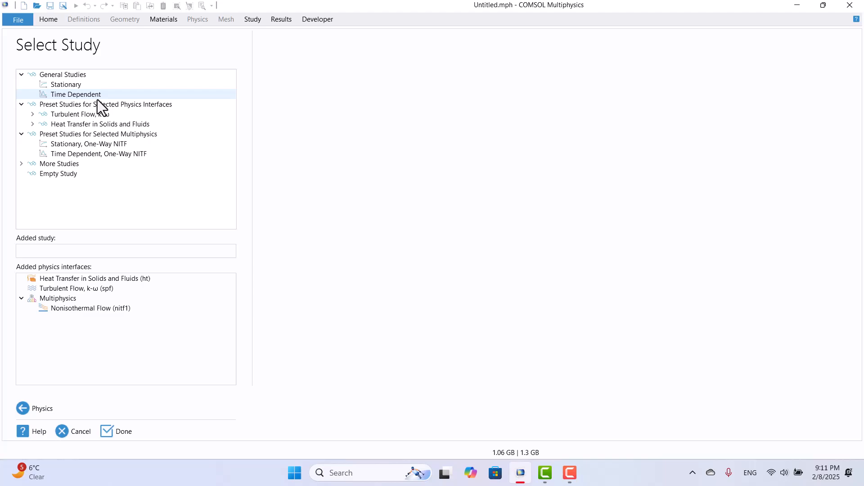
click(74, 95)
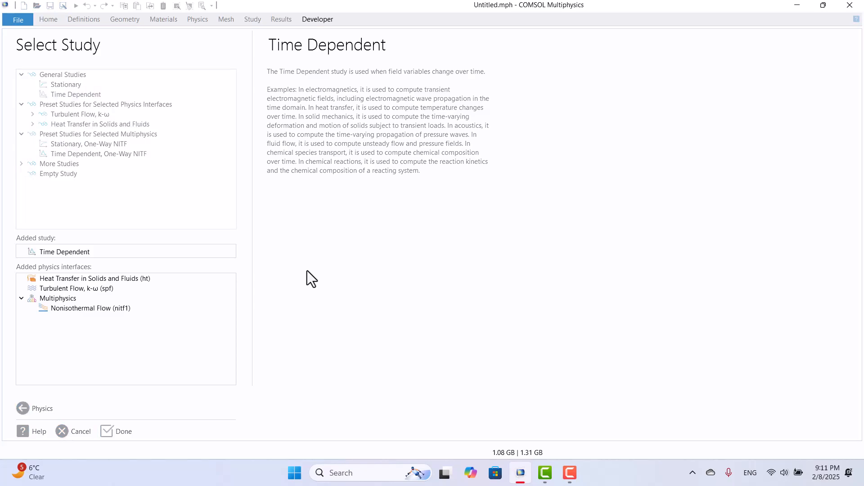
click(123, 431)
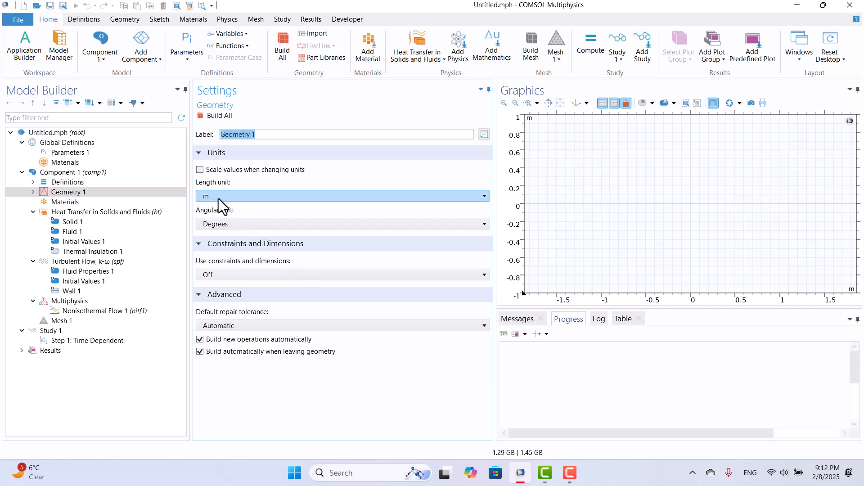
- Set Geometry 1 length unit to cm and insert the European Standard HEB_beam part from the Part Libraries
click(342, 195)
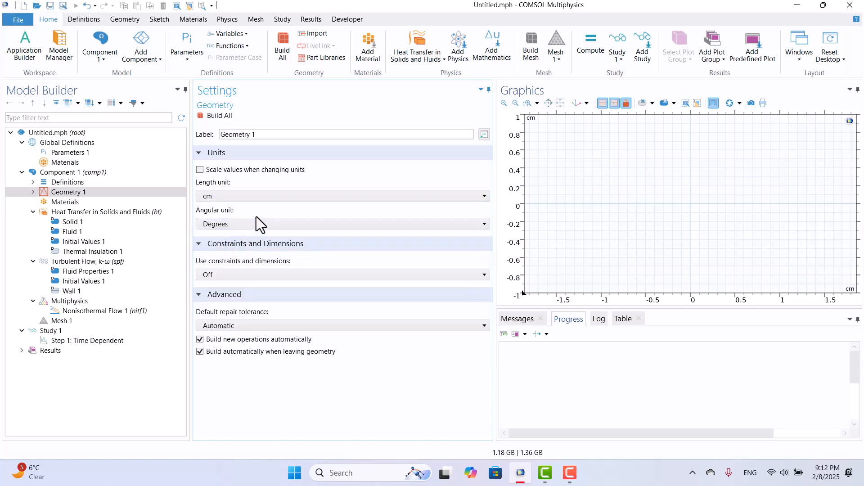
mouse_move(610, 217)
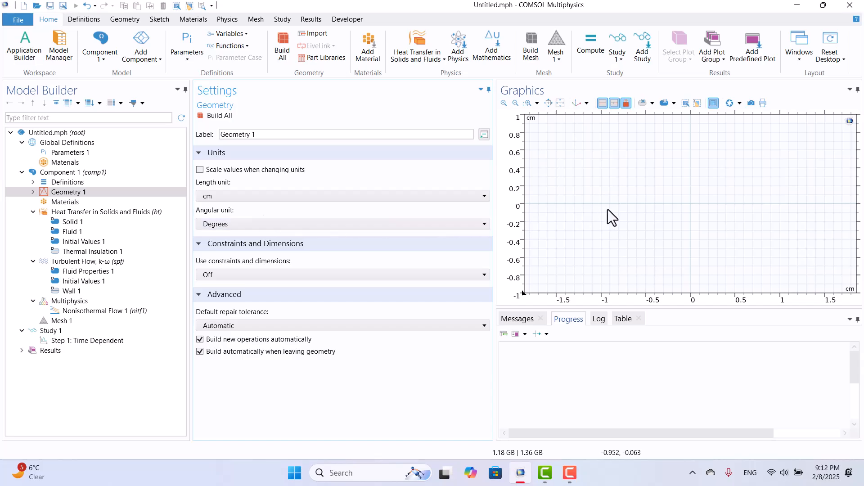
mouse_move(153, 35)
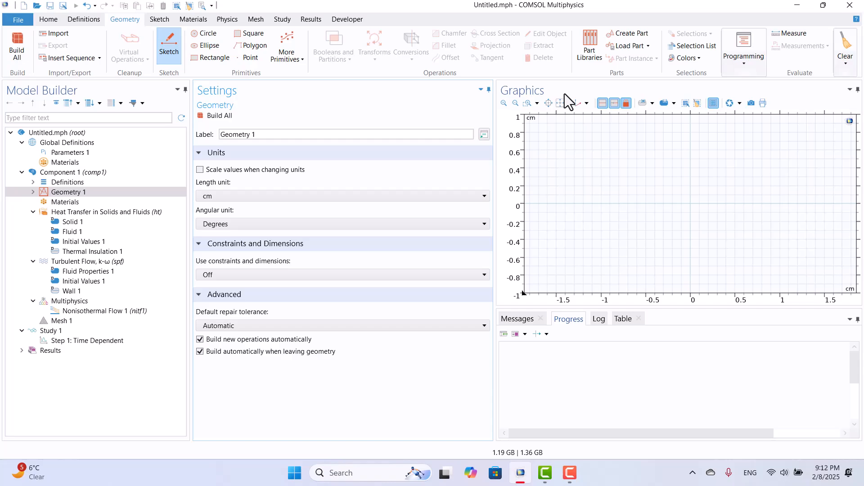
click(588, 46)
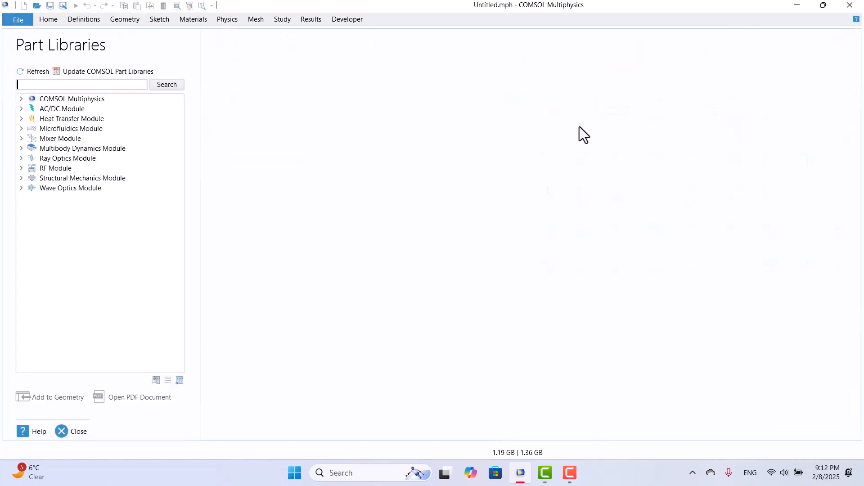
click(55, 168)
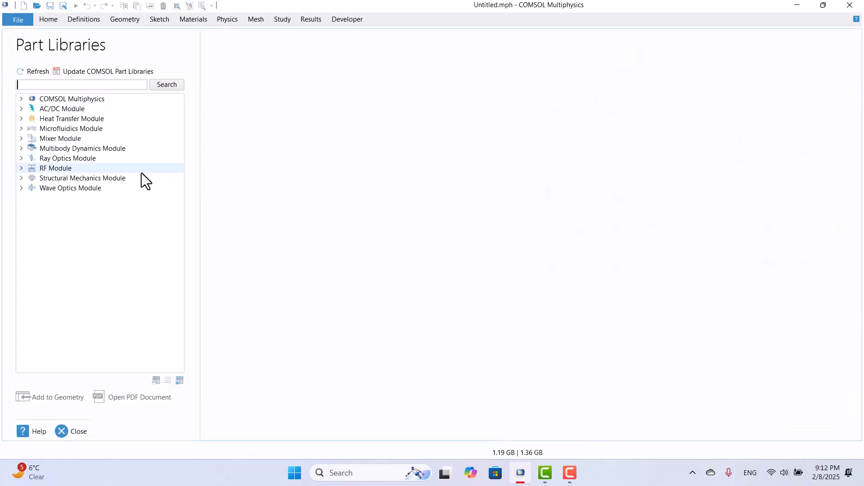
click(21, 177)
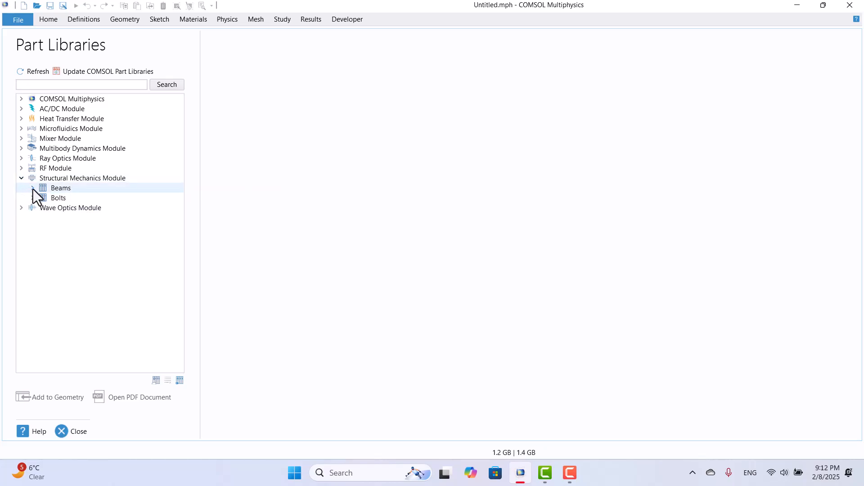
click(32, 187)
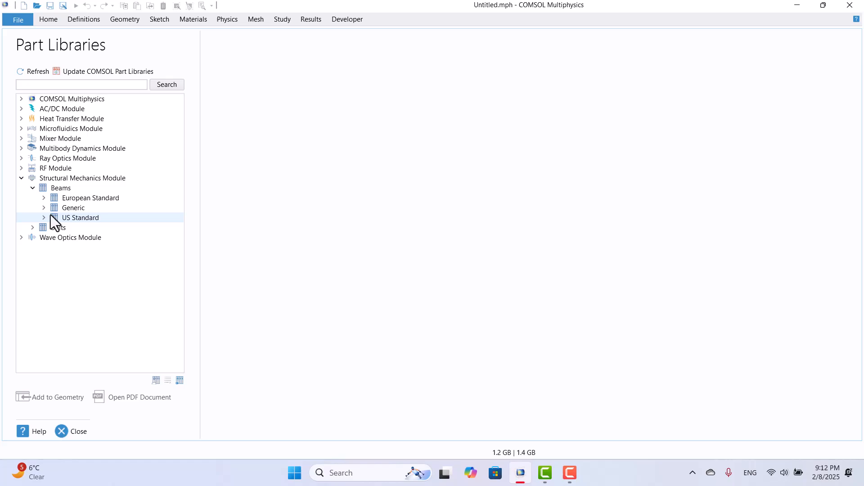
click(44, 197)
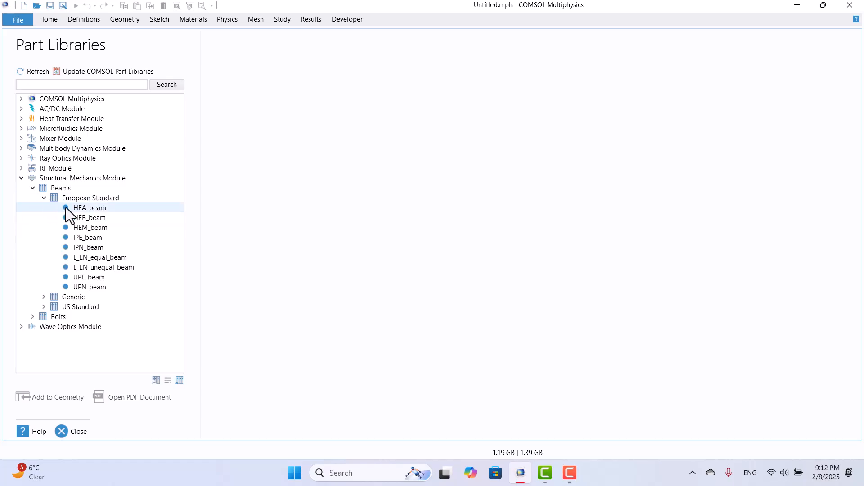
click(89, 217)
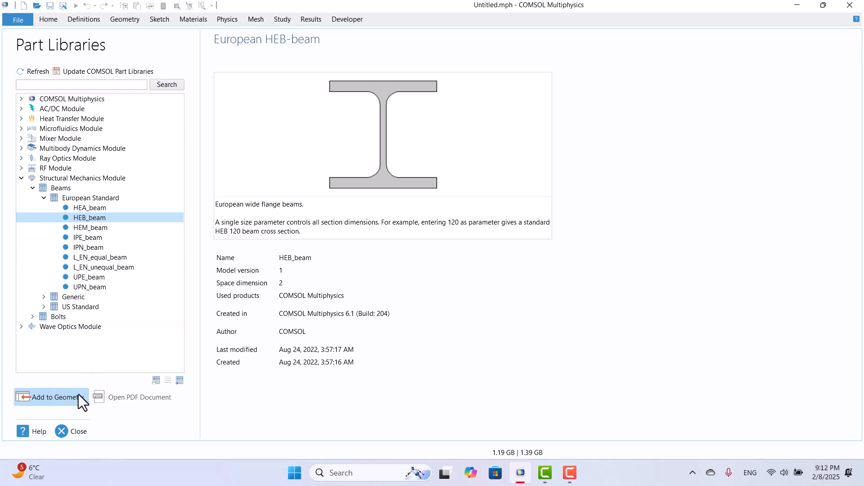
click(51, 397)
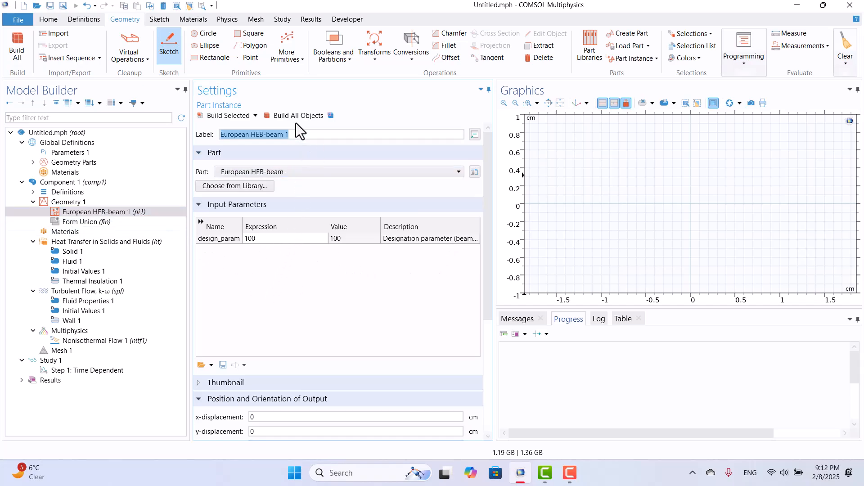
- Build the beam, then add a 300 × 100 cm rectangle cornered at x = -100 cm, y = -5 cm
click(299, 115)
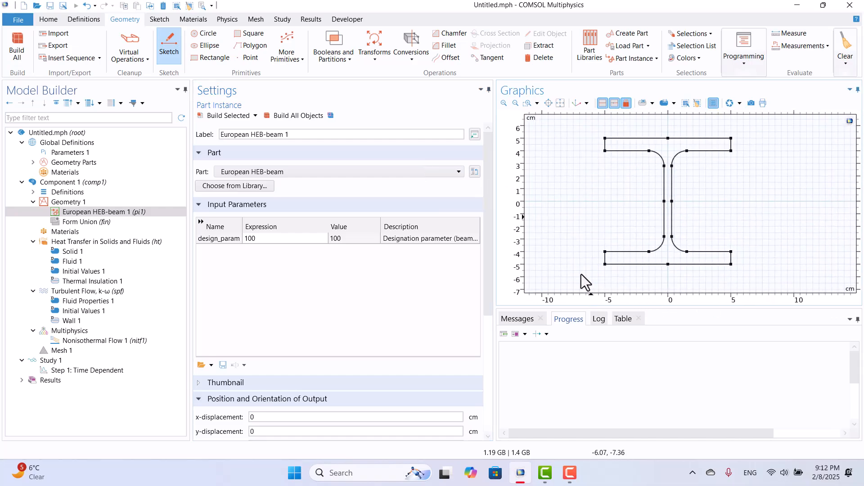
mouse_move(379, 311)
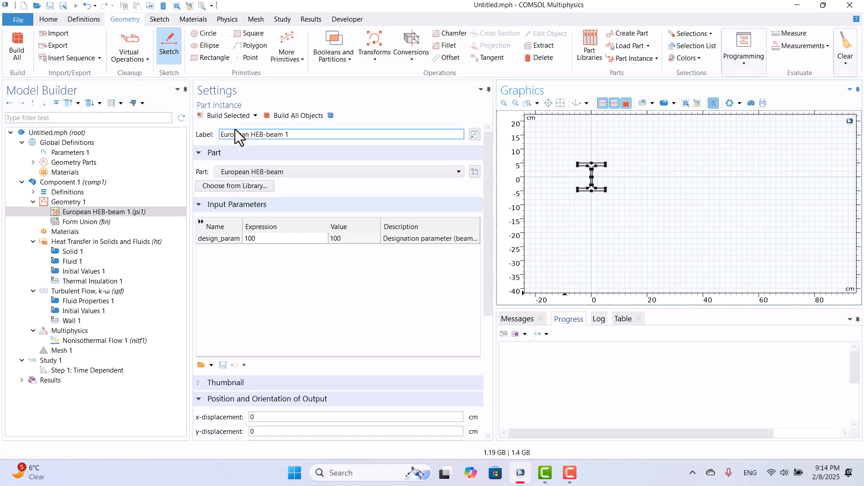
click(158, 18)
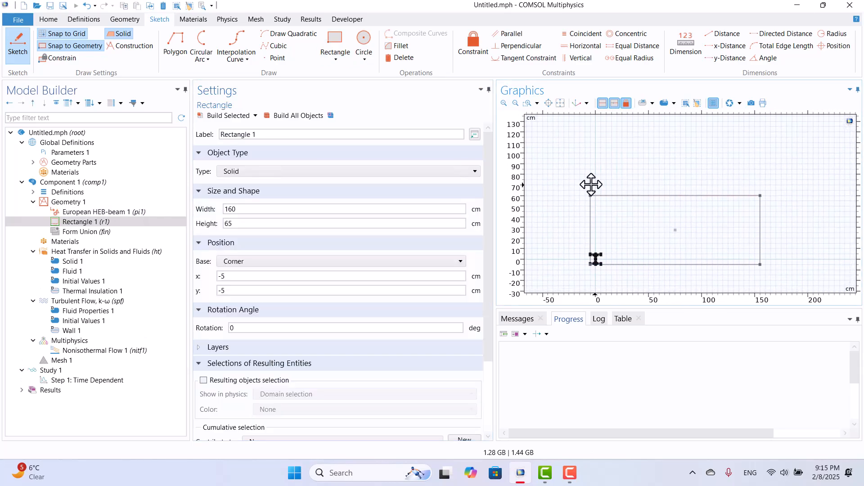
click(342, 223)
text(100)
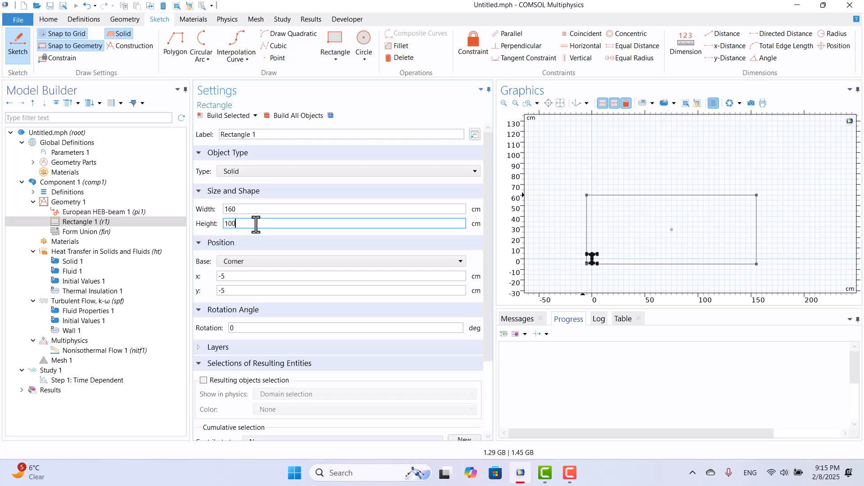
click(342, 209)
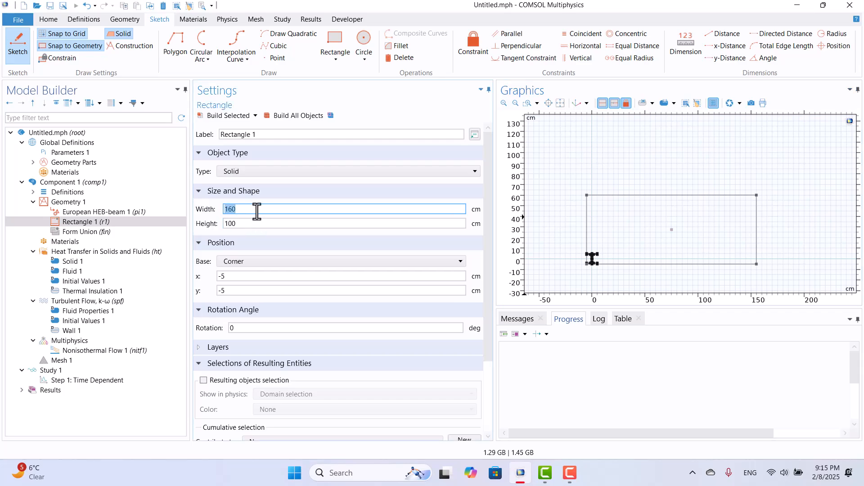
text(300)
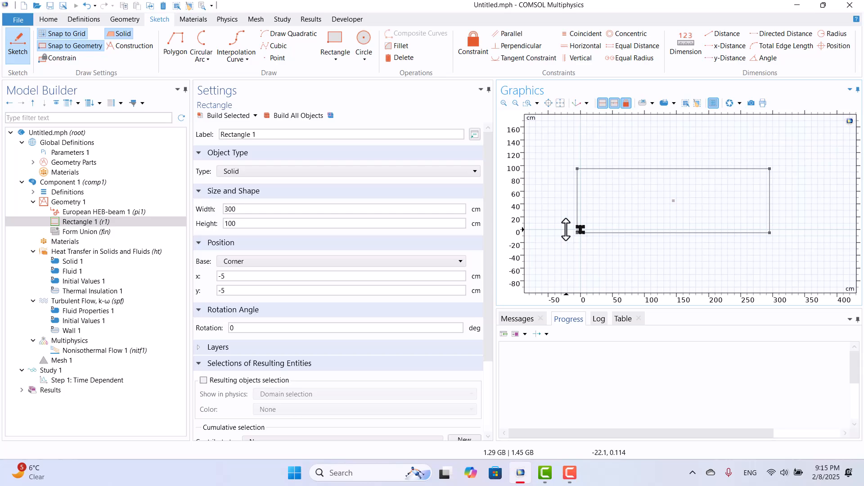
click(341, 276)
text(-100)
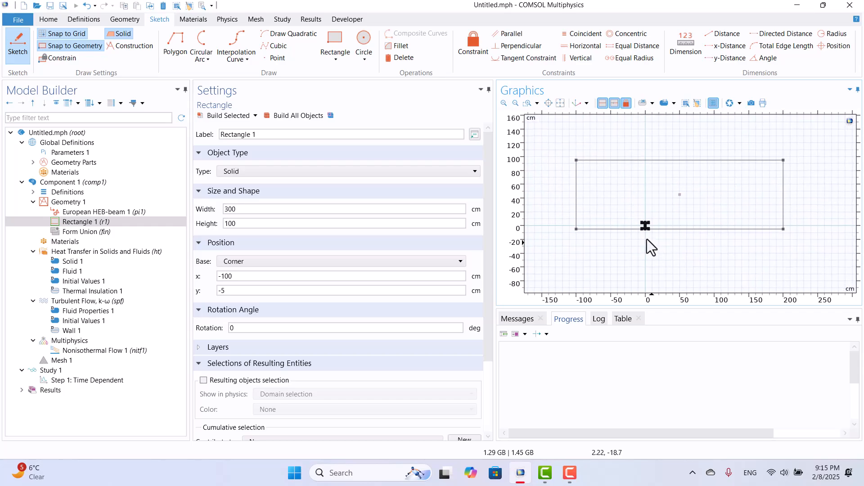
mouse_move(710, 261)
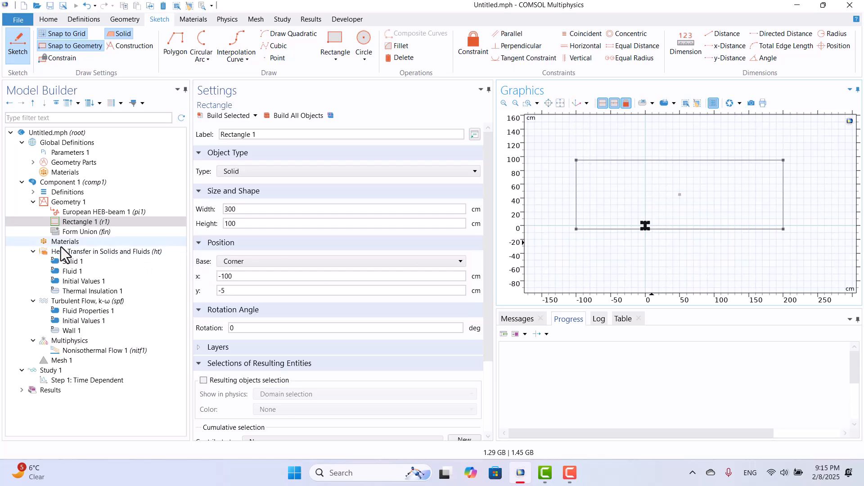
- Build all geometry and add Air from the material library to the component's domains
click(298, 116)
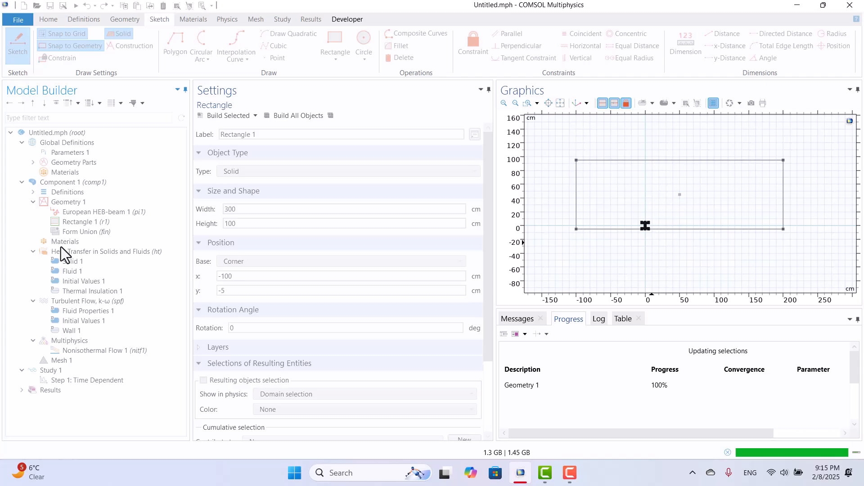
right_click(65, 241)
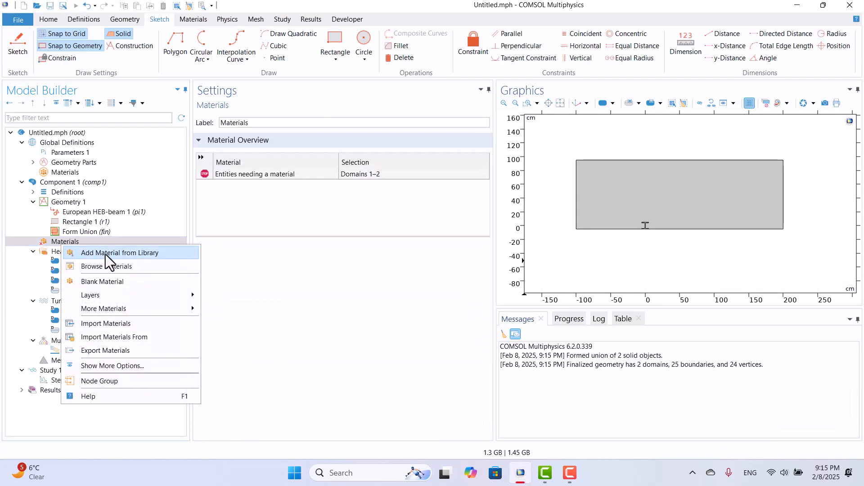
click(120, 252)
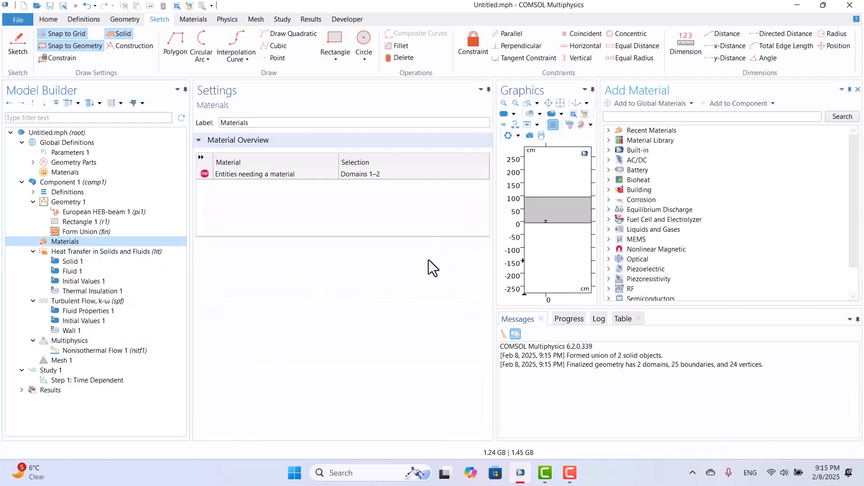
mouse_move(637, 259)
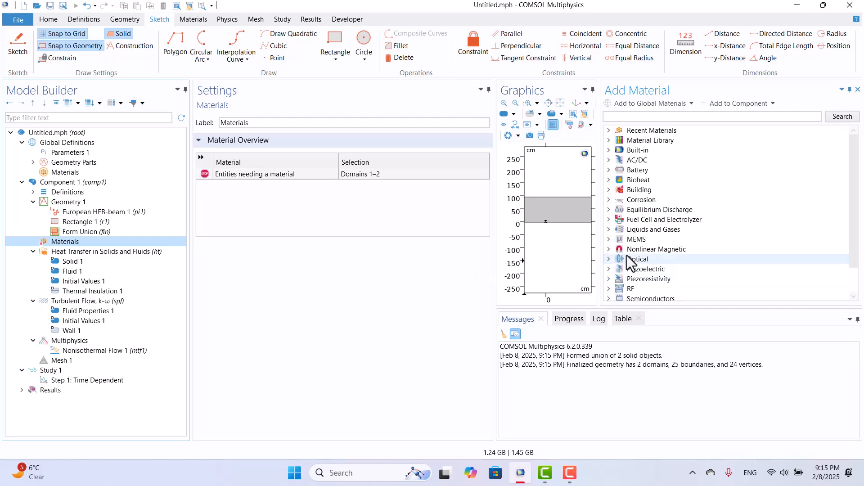
mouse_move(637, 150)
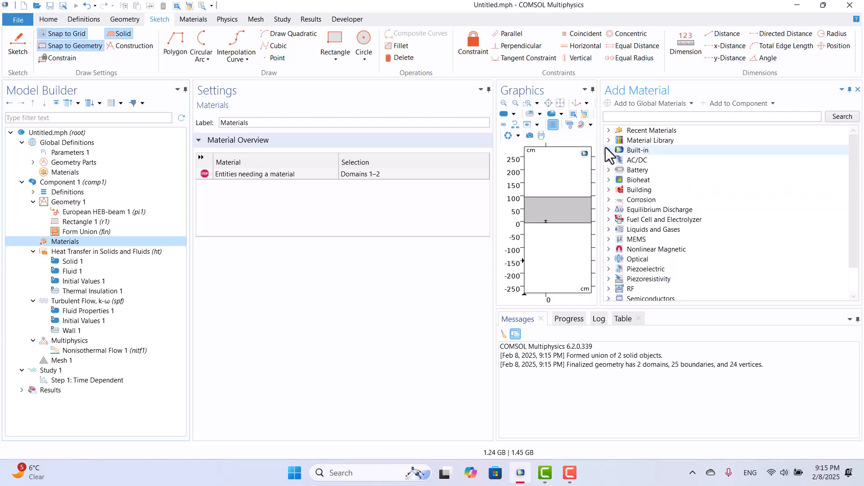
mouse_move(612, 137)
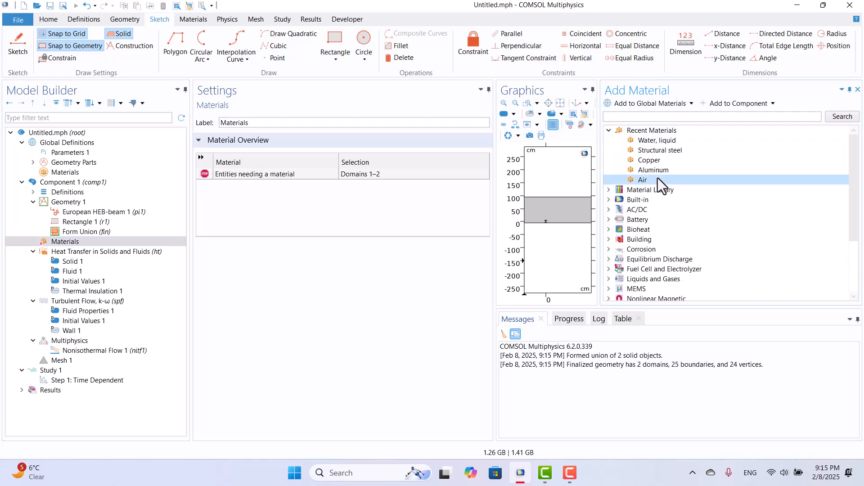
double_click(642, 180)
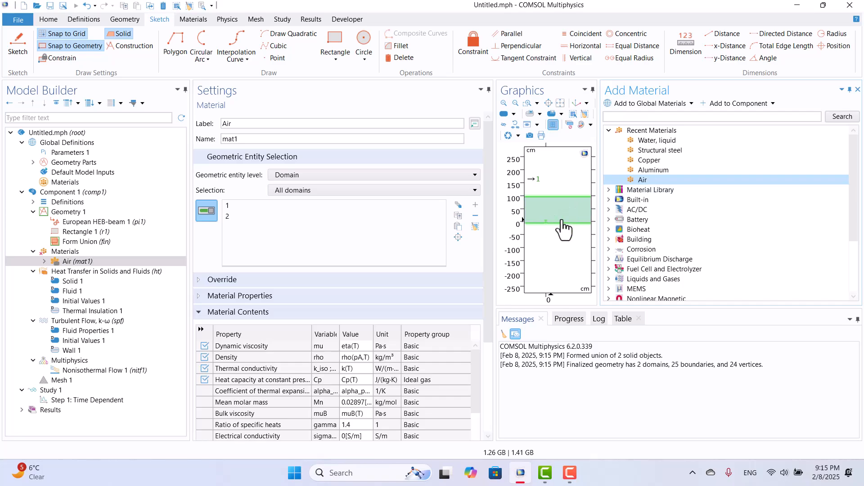
- Add Structural steel on beam domain 2 and remove domain 2 from the Air selection
click(659, 150)
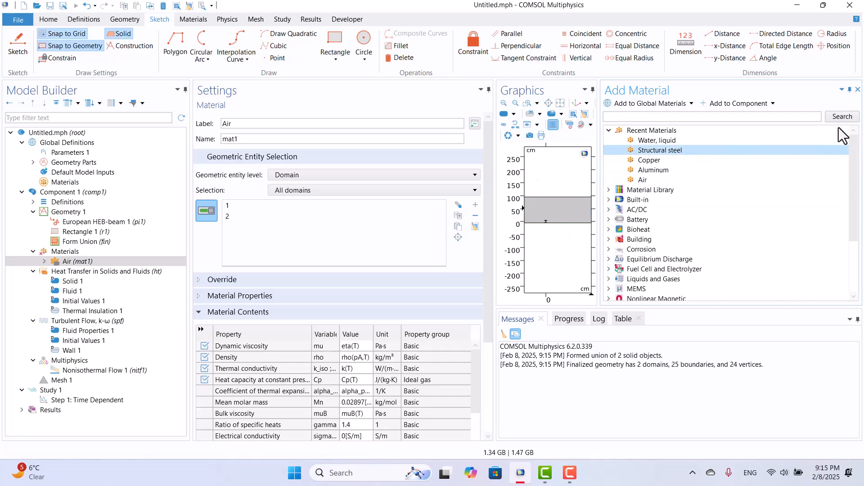
double_click(659, 150)
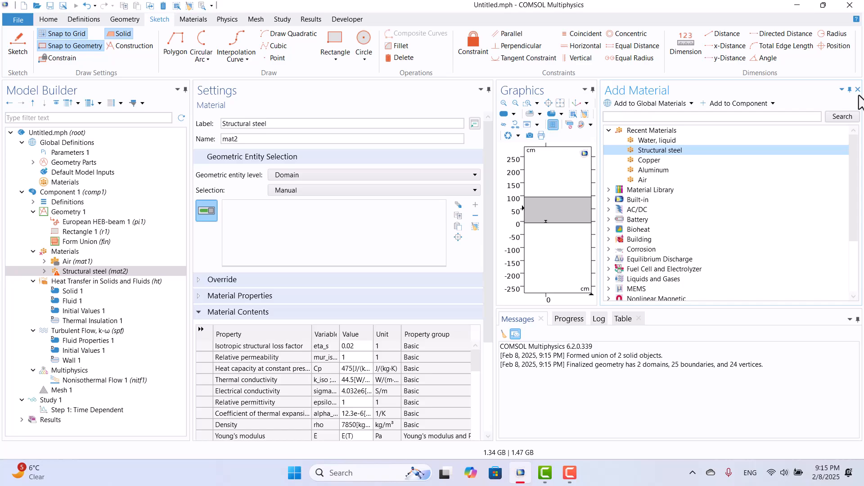
click(857, 89)
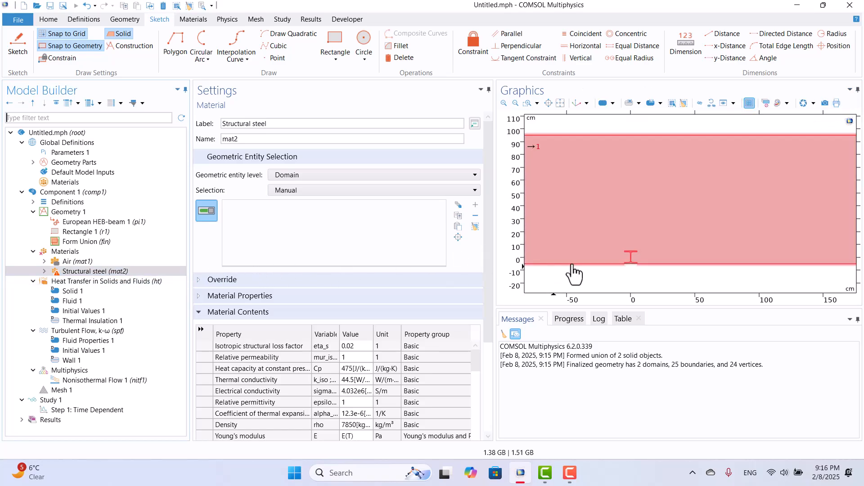
scroll(up, 3)
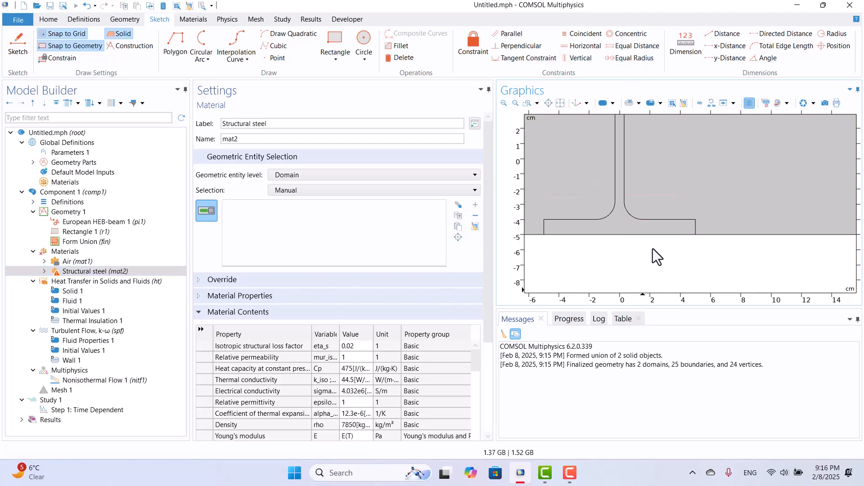
click(76, 261)
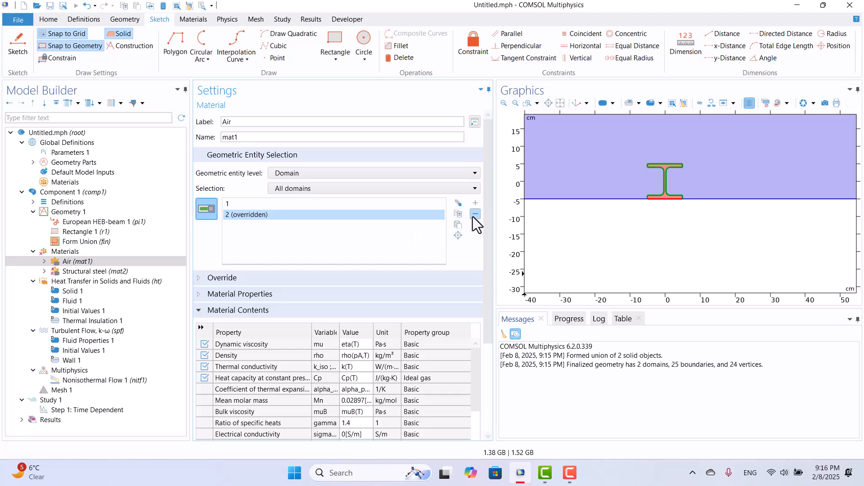
click(474, 214)
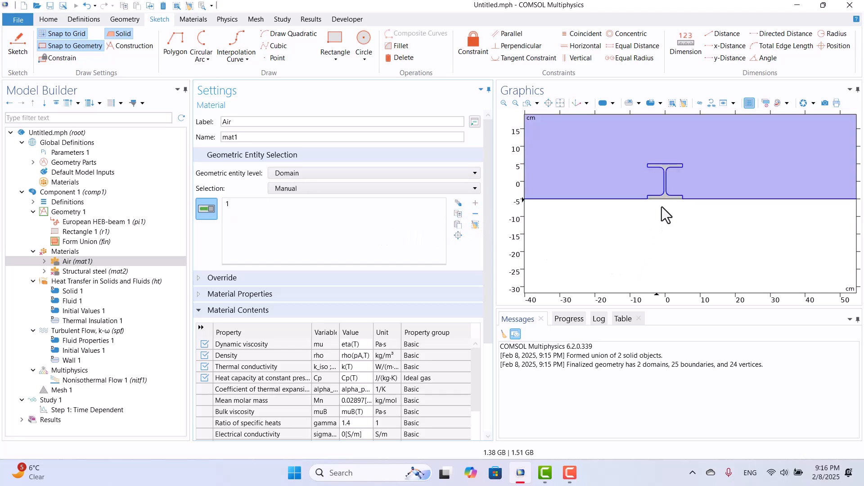
mouse_move(564, 106)
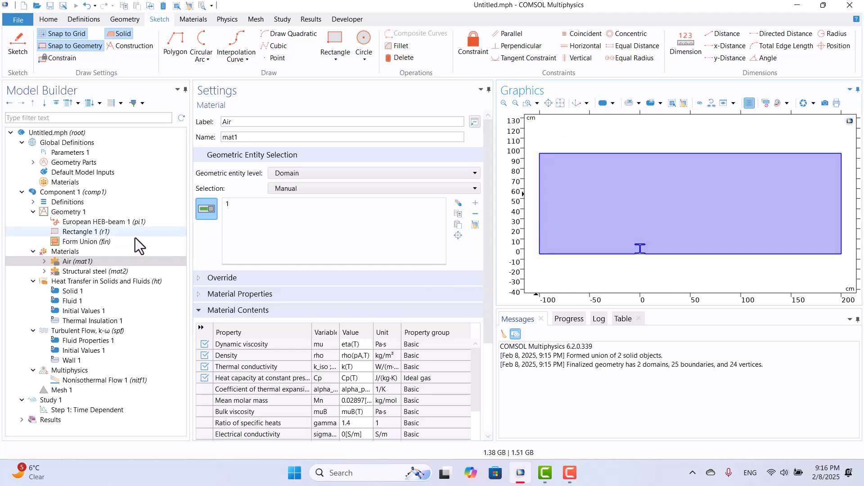
- Assign air domain 1 to Fluid 1 so Solid 1 keeps beam domain 2, then view the ht interface settings
click(99, 271)
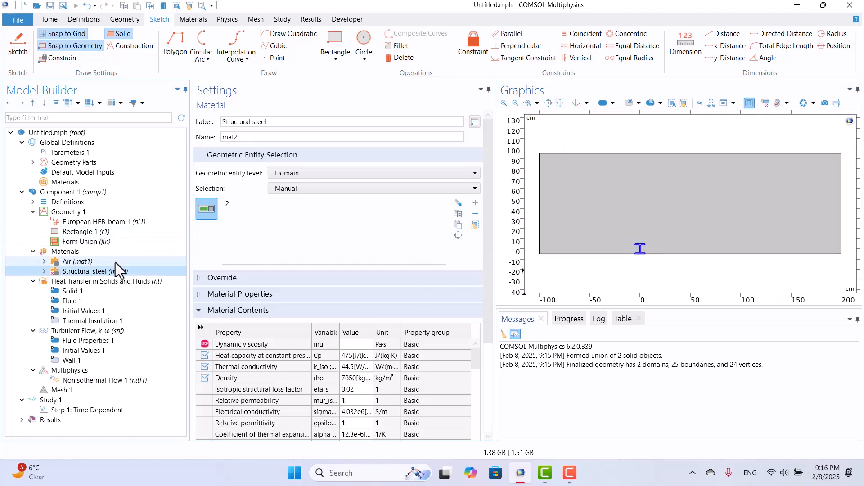
click(99, 271)
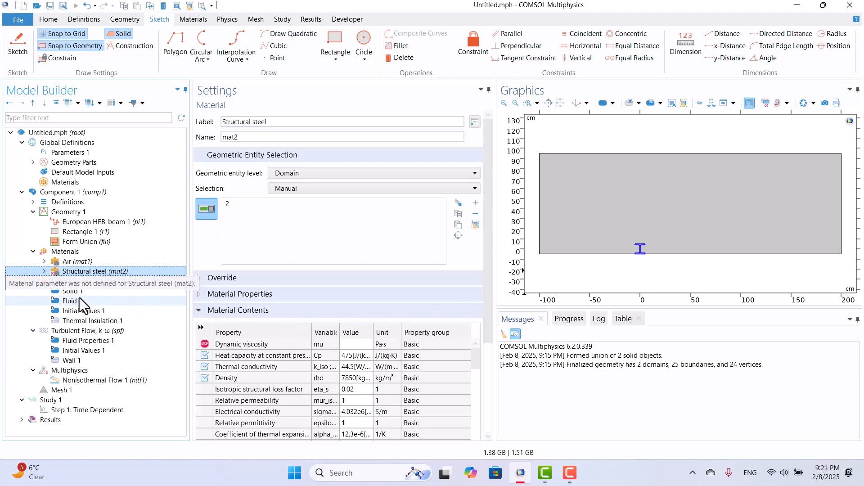
click(72, 290)
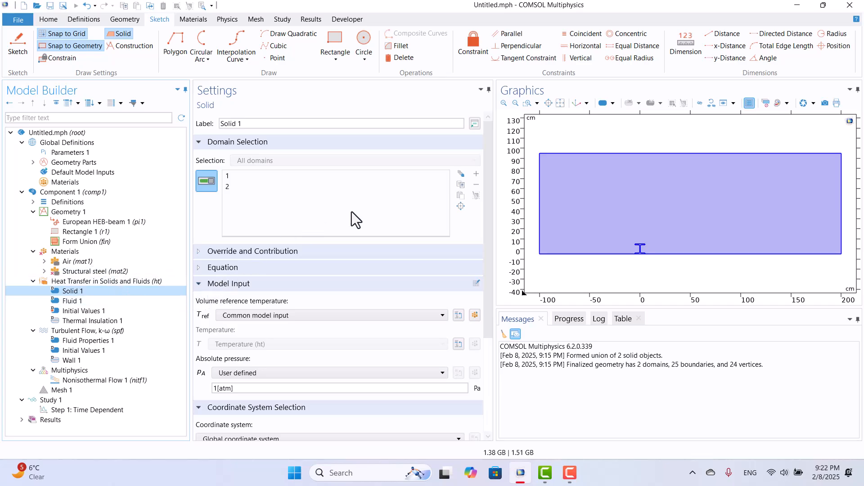
mouse_move(637, 276)
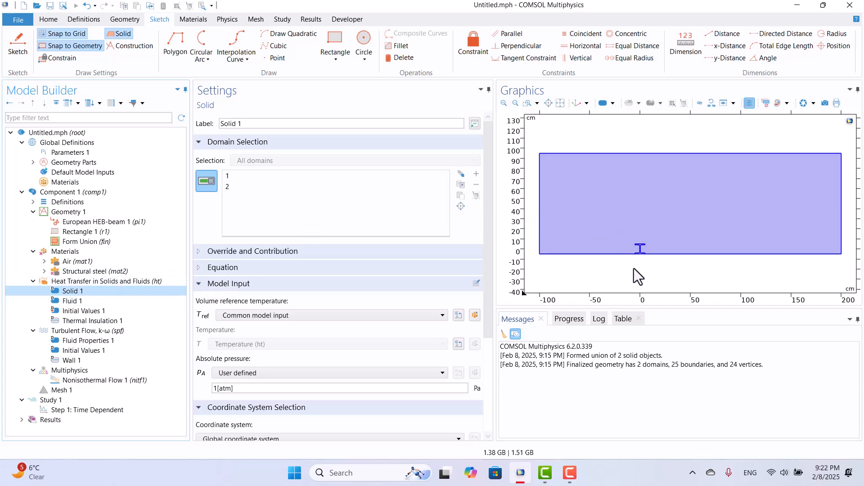
mouse_move(72, 301)
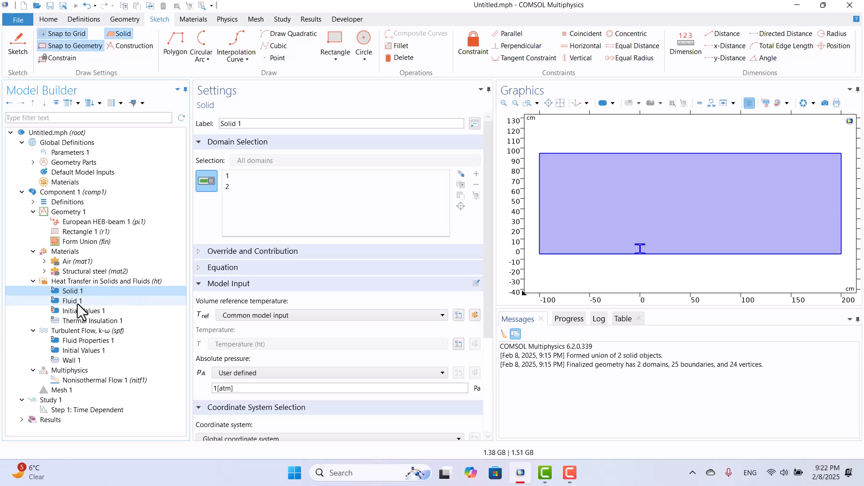
click(72, 300)
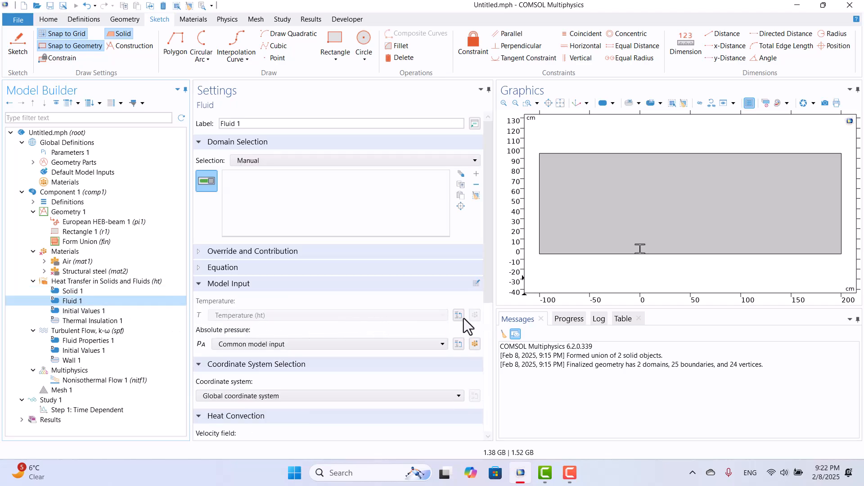
click(580, 226)
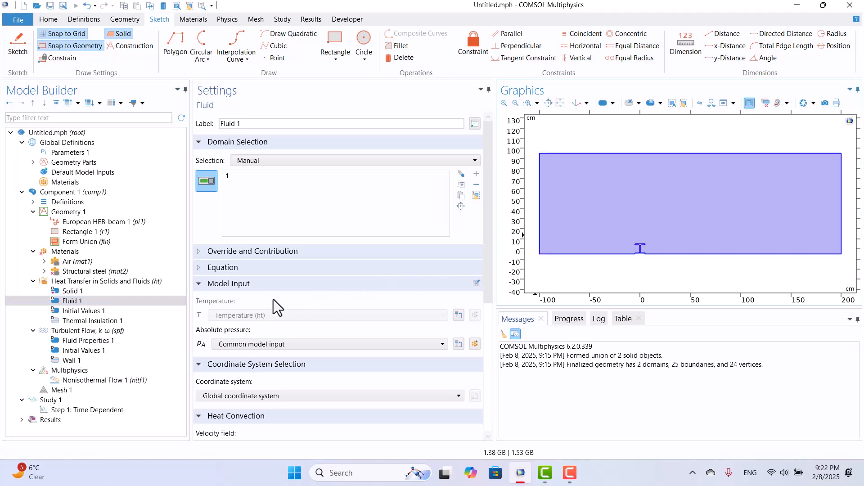
click(71, 291)
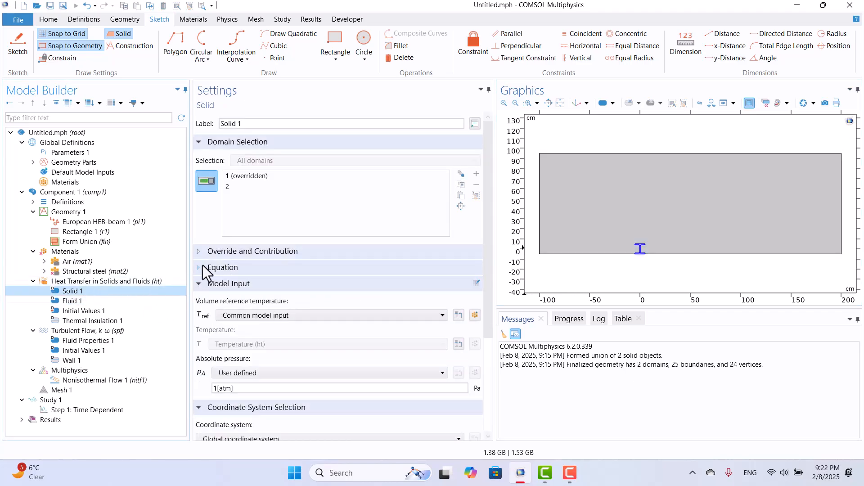
click(198, 267)
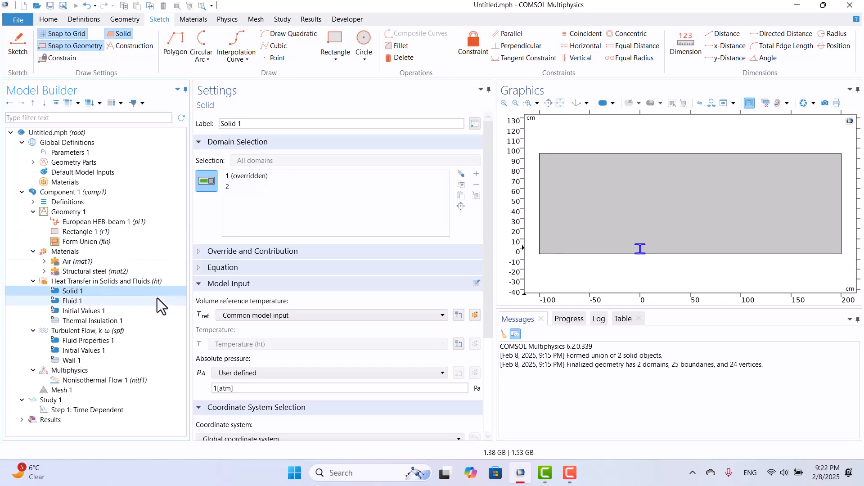
click(106, 281)
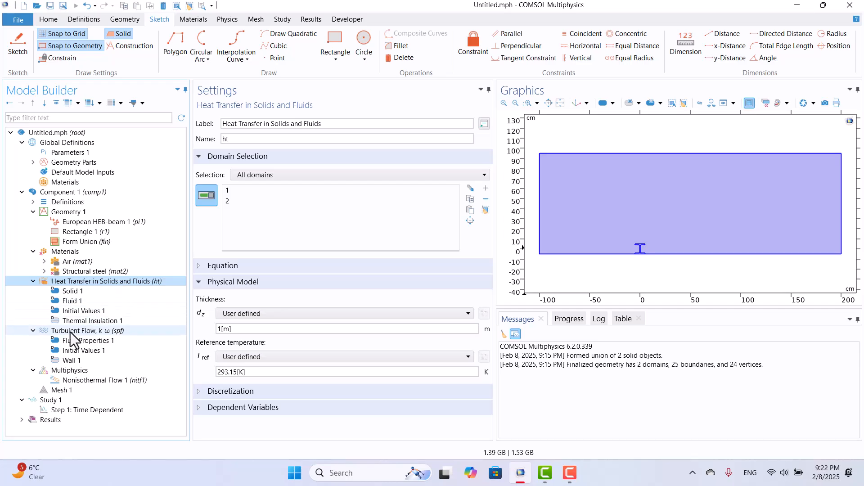
- Restrict Turbulent Flow to domain 1 and verify Air covers domain 1 and Structural steel domain 2
click(87, 331)
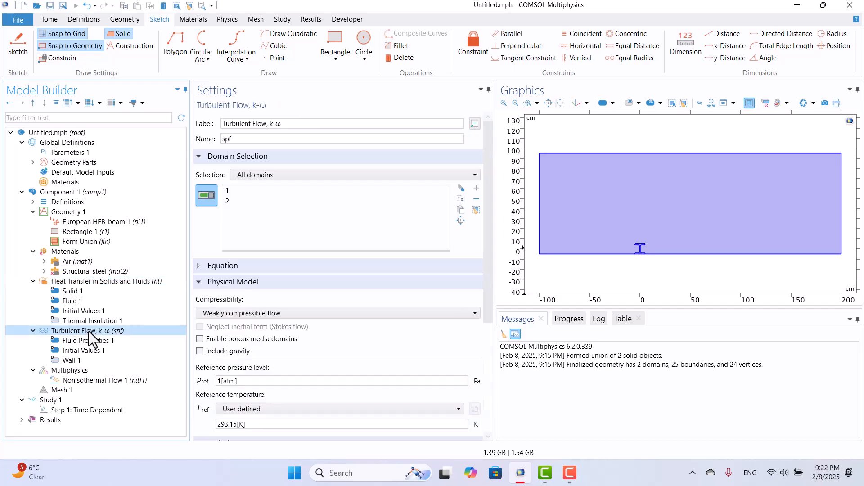
mouse_move(576, 265)
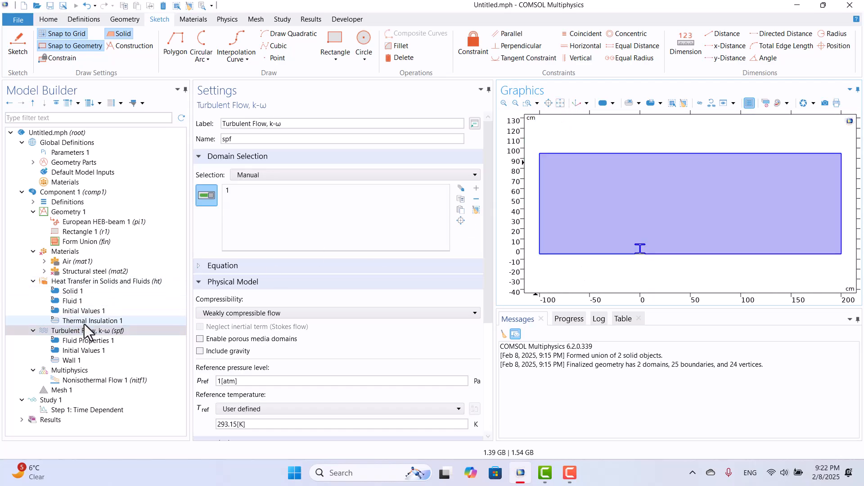
mouse_move(99, 285)
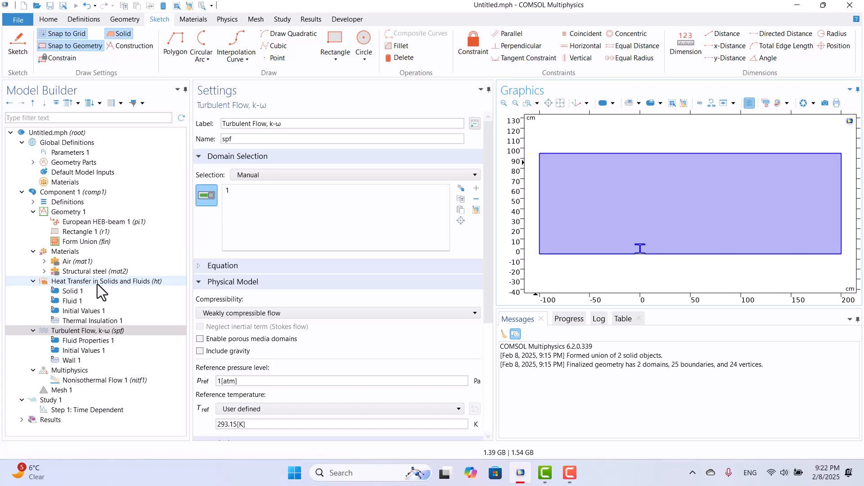
click(106, 281)
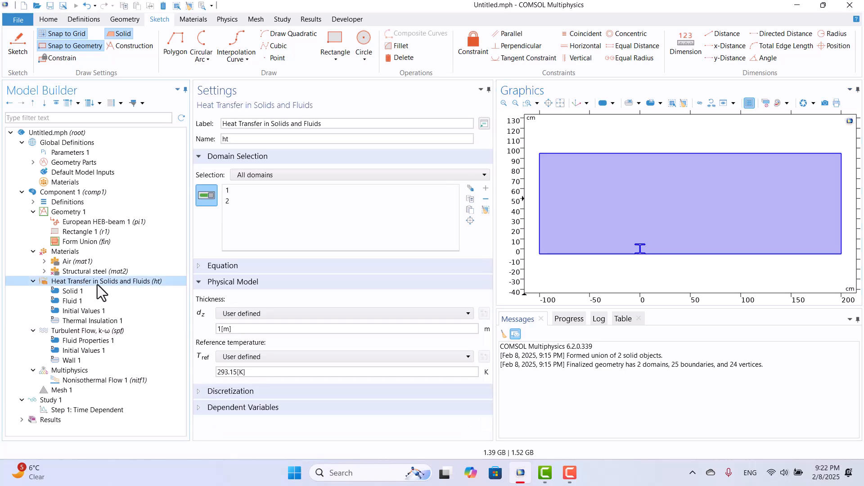
mouse_move(99, 288)
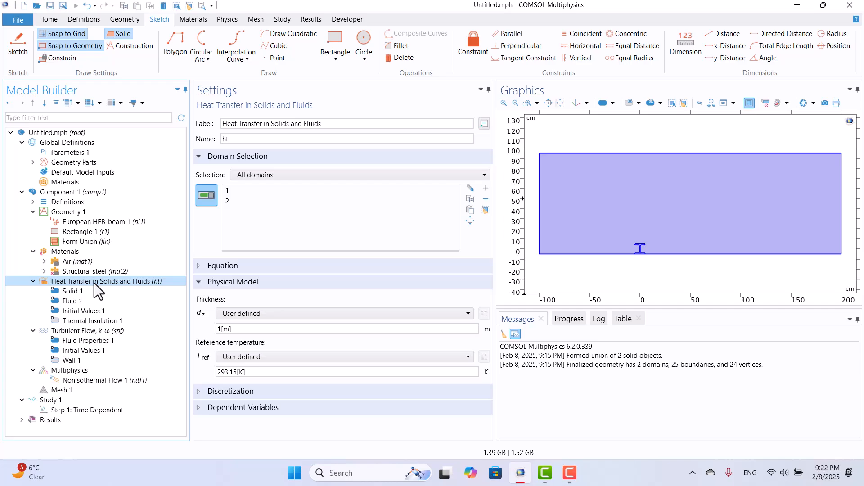
click(64, 251)
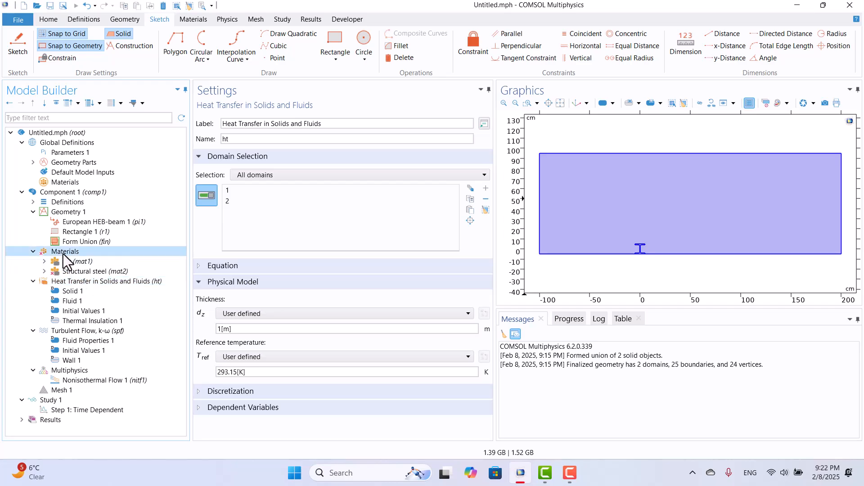
click(64, 251)
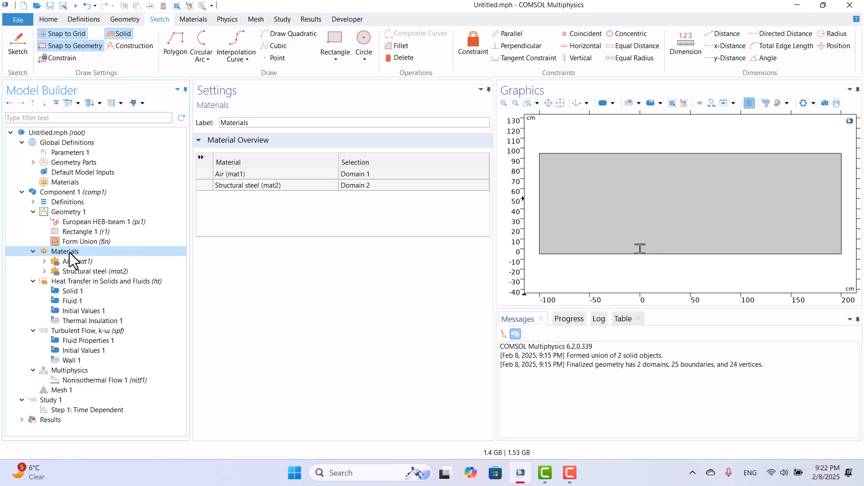
click(77, 261)
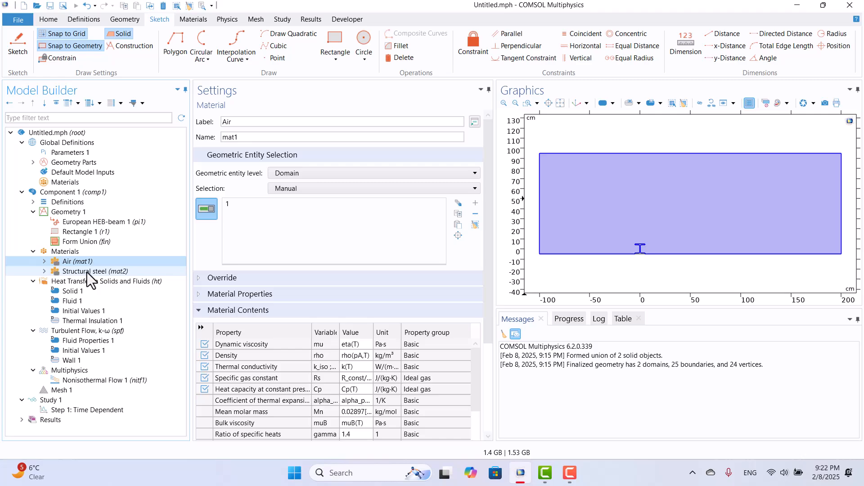
click(94, 271)
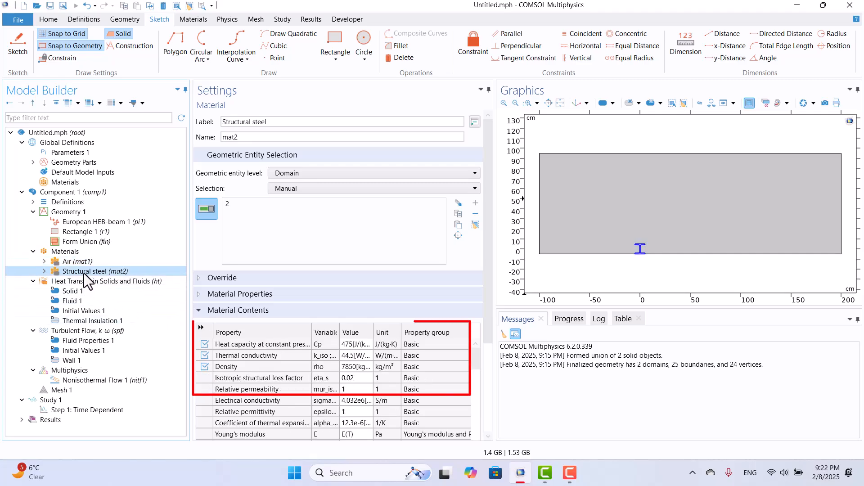
mouse_move(242, 371)
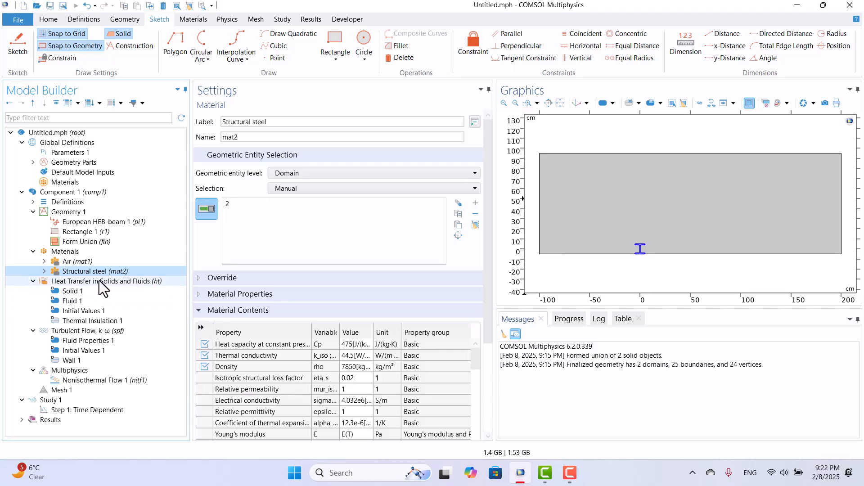
click(103, 281)
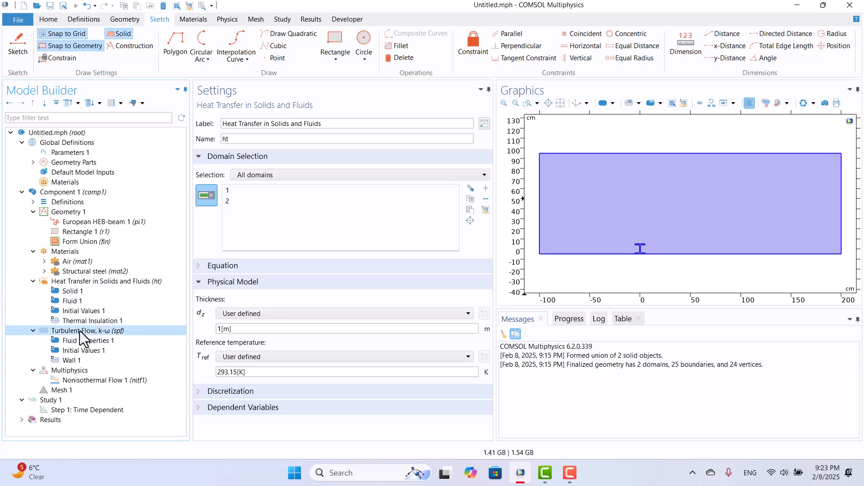
click(86, 330)
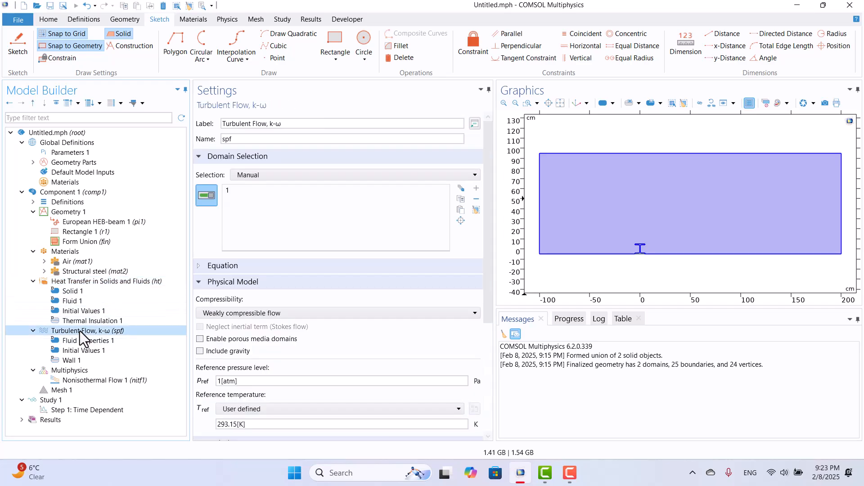
- Add an Inlet on left boundary 1 of the turbulent flow with normal inflow velocity U0 = 2 m/s
click(227, 19)
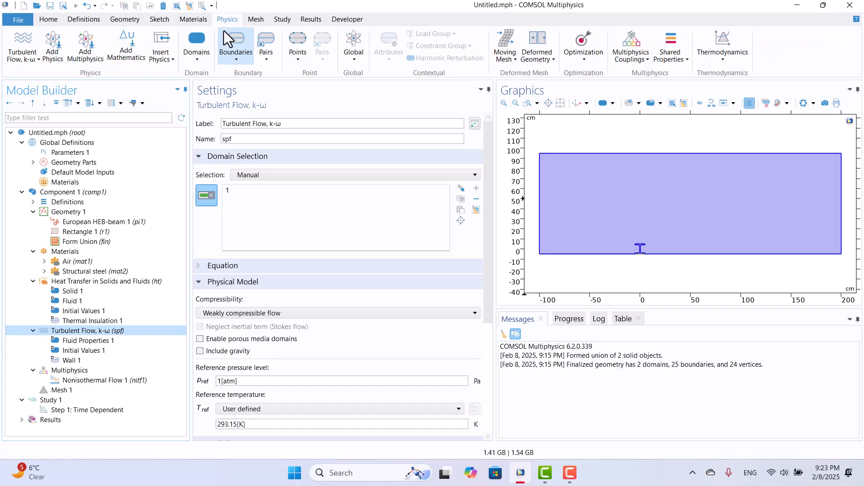
click(235, 44)
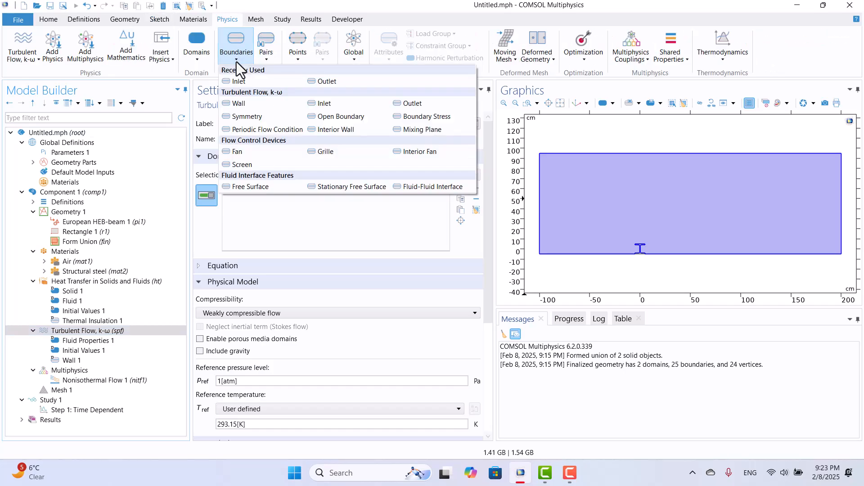
click(239, 81)
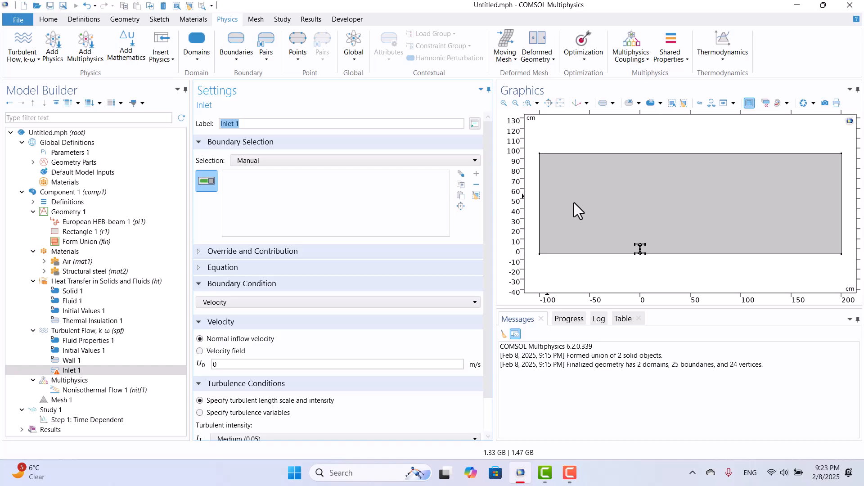
click(540, 207)
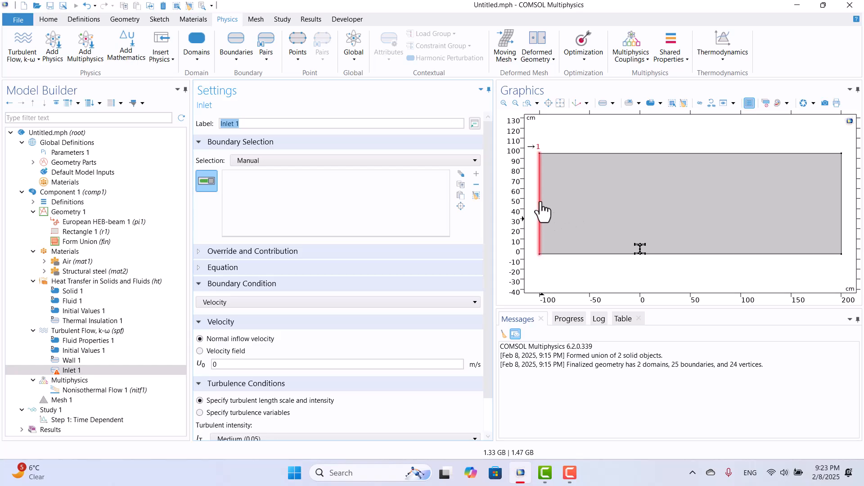
click(540, 207)
text(2)
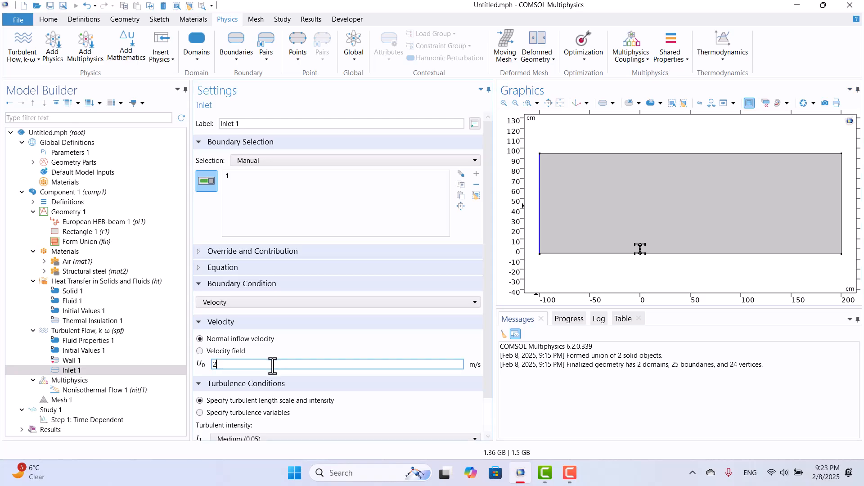
mouse_move(326, 355)
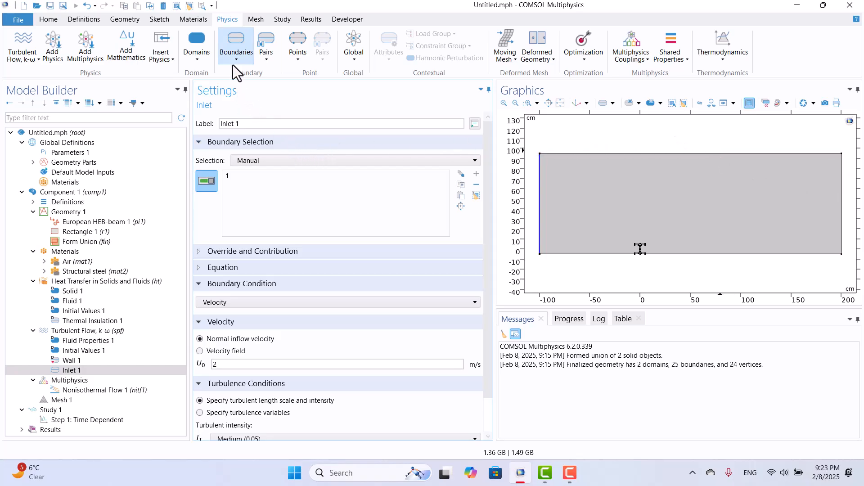
- Add Outlet 1 on boundaries 3 and 21 with pressure p0 = 0 and backflow suppressed
click(236, 44)
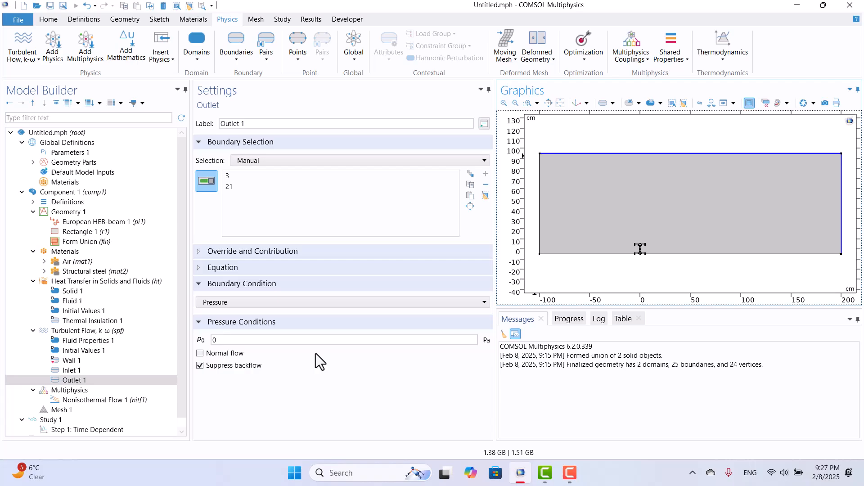
mouse_move(375, 376)
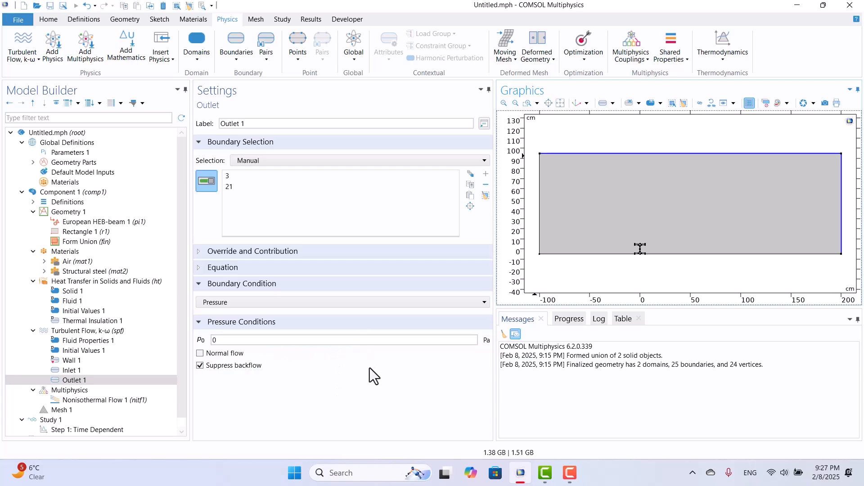
mouse_move(329, 397)
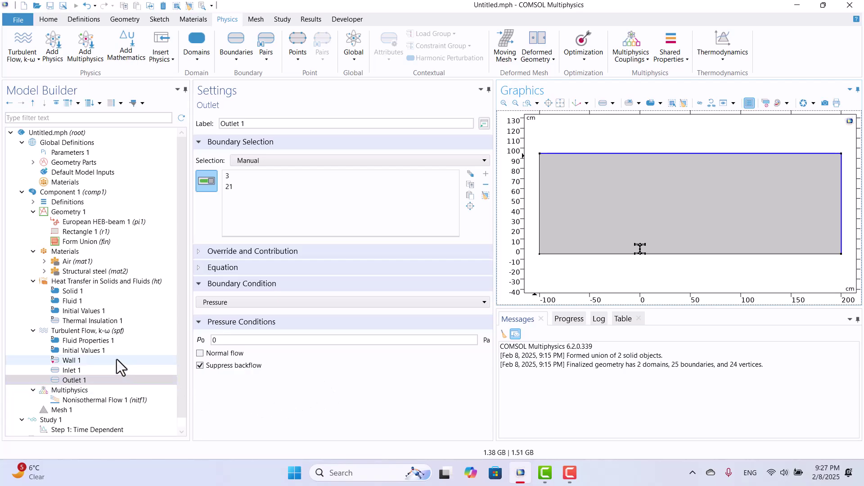
mouse_move(89, 334)
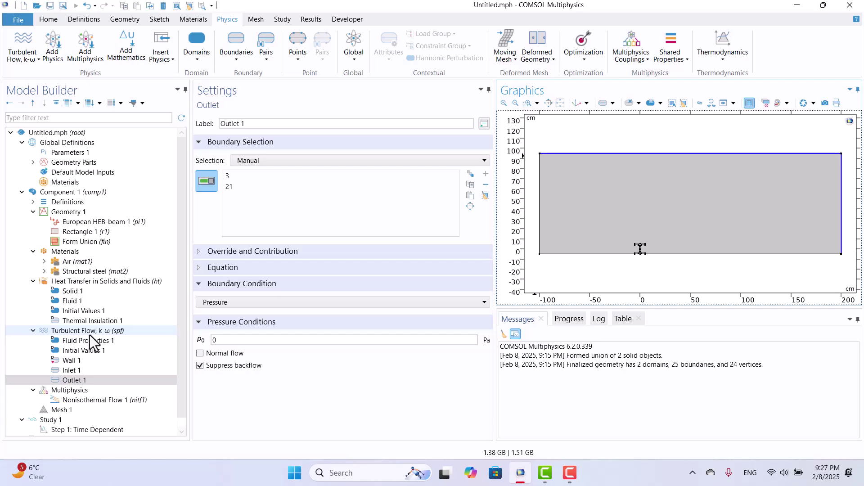
click(106, 281)
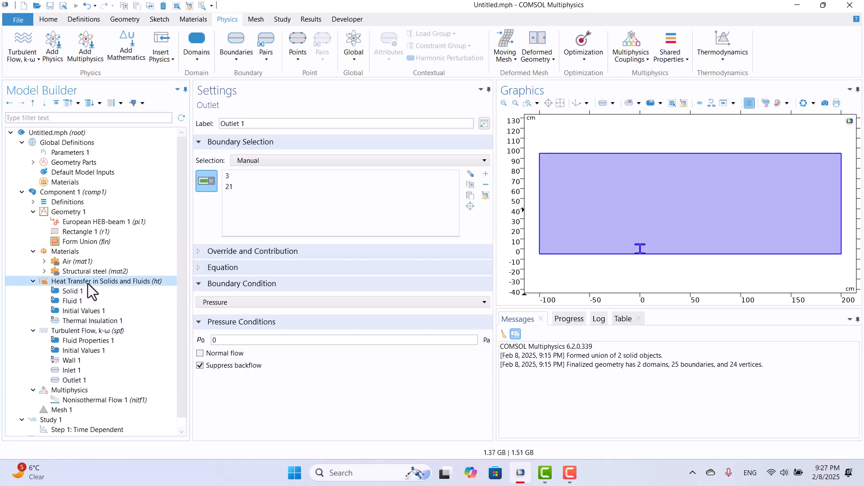
- Add Inflow 1 on boundary 1 of Heat Transfer with upstream temperature 20 [degC]
click(106, 281)
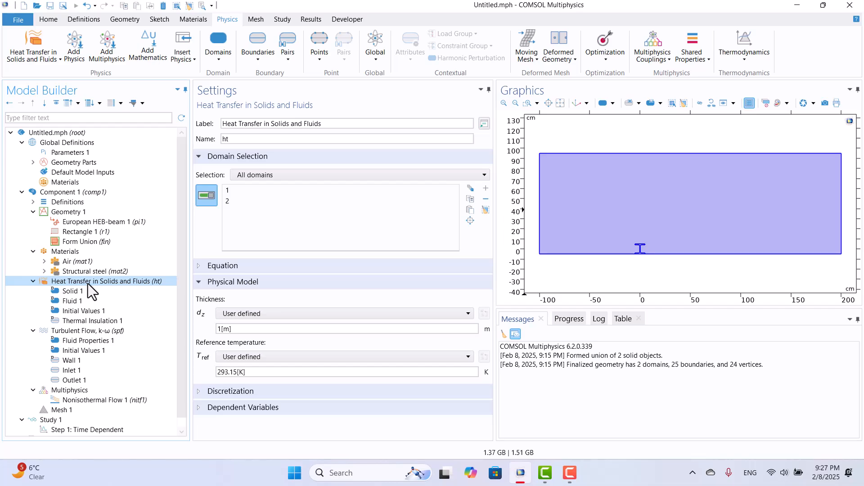
mouse_move(104, 290)
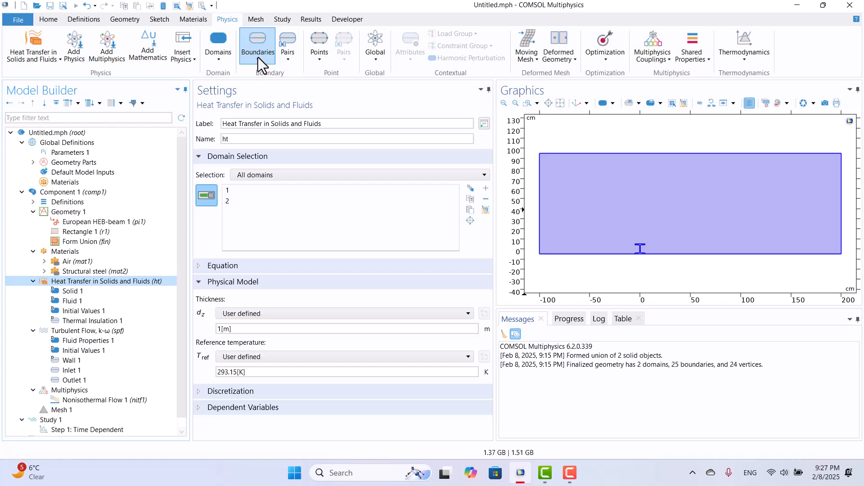
click(258, 44)
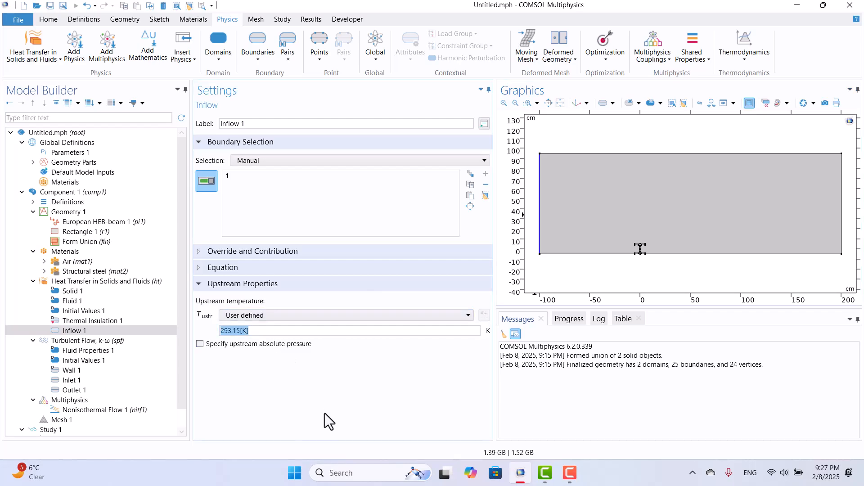
text(20 [degC)
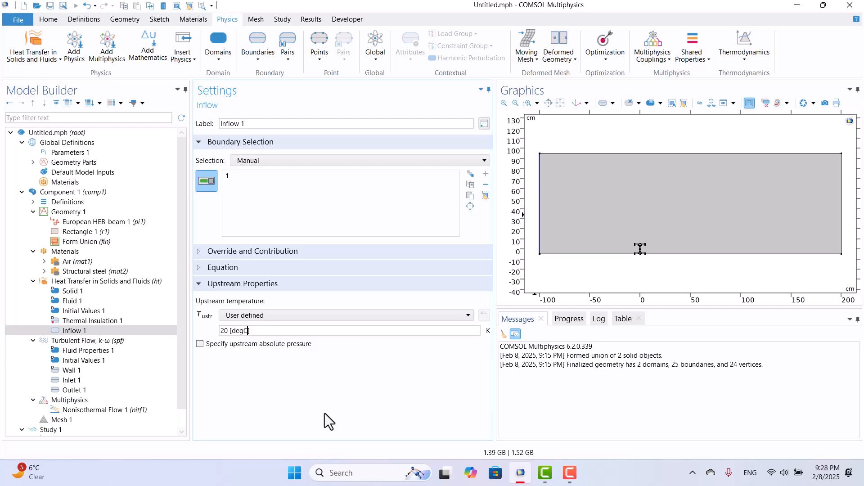
mouse_move(491, 300)
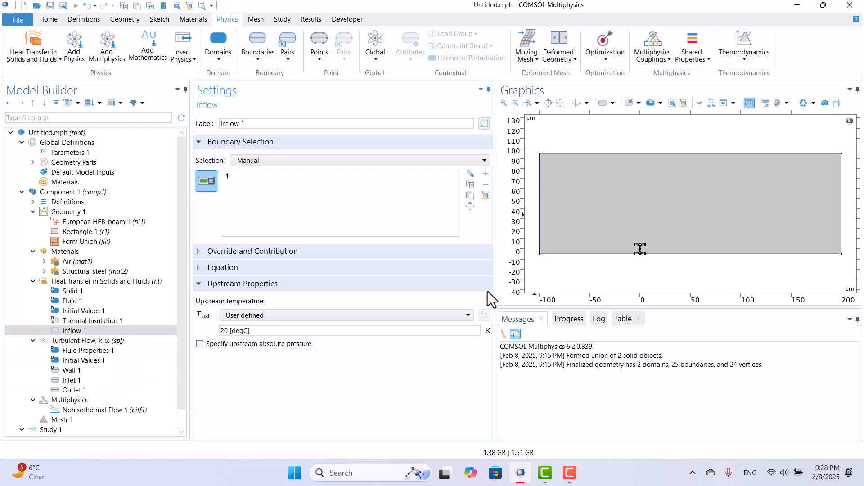
mouse_move(359, 433)
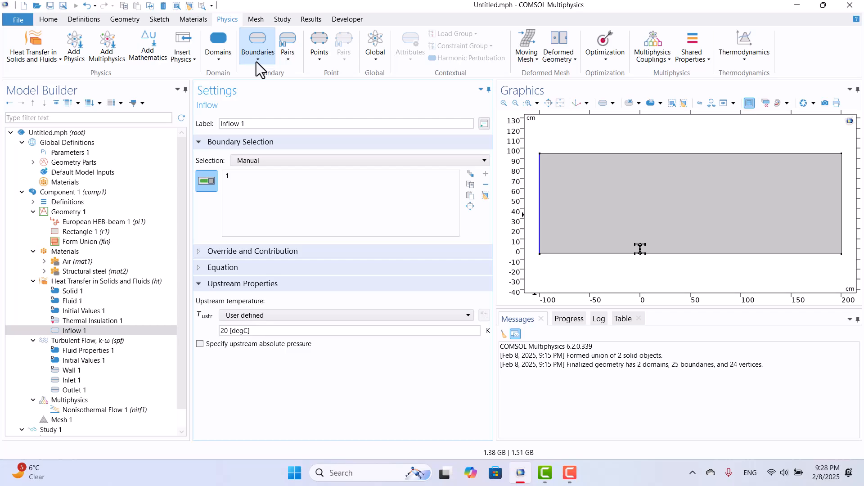
- Add heat-transfer Outflow 1 on boundaries 3 and 21 of the air region
click(256, 44)
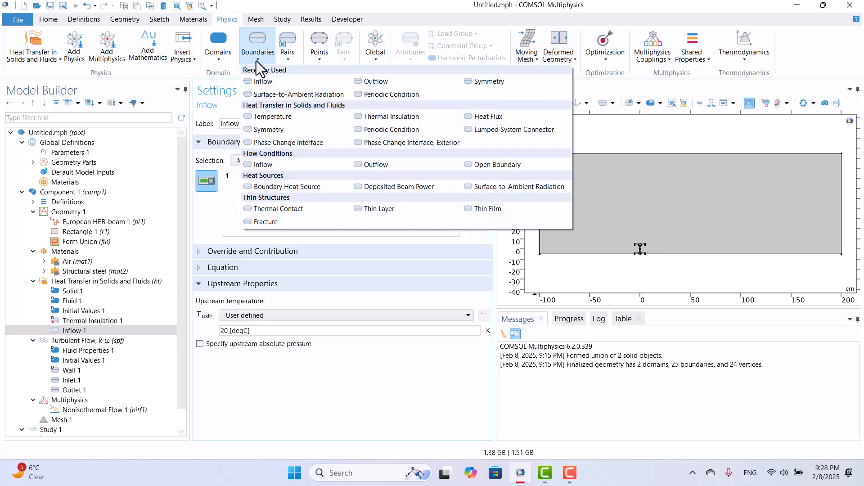
mouse_move(381, 81)
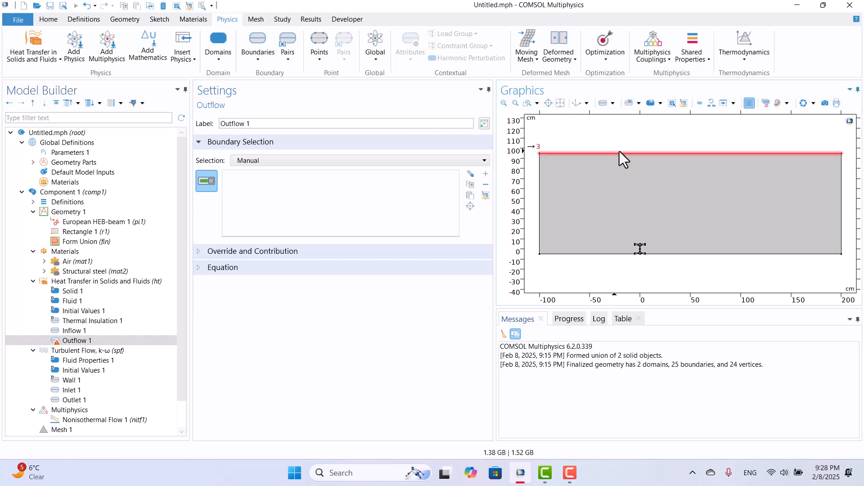
click(771, 154)
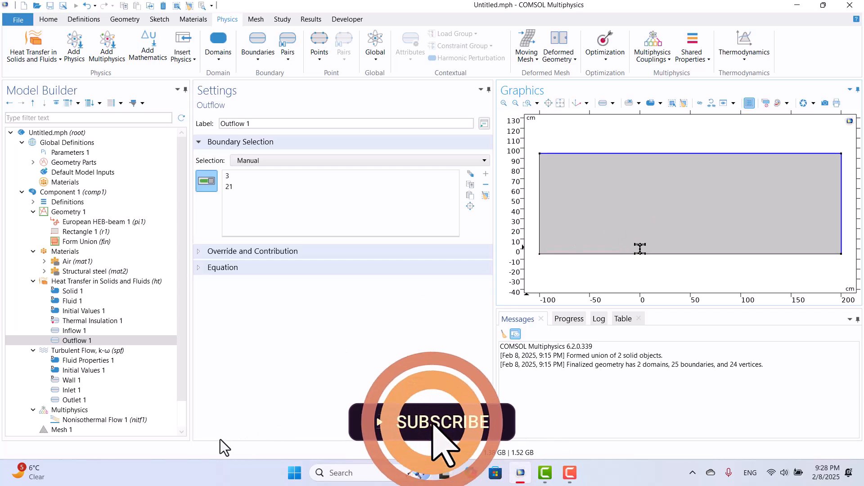
mouse_move(345, 363)
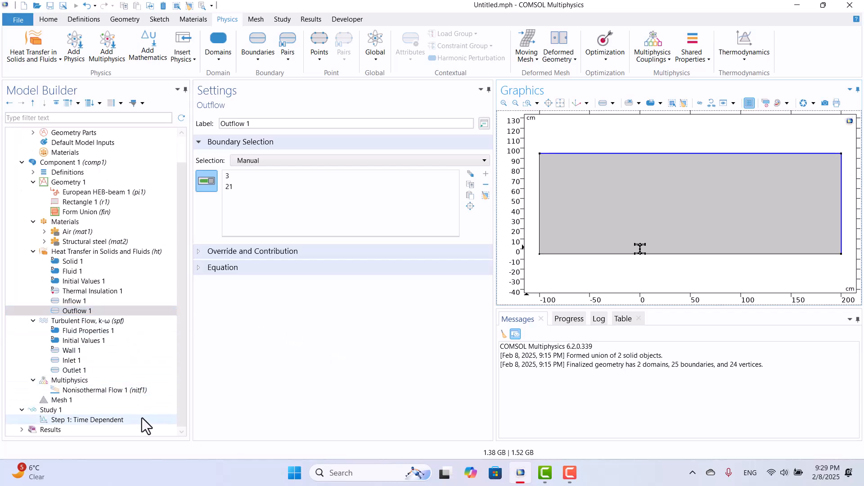
- Copy Inflow 1's 20 [degC] into Initial Values 1 as the temperature for all domains
click(83, 281)
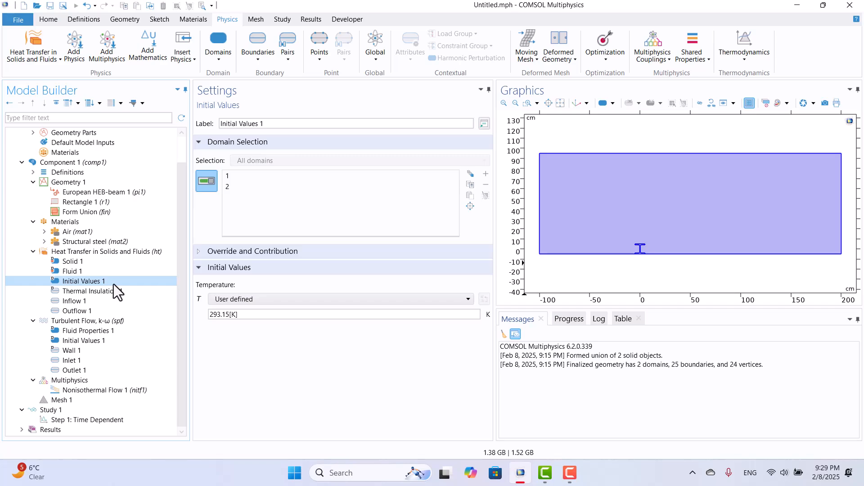
click(74, 301)
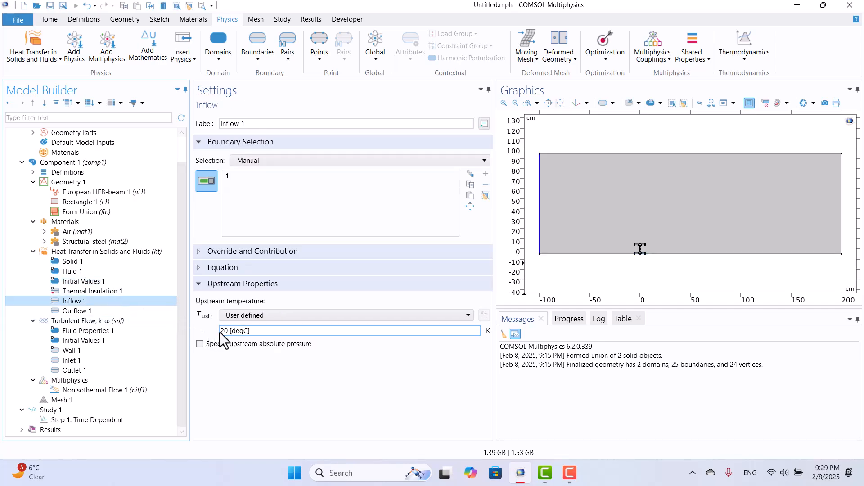
click(251, 330)
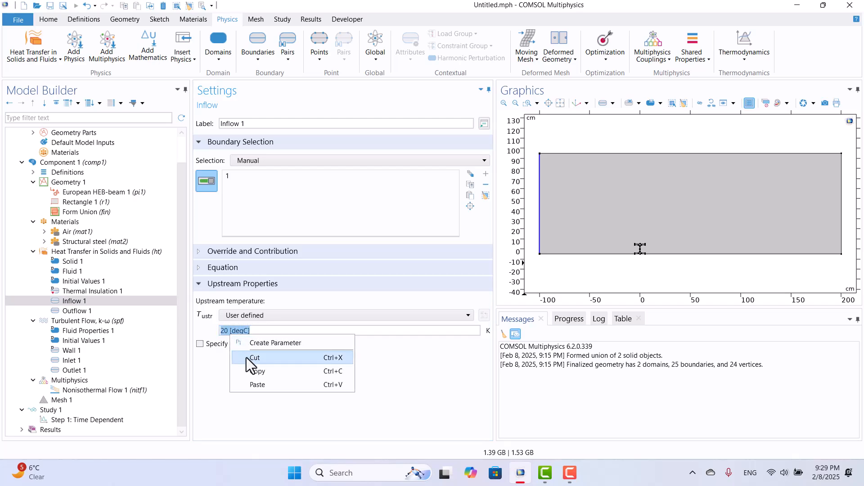
mouse_move(157, 327)
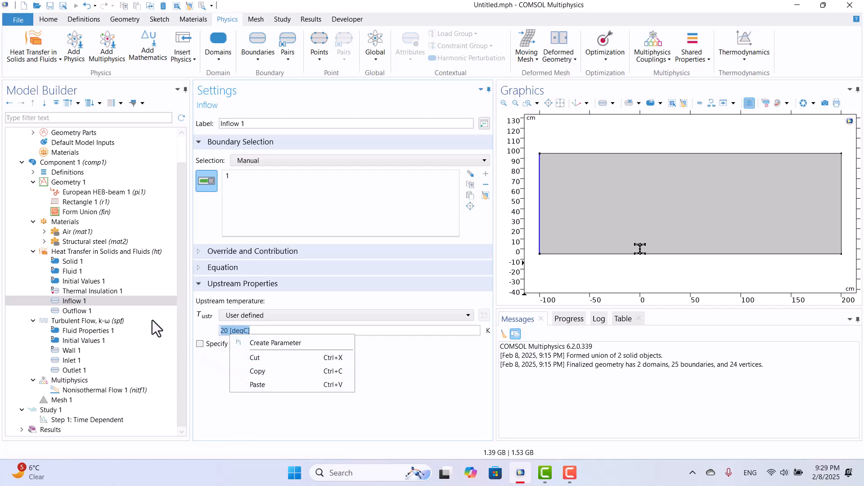
click(82, 281)
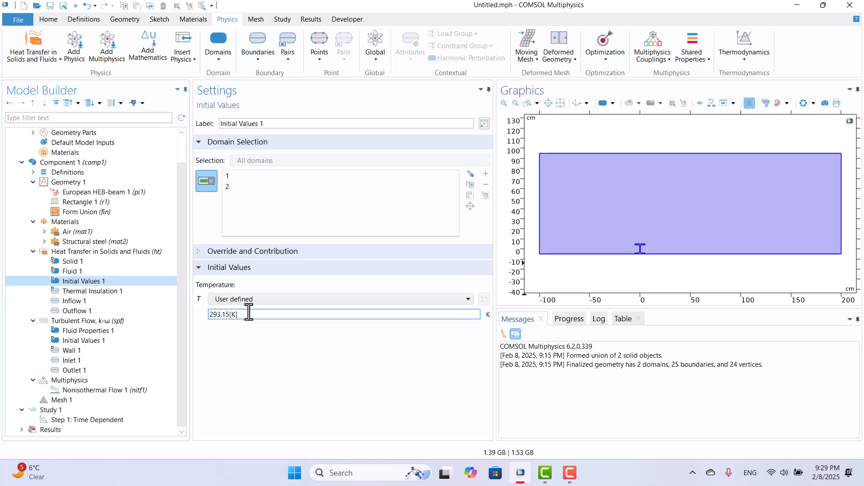
text(20 [degC])
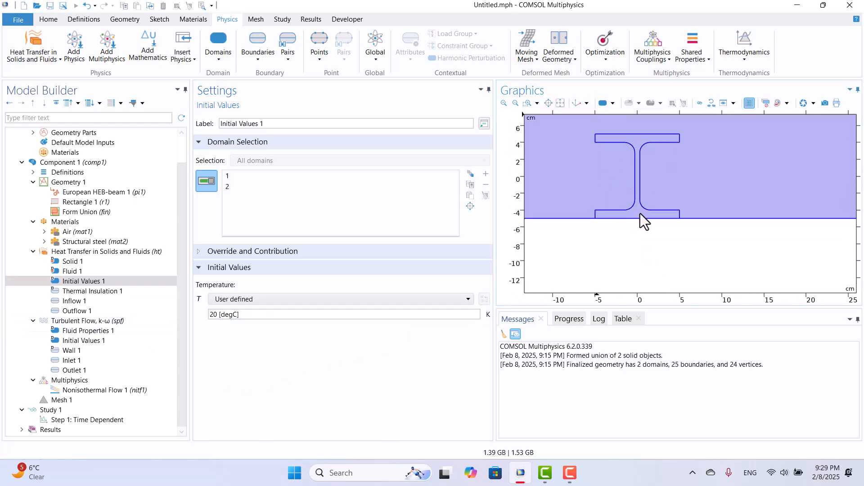
scroll(down, 3)
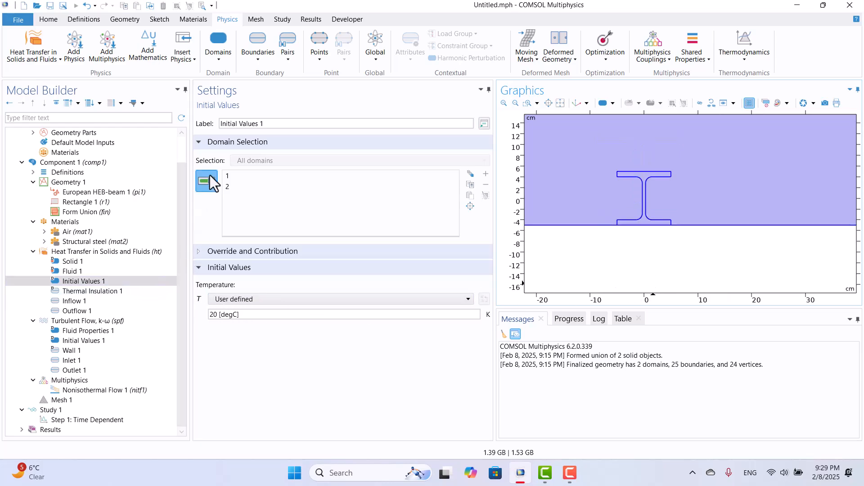
- Add Initial Values 2 on beam domain 2 at 200 [degC], overriding Initial Values 1 there
click(218, 43)
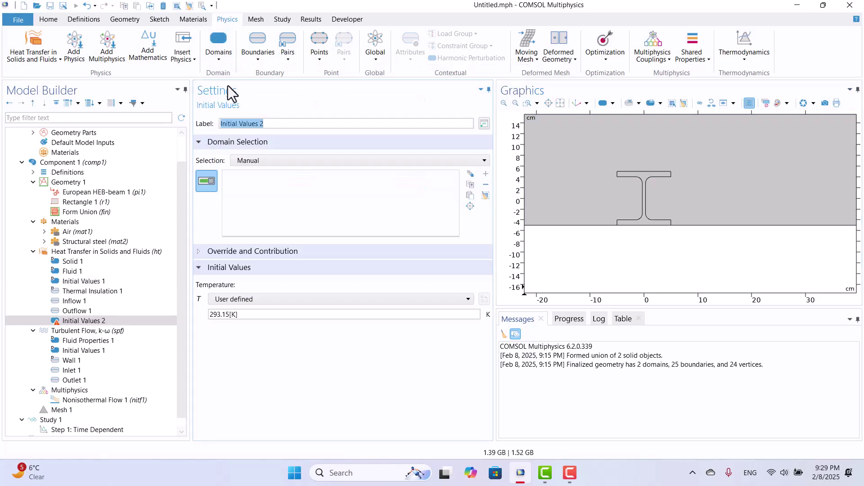
mouse_move(638, 265)
text(200 )
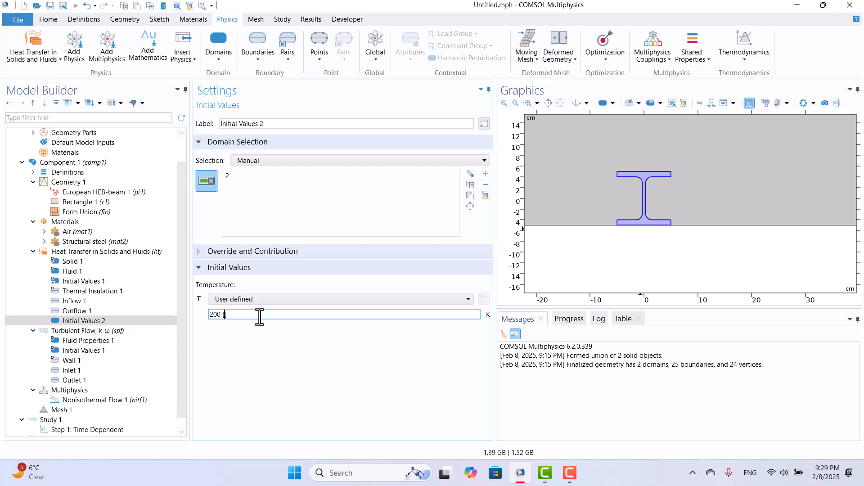
text([degC)
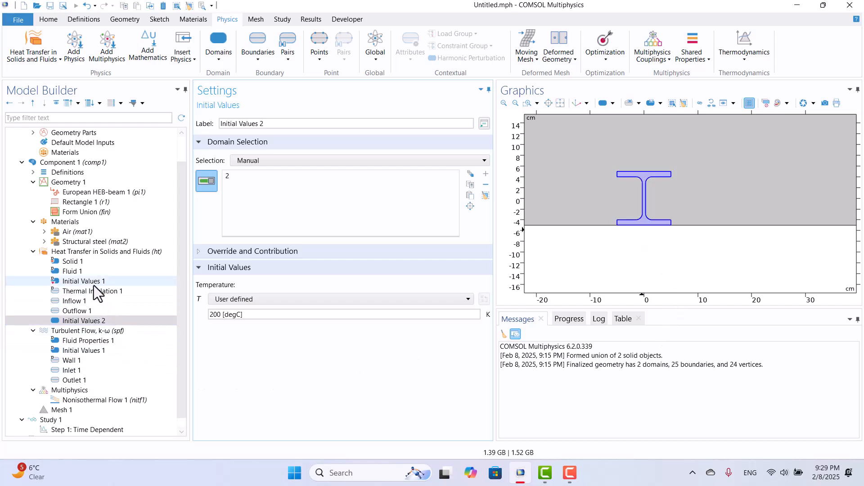
click(84, 281)
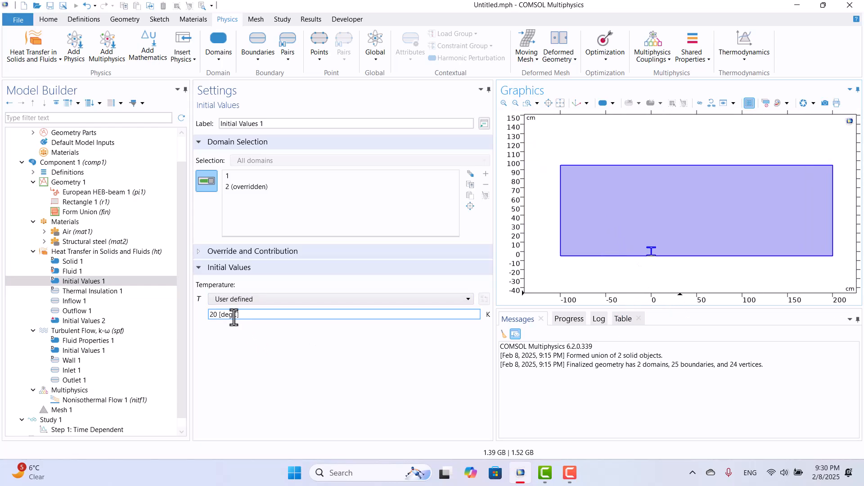
click(84, 320)
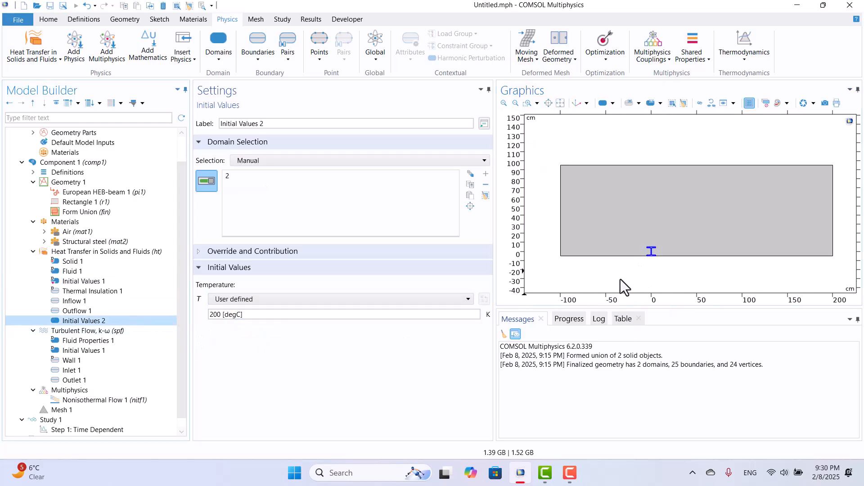
mouse_move(648, 274)
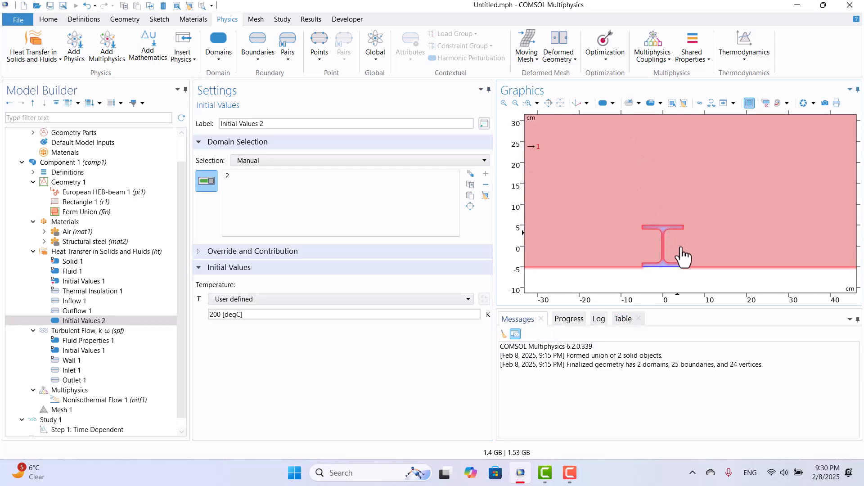
- Add Surface-to-Ambient Radiation on the beam's outer edges
click(683, 254)
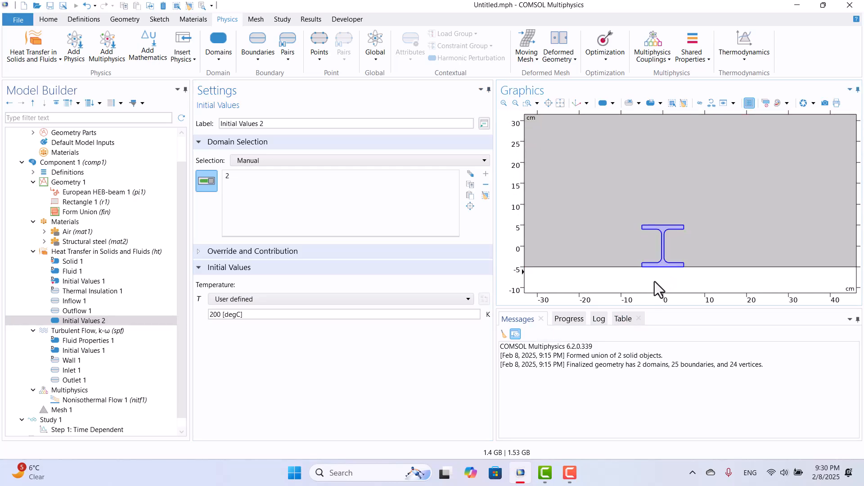
mouse_move(200, 226)
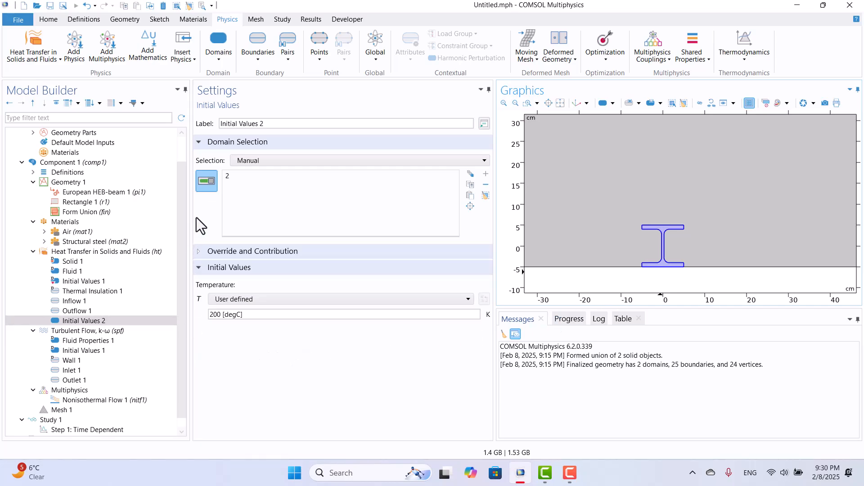
click(257, 46)
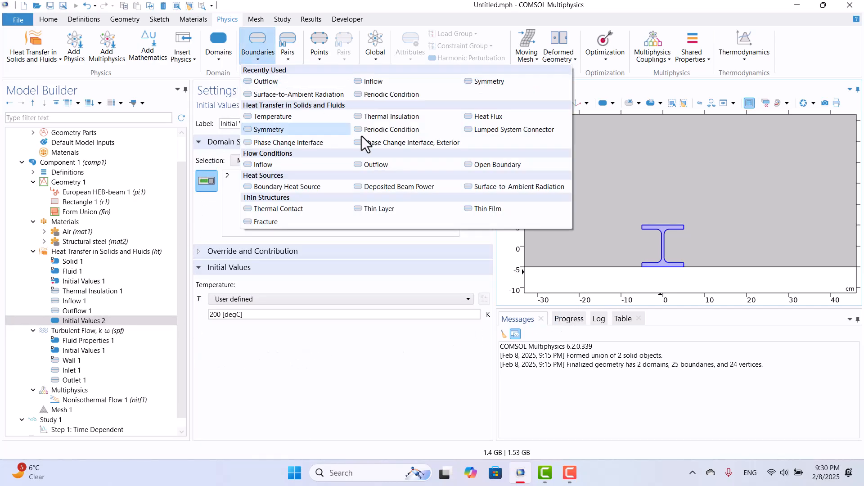
click(299, 94)
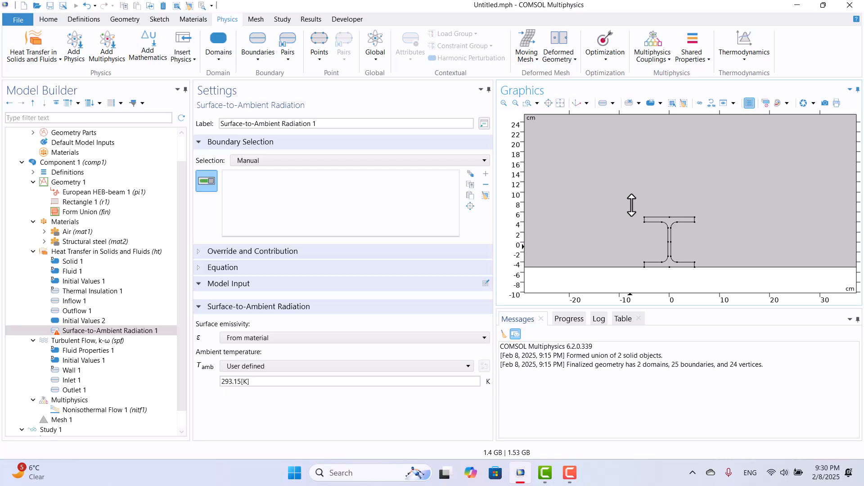
click(747, 259)
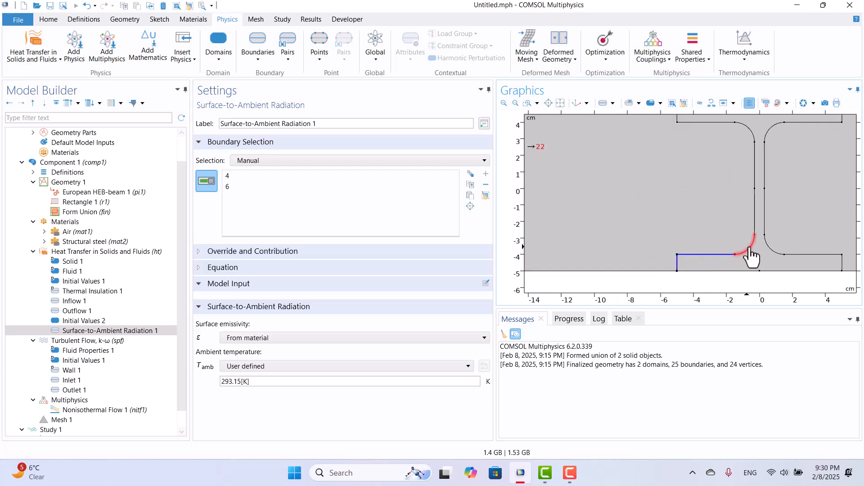
click(711, 123)
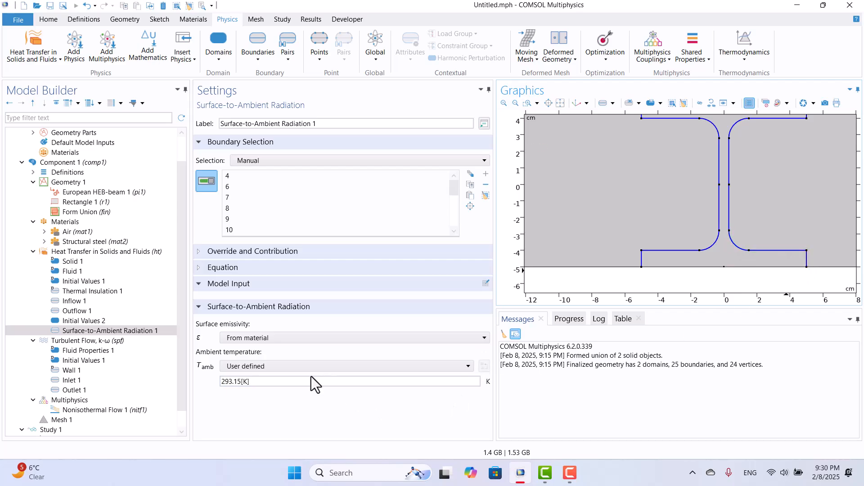
- Set emissivity to user-defined 0.3 and ambient temperature to 20 [degC]
click(352, 337)
text(0.3)
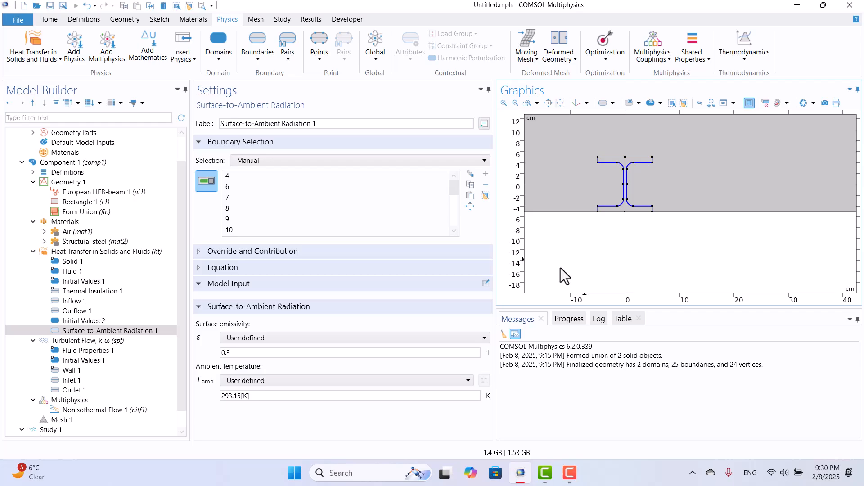
triple_click(234, 395)
text(20 [degC)
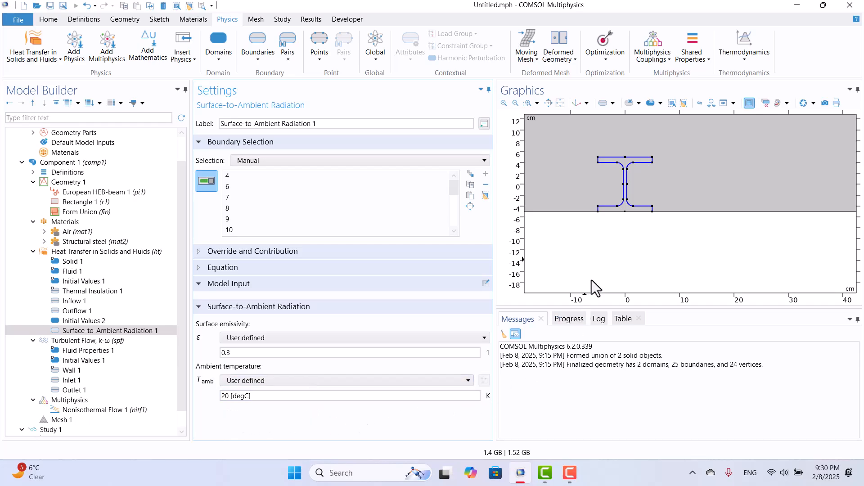
mouse_move(604, 262)
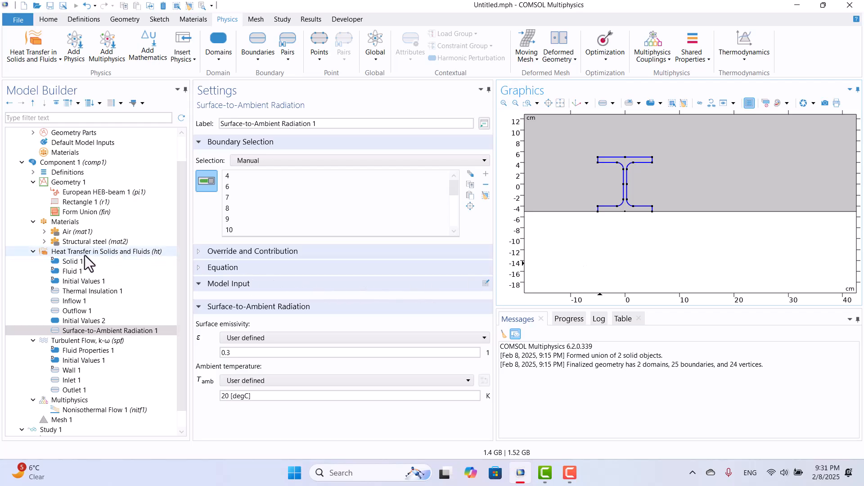
mouse_move(142, 264)
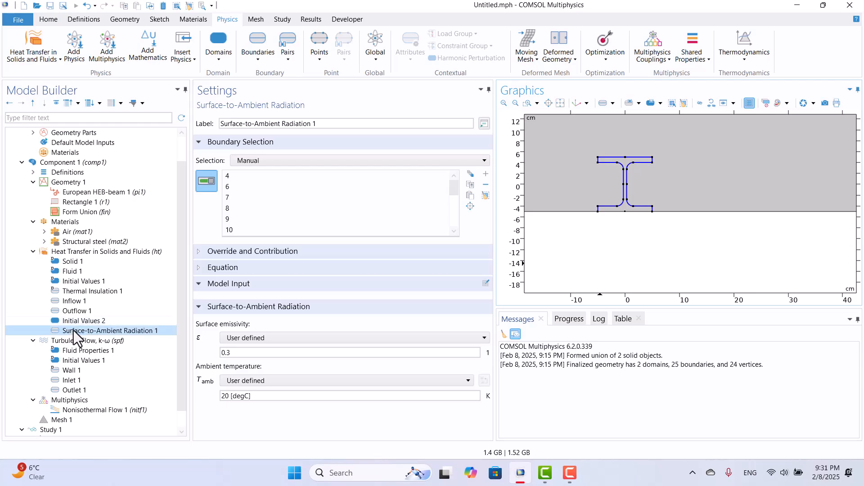
mouse_move(141, 338)
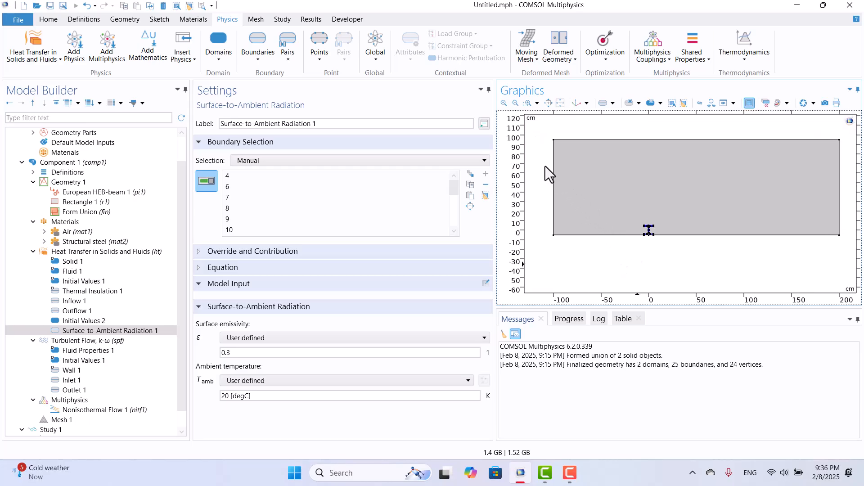
mouse_move(216, 350)
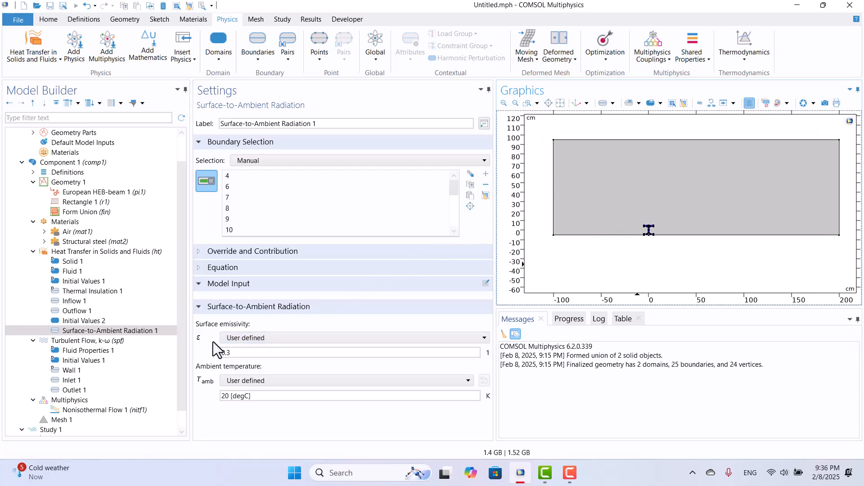
- Review Nonisothermal Flow 1 coupling of turbulent flow and heat transfer on air domain 1
click(105, 410)
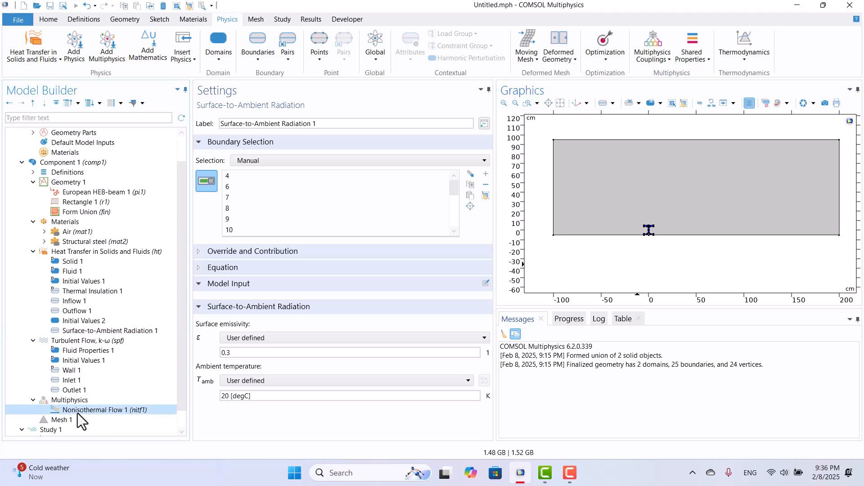
click(103, 409)
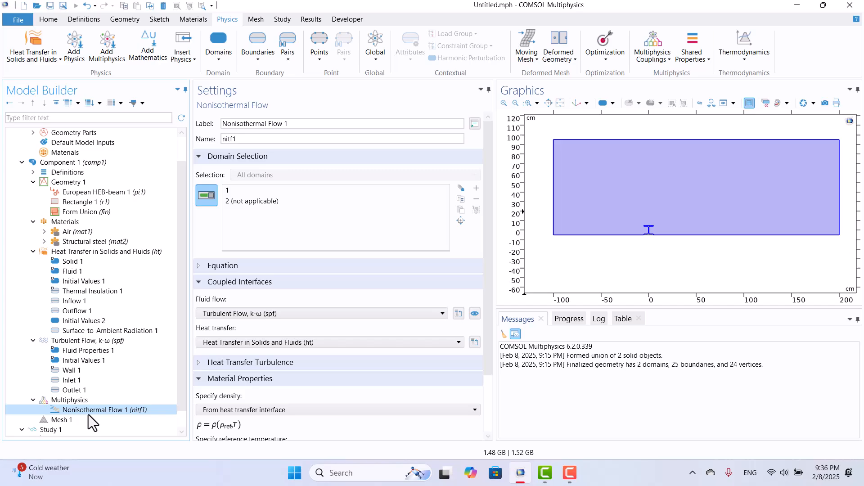
scroll(down, 3)
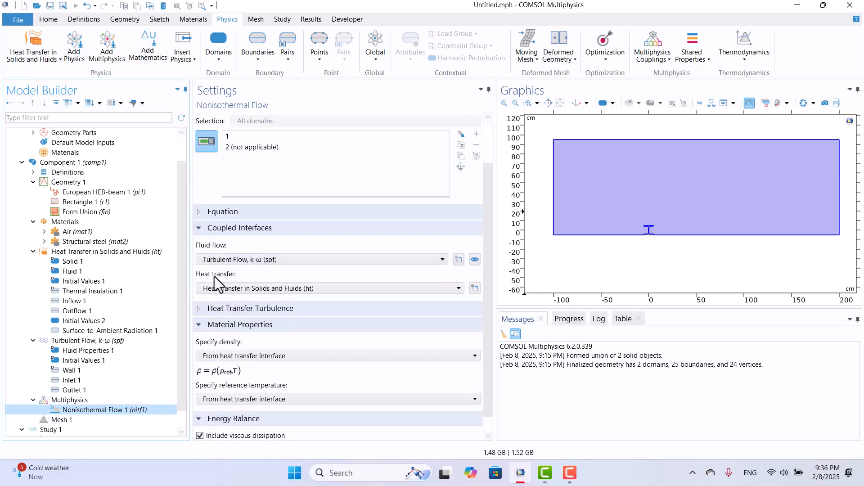
mouse_move(254, 283)
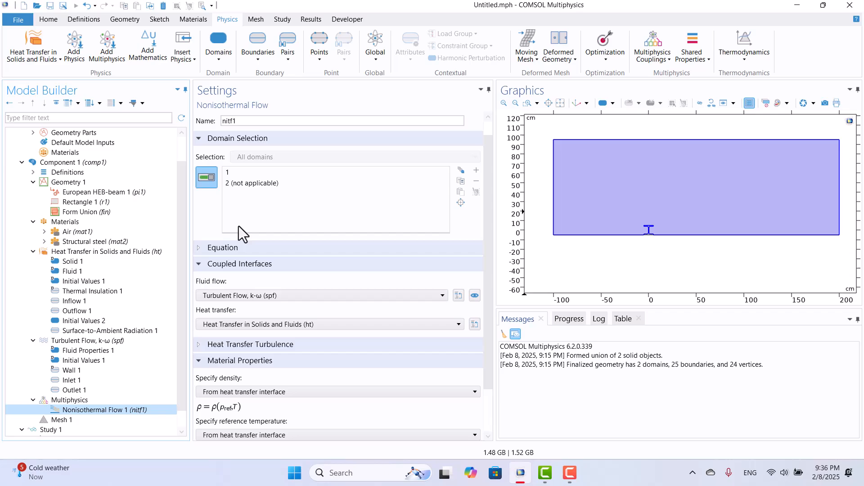
click(62, 419)
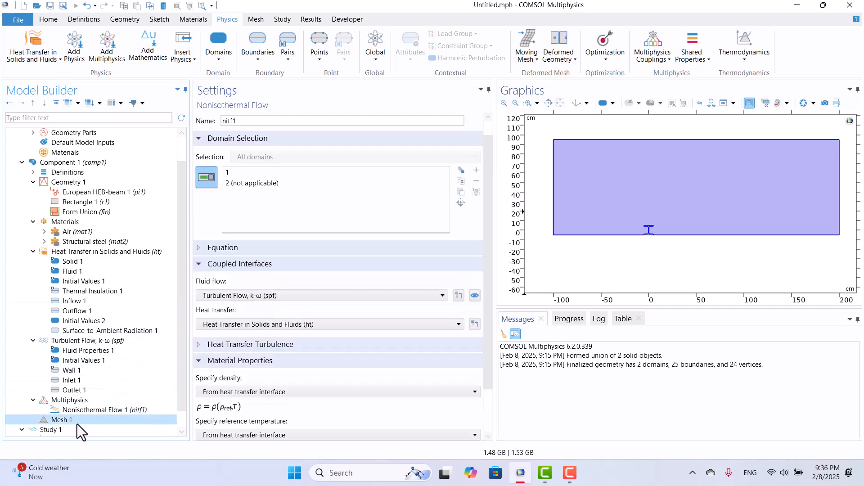
- Build the physics-controlled Mesh 1 (8823 elements) and inspect refinement around the beam
click(63, 420)
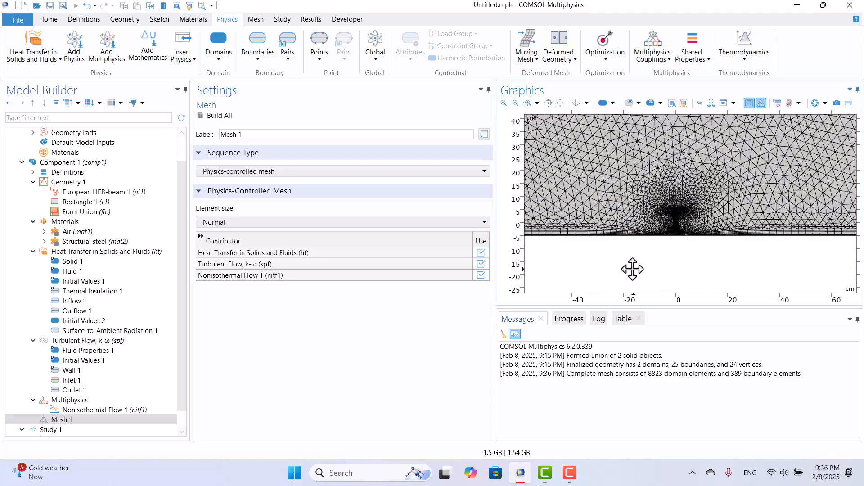
scroll(up, 3)
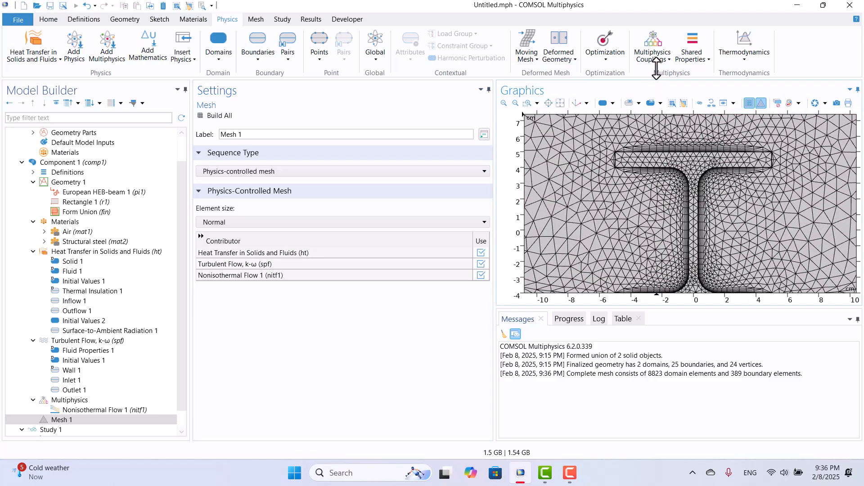
scroll(down, 3)
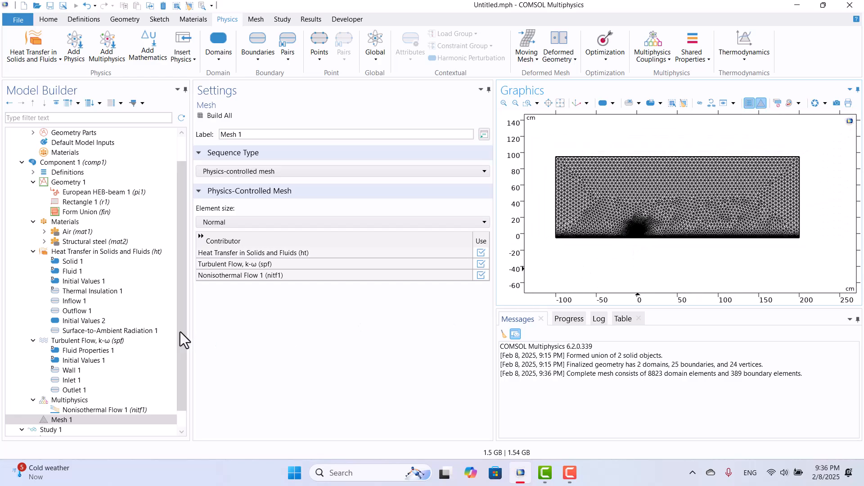
scroll(down, 3)
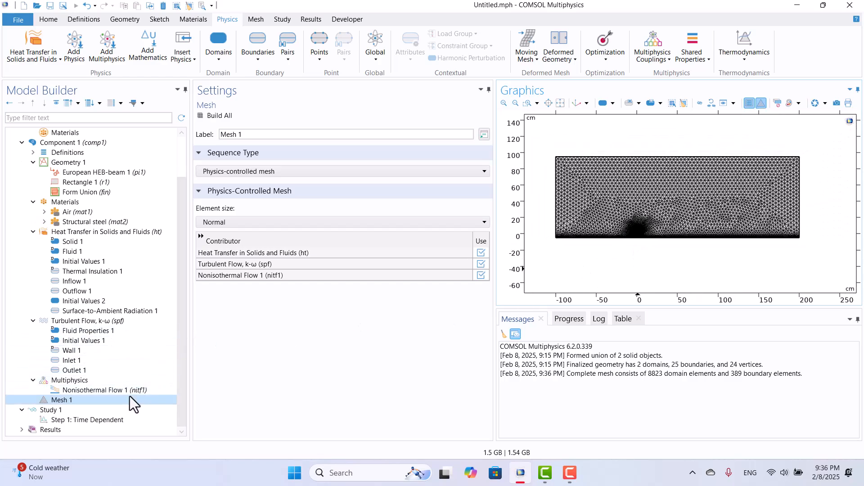
click(87, 419)
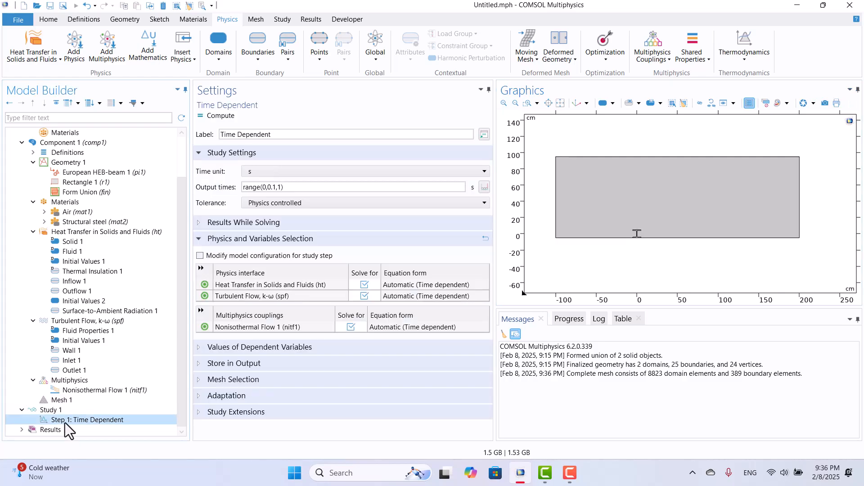
- Set output times to range(0,2,50) s and compute the study
click(353, 187)
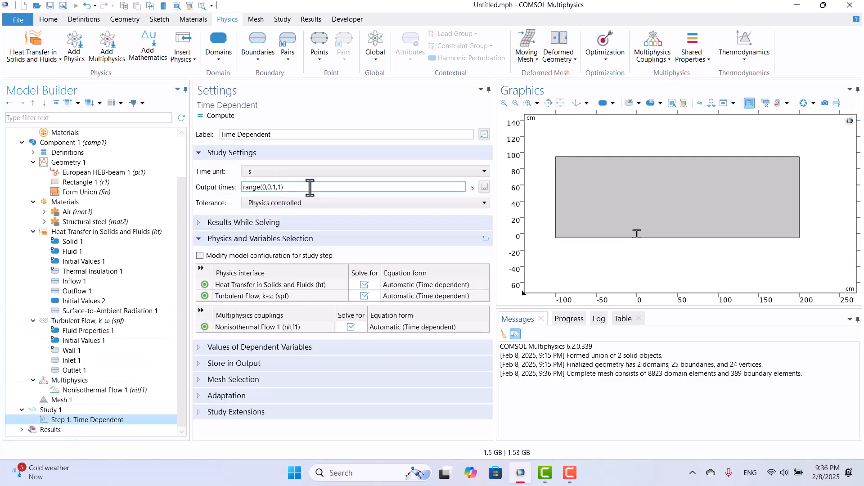
click(484, 188)
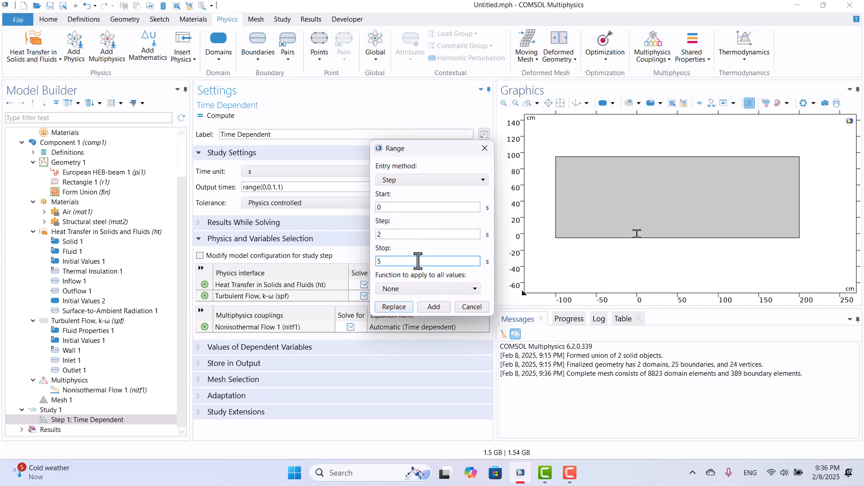
text(50)
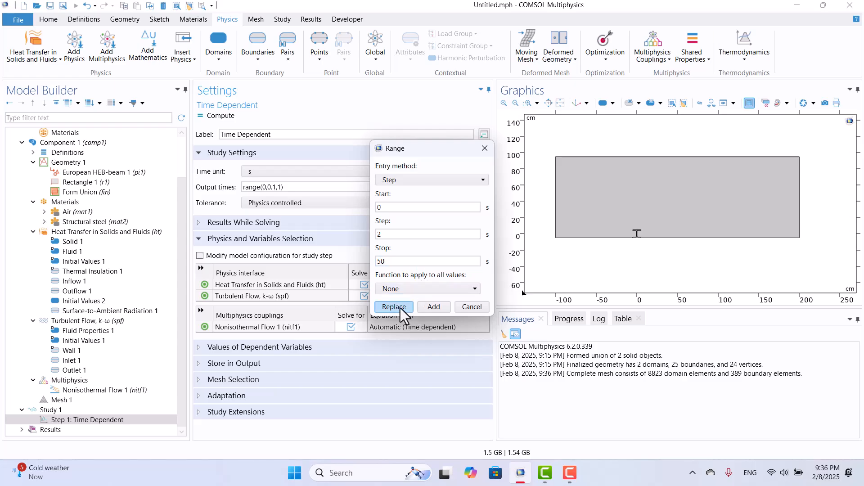
click(393, 307)
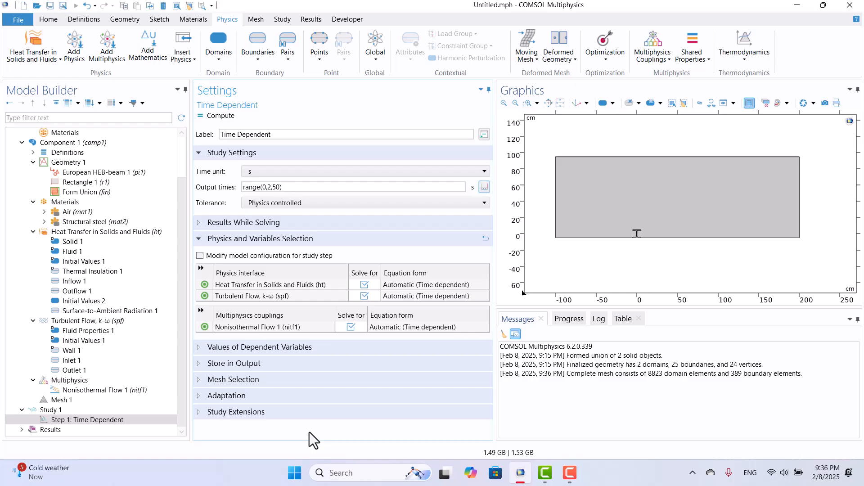
mouse_move(303, 436)
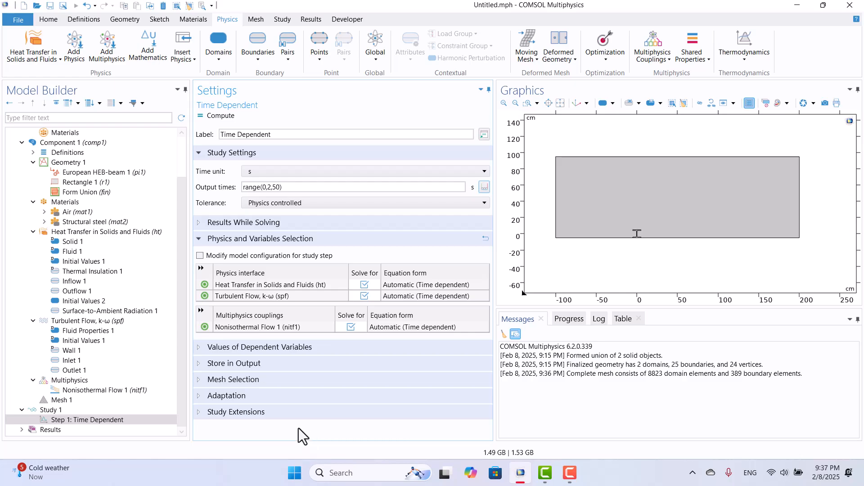
mouse_move(592, 145)
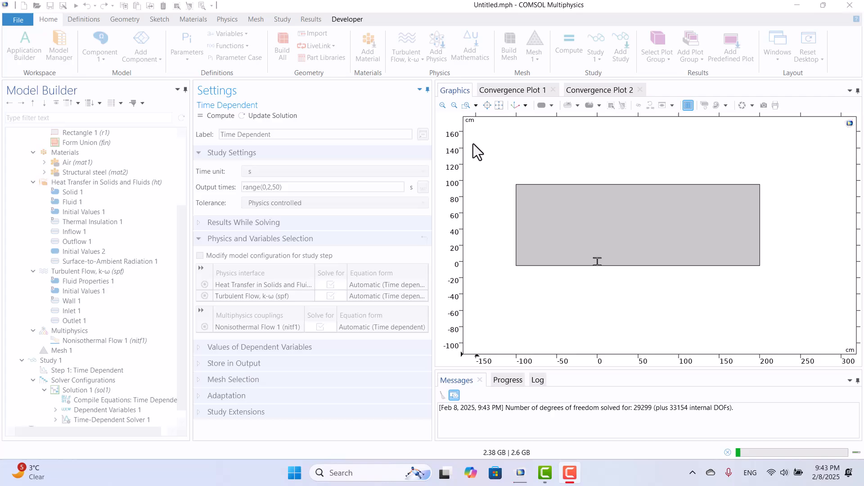
mouse_move(490, 152)
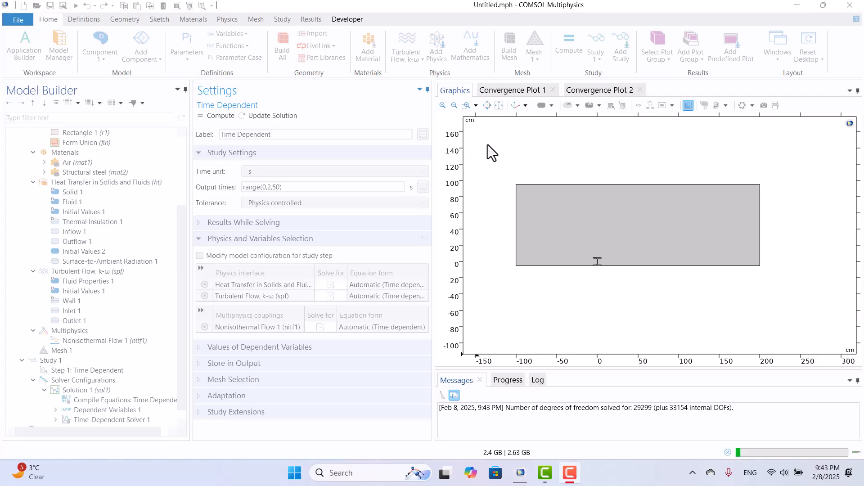
click(598, 90)
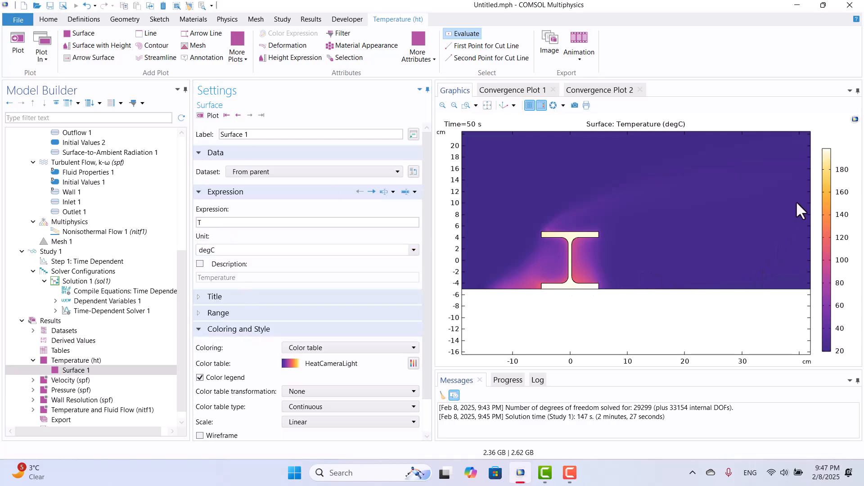
mouse_move(257, 175)
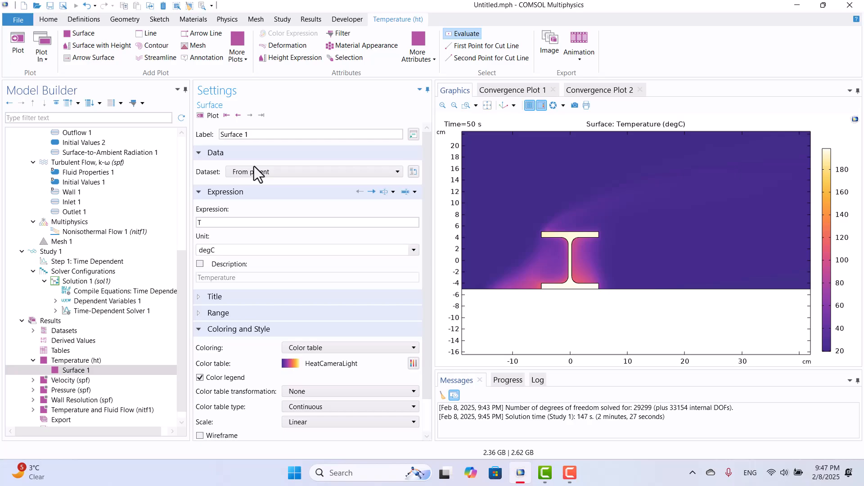
- Step the Temperature (ht) plot through 2, 4 and 6 s, then jump to 50 s
click(76, 360)
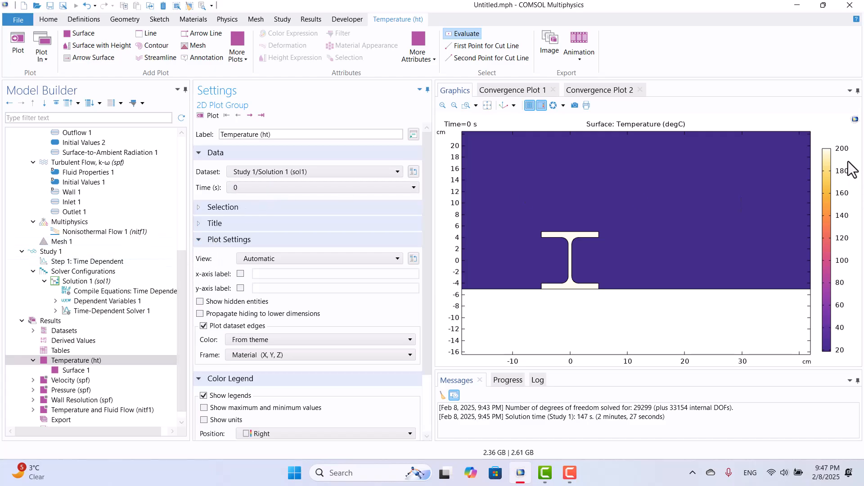
mouse_move(851, 167)
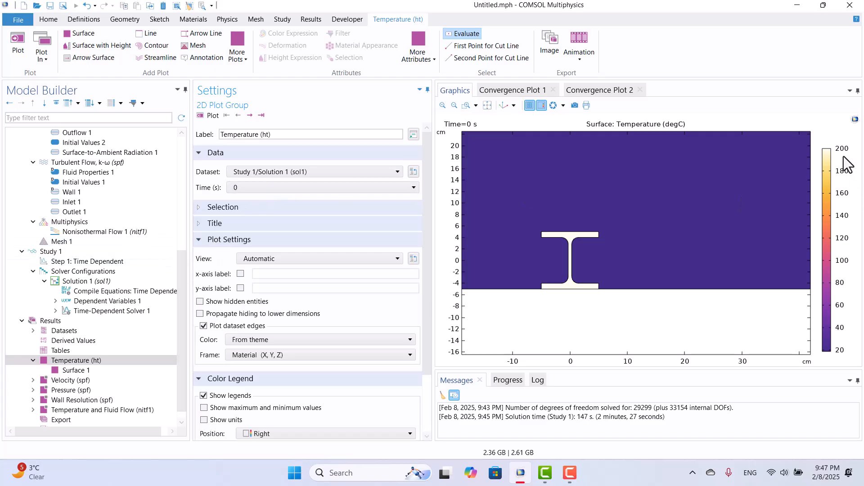
click(249, 115)
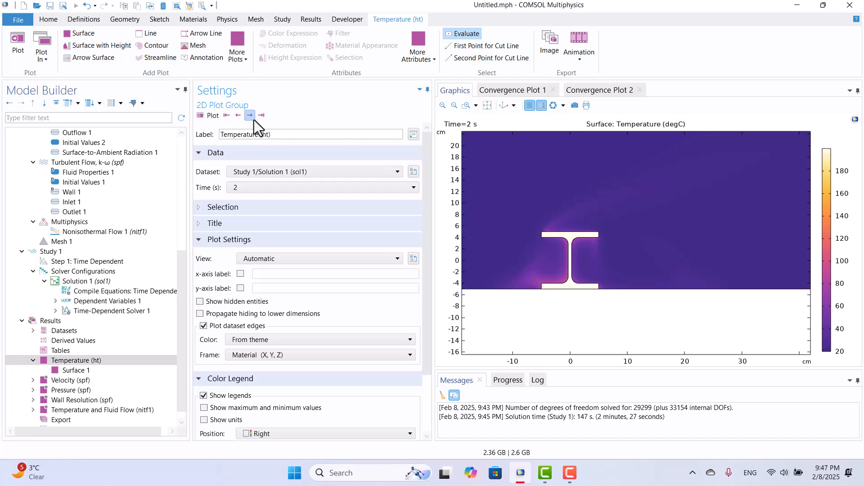
click(249, 115)
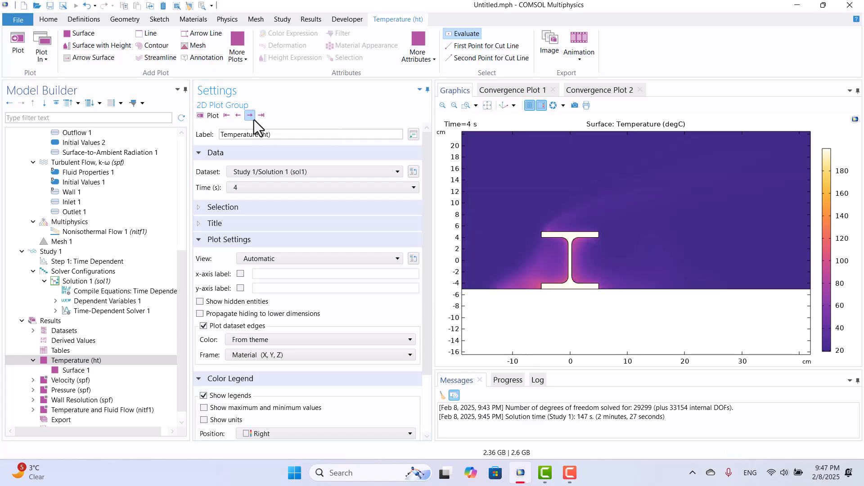
click(249, 115)
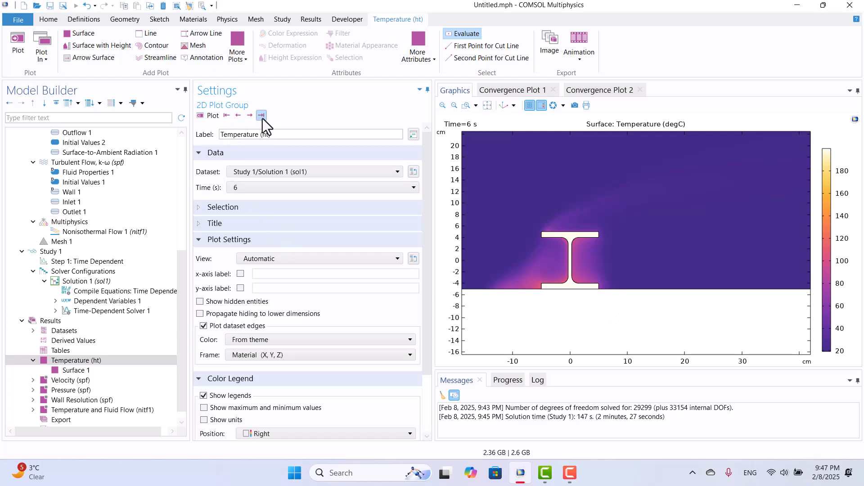
click(261, 115)
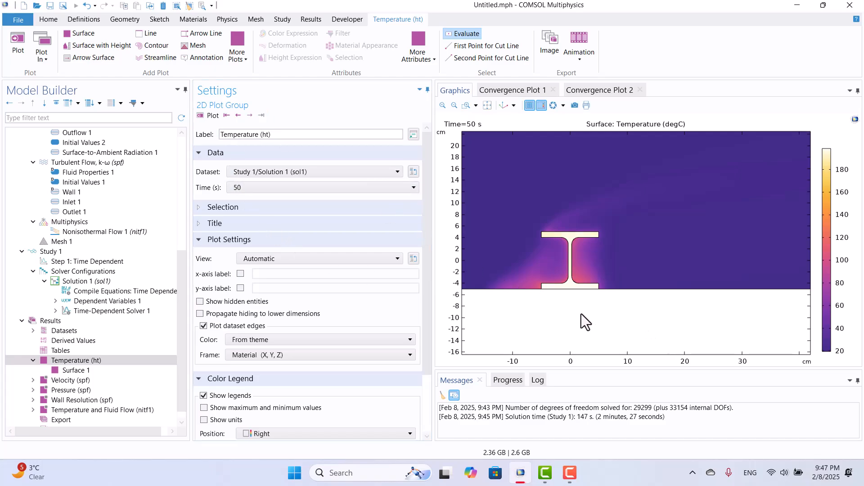
- Show the Velocity (spf) magnitude plot and advance it to 12 s to see flow over the beam
click(70, 380)
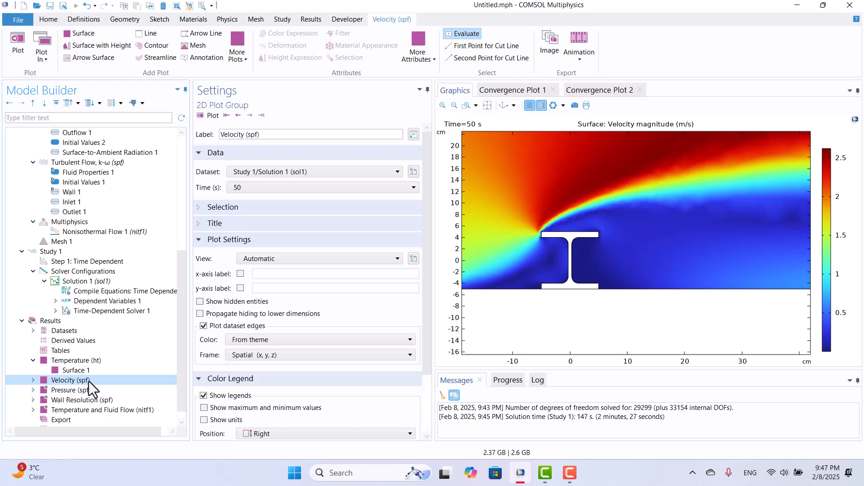
scroll(down, 3)
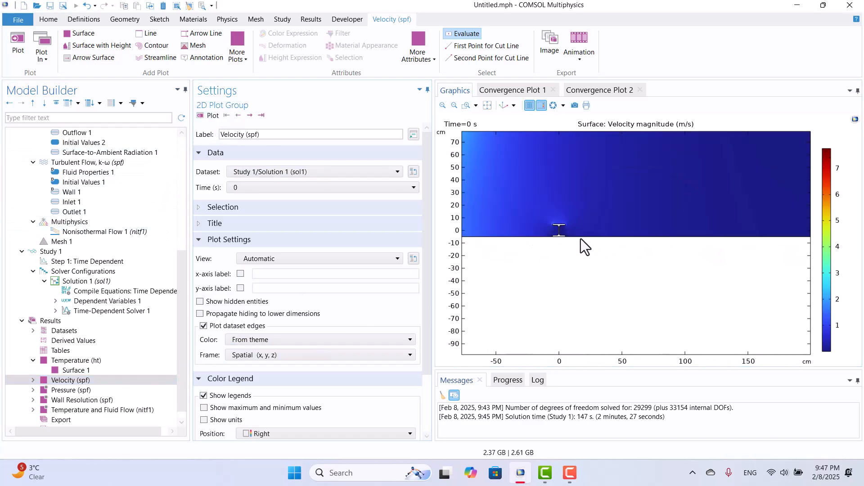
click(249, 115)
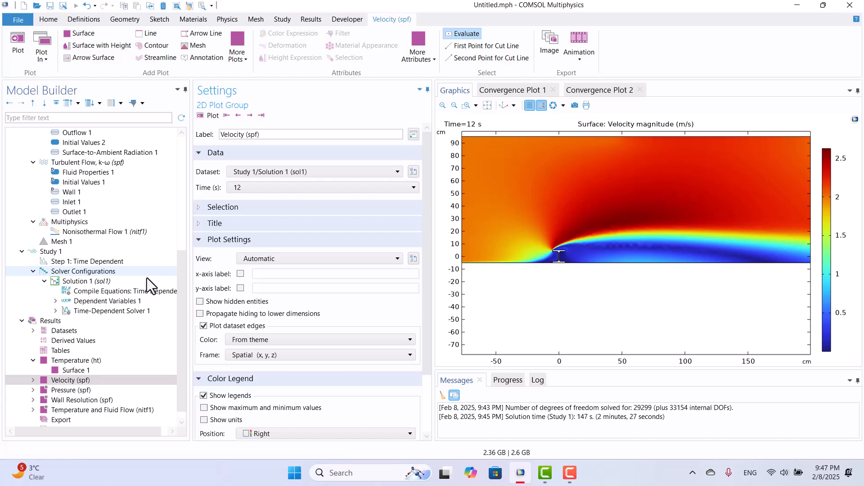
click(102, 409)
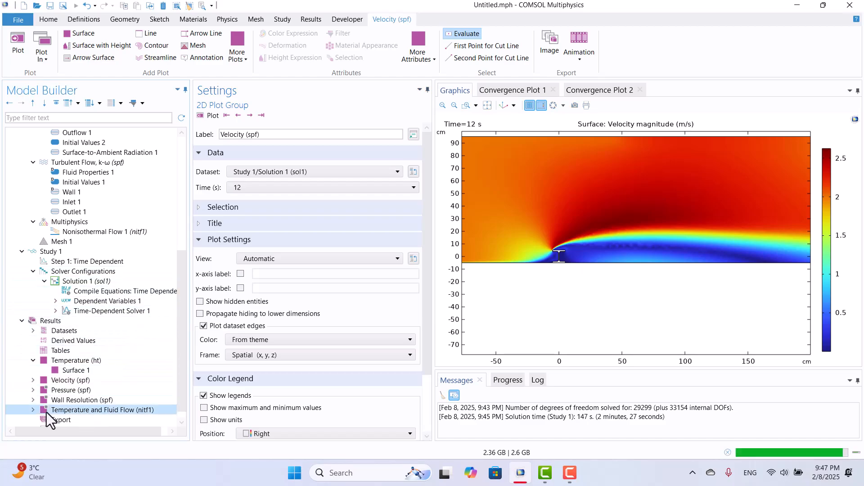
- Reset the Temperature and Fluid Flow plot to 0 s and advance it through 10 s to 14 s
click(101, 410)
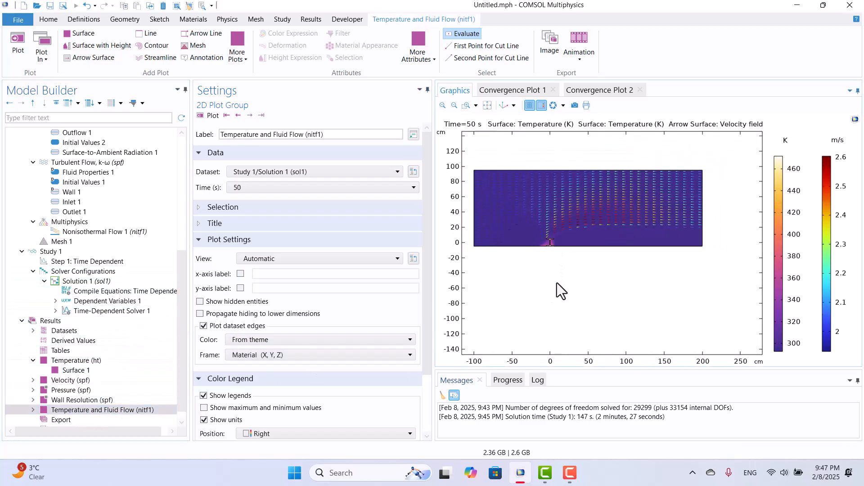
mouse_move(721, 206)
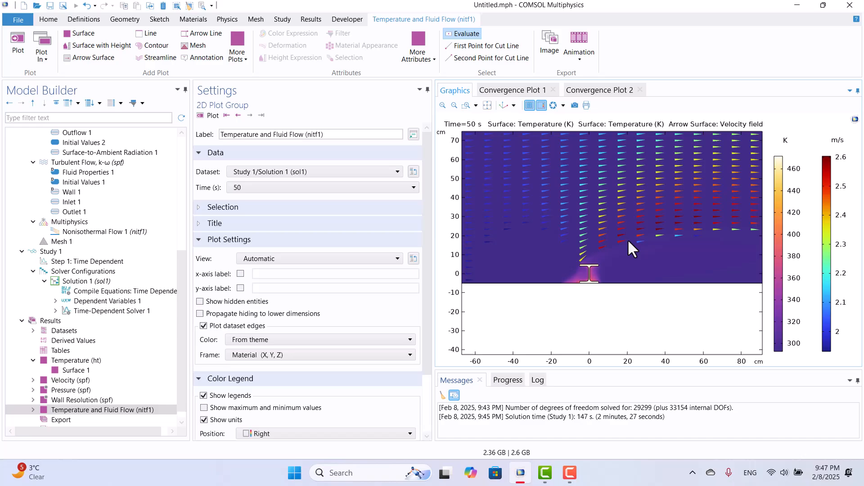
click(250, 115)
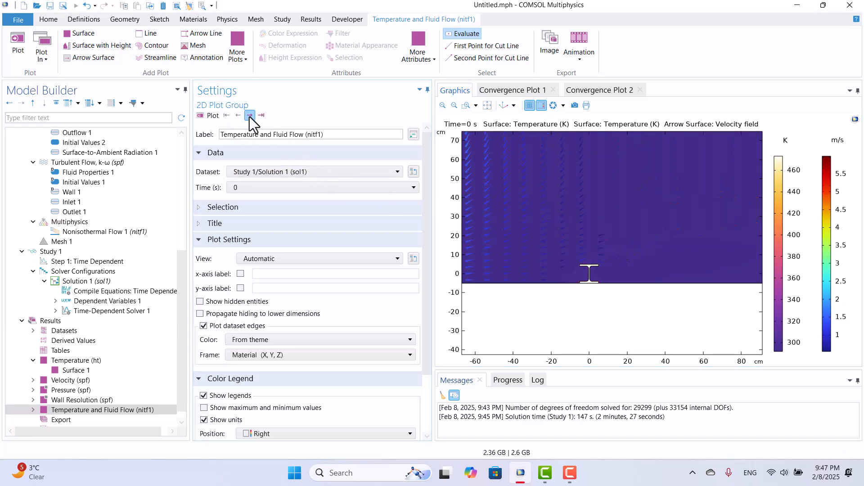
click(249, 115)
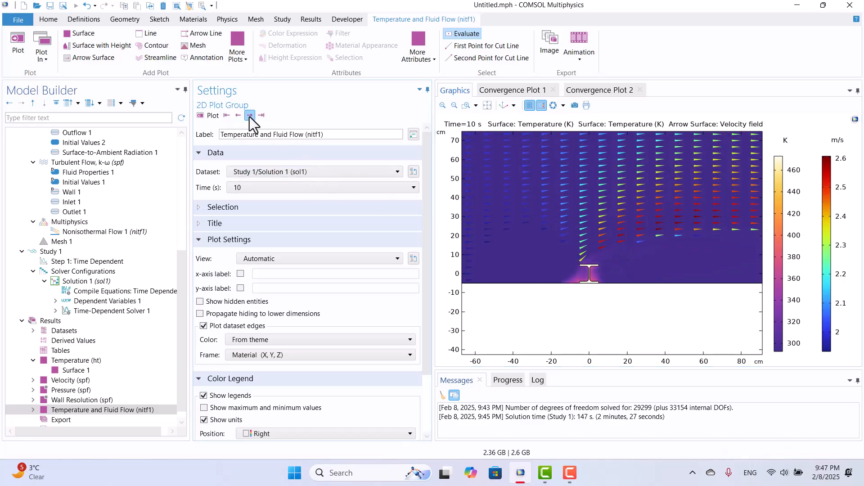
click(249, 115)
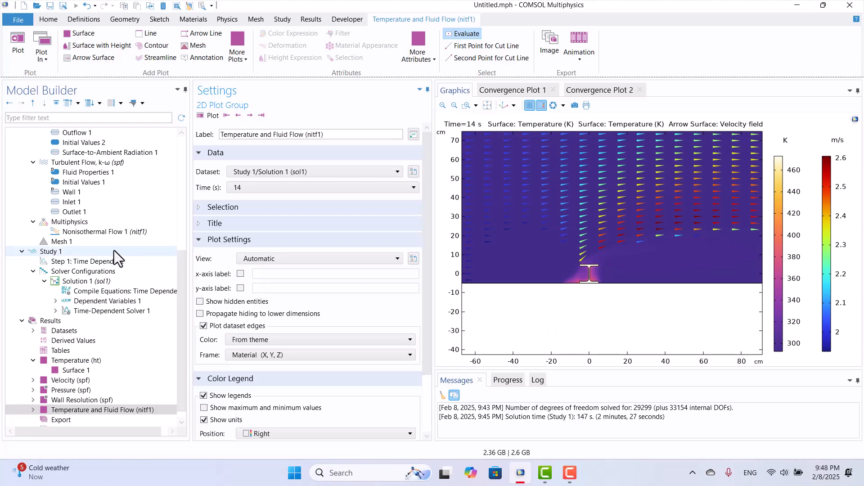
- Set Mesh 1 element size to Fine, rebuild and re-solve, then show Temperature (ht) at 0 s
click(60, 242)
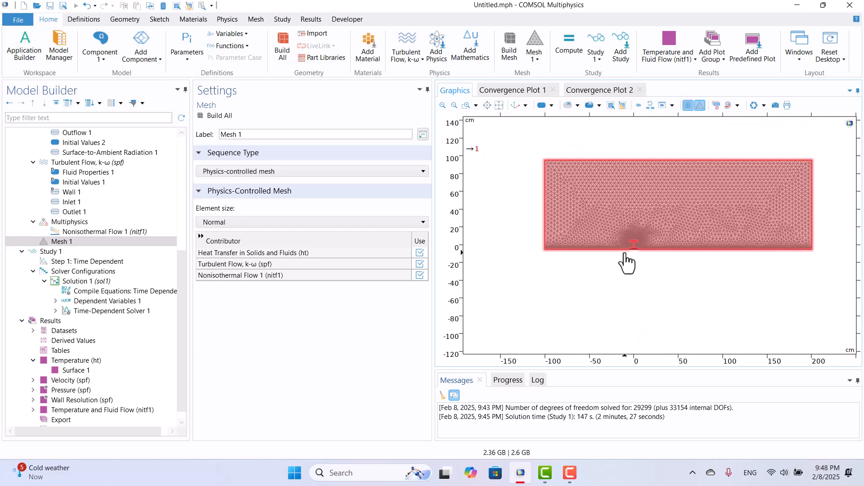
click(423, 222)
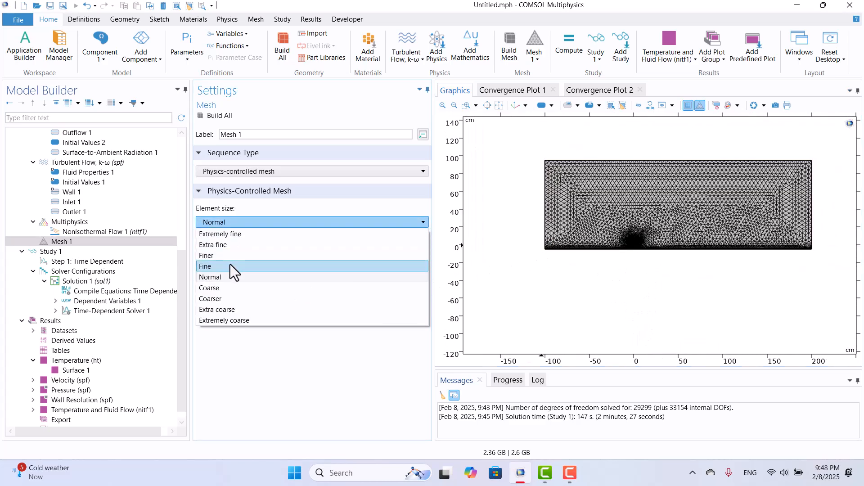
click(205, 267)
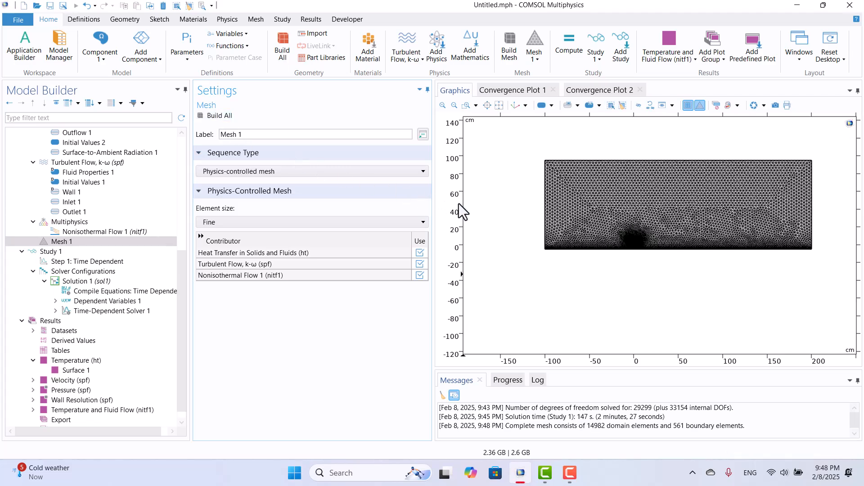
mouse_move(574, 312)
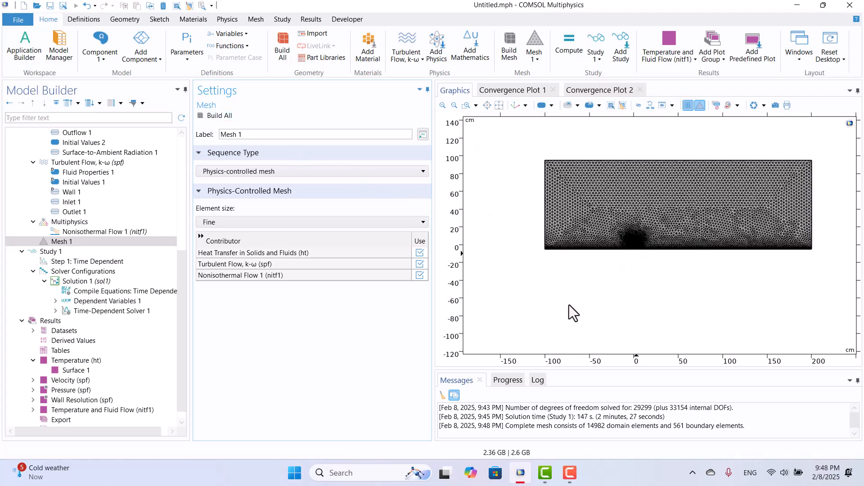
click(76, 370)
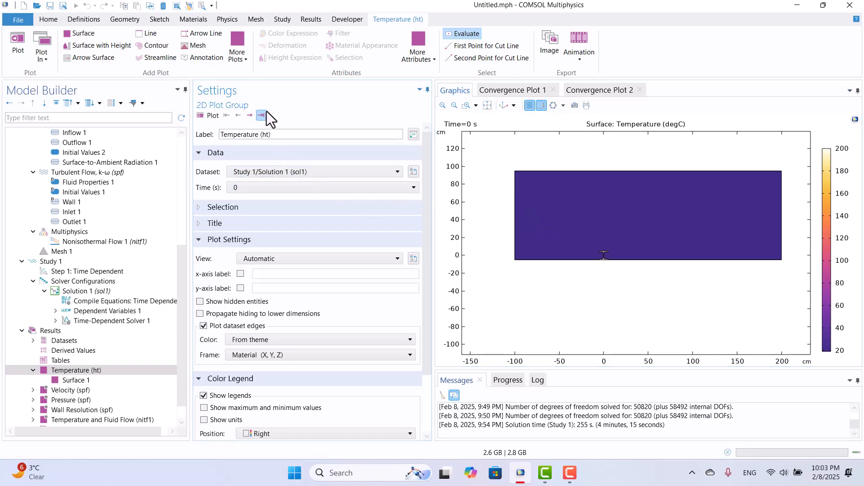
- Jump the temperature plot to 50 s, then show the Velocity (spf) result at 50 s
click(249, 115)
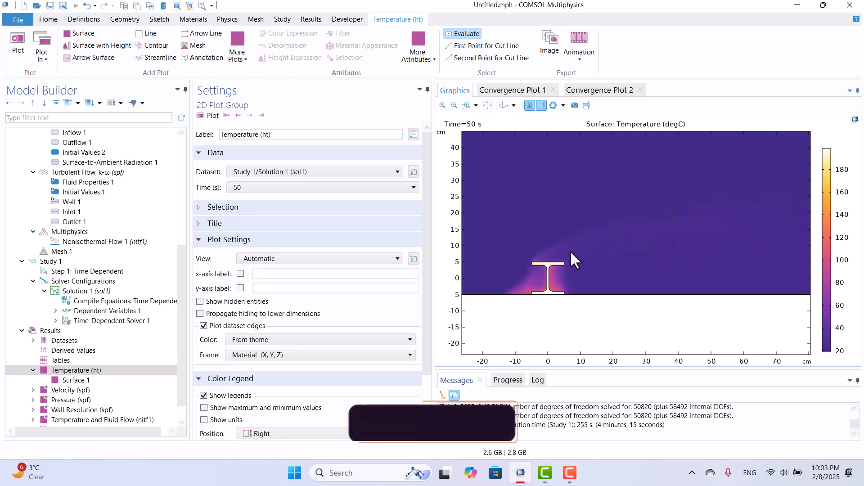
mouse_move(653, 246)
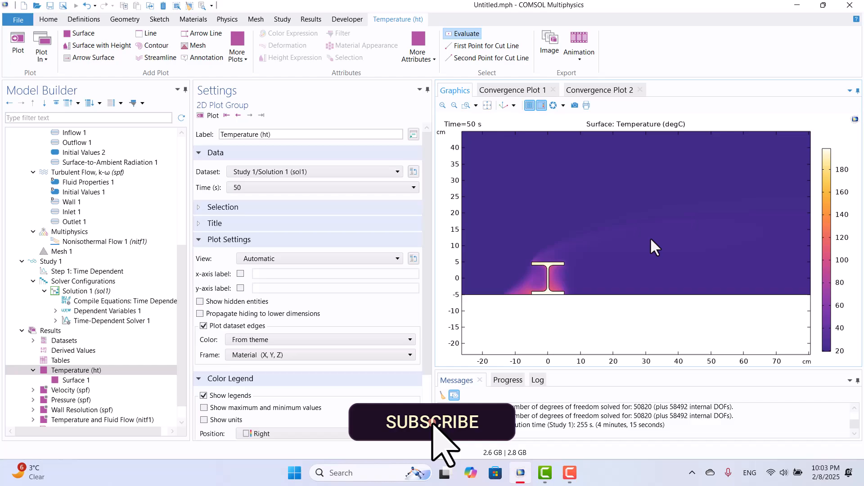
mouse_move(639, 252)
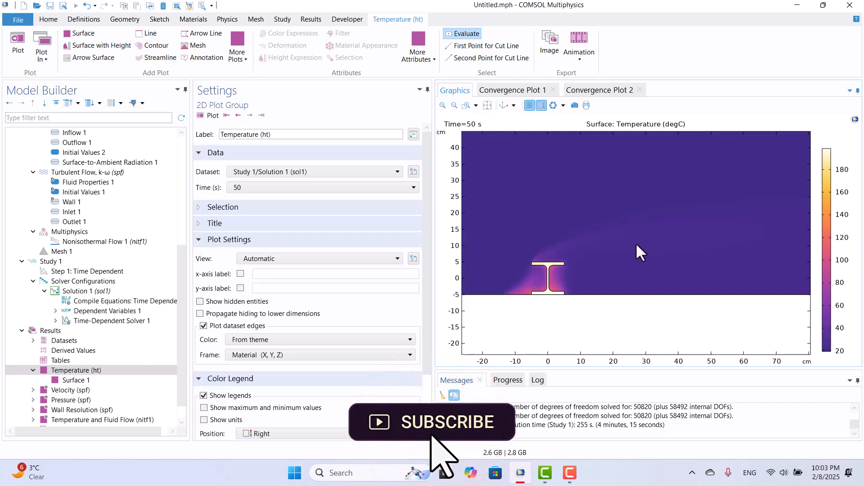
mouse_move(232, 303)
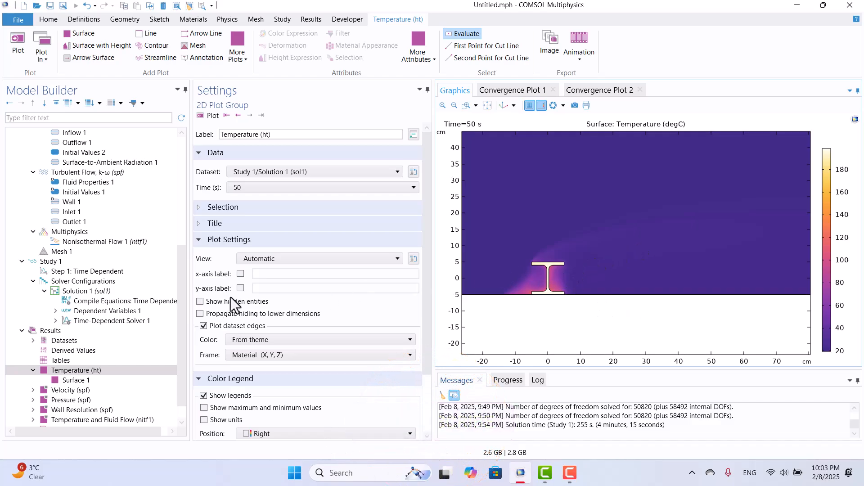
click(70, 390)
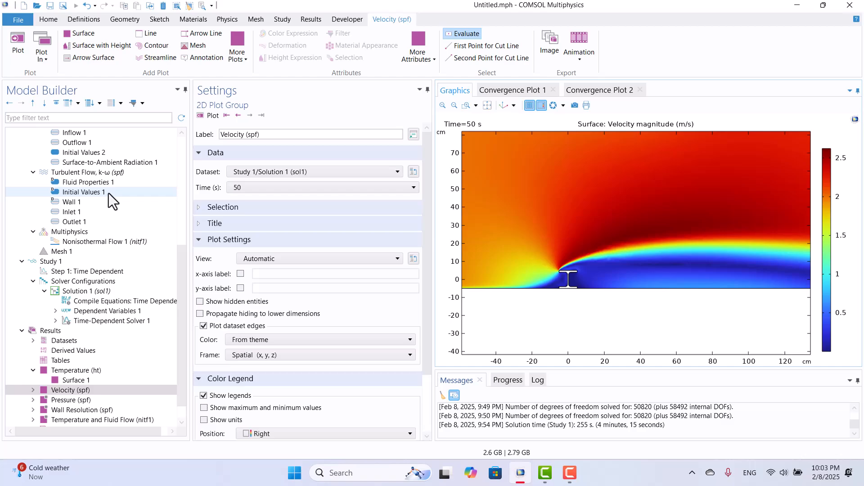
- Review the Turbulent Flow turbulence model options and keep RANS k-ω selected
click(89, 172)
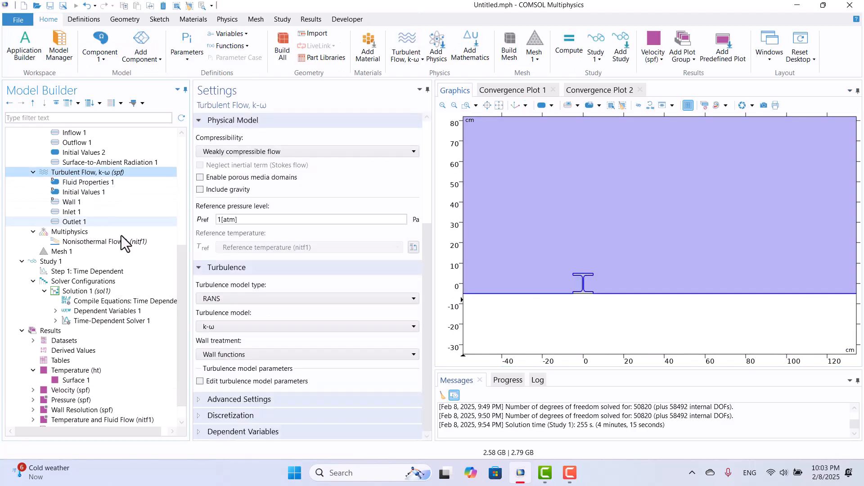
click(413, 326)
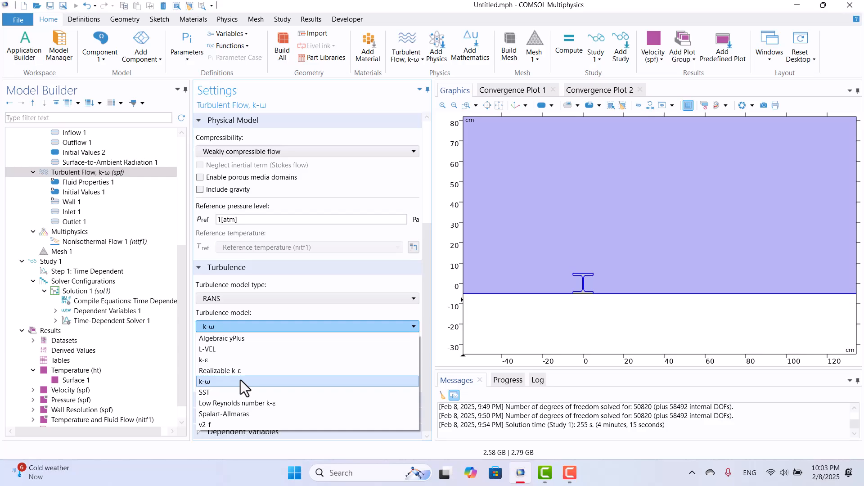
mouse_move(245, 359)
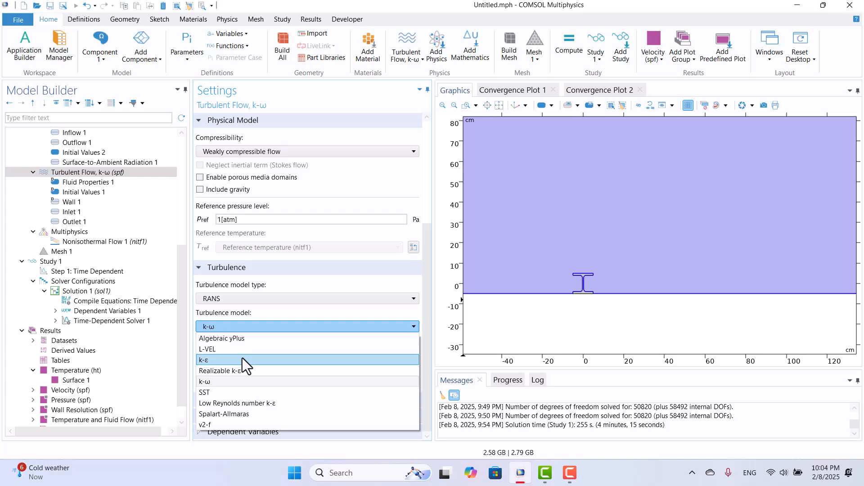
mouse_move(251, 375)
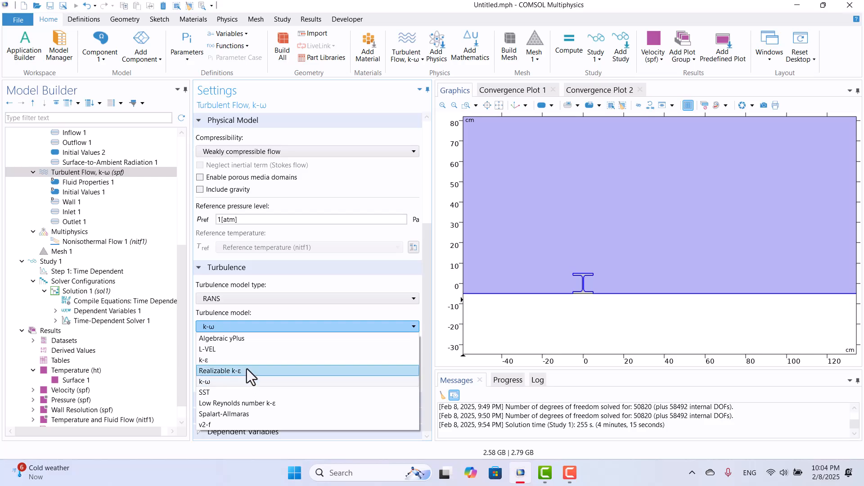
mouse_move(259, 382)
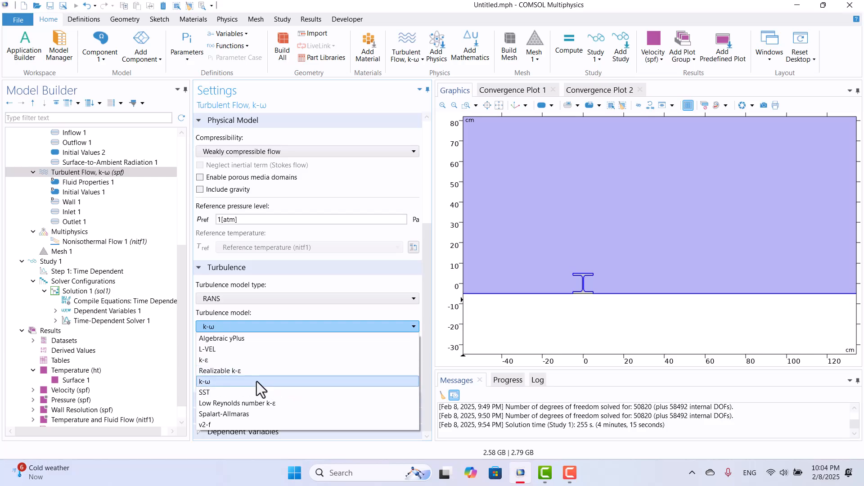
click(204, 381)
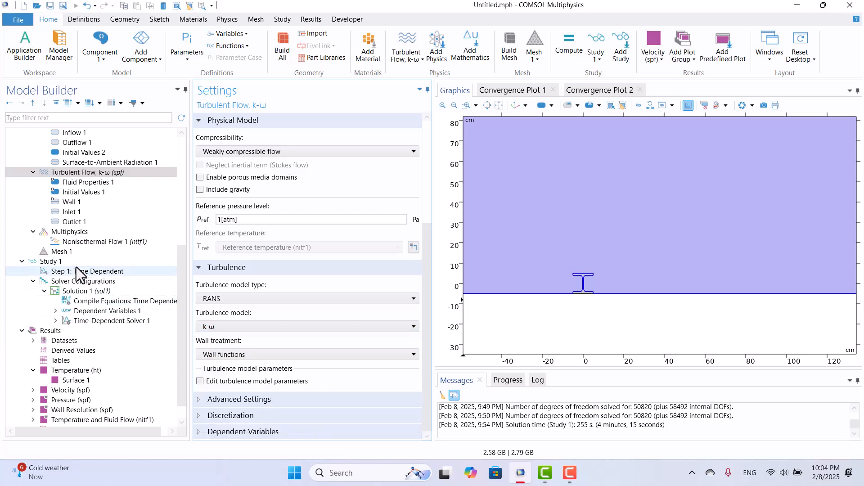
- Review Step 1: Time Dependent, Dependent Variables 1 and Time-Dependent Solver 1 settings
click(89, 271)
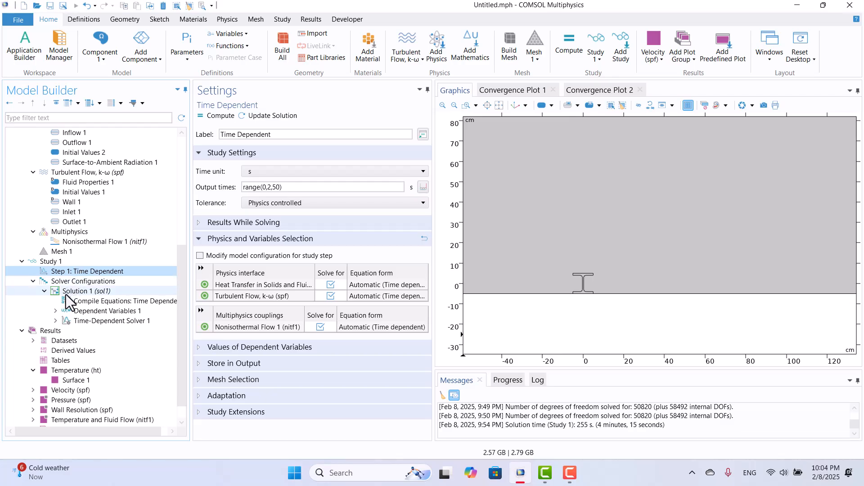
click(110, 310)
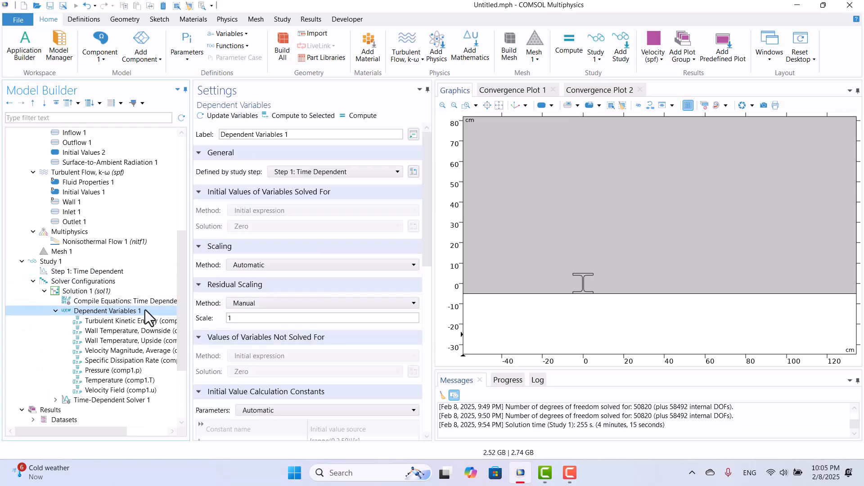
click(114, 399)
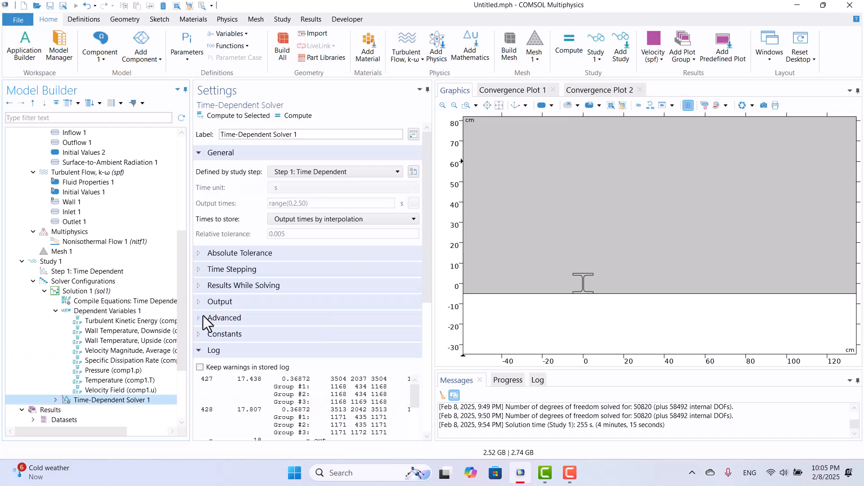
- Expand Time Stepping (implicit BDF, free steps) and leave the Initial step option unset
click(232, 269)
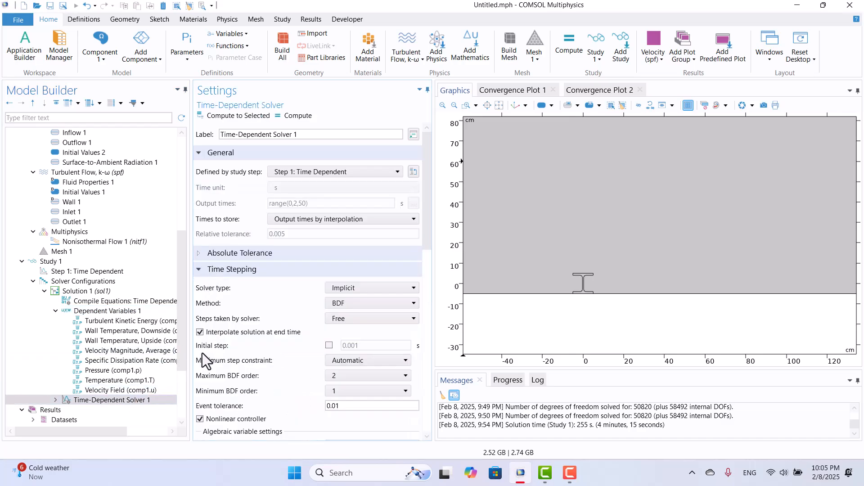
mouse_move(353, 356)
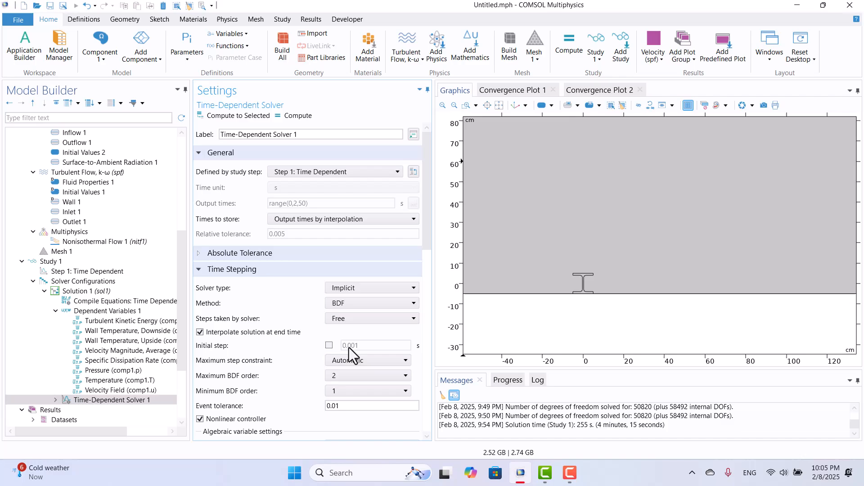
click(329, 344)
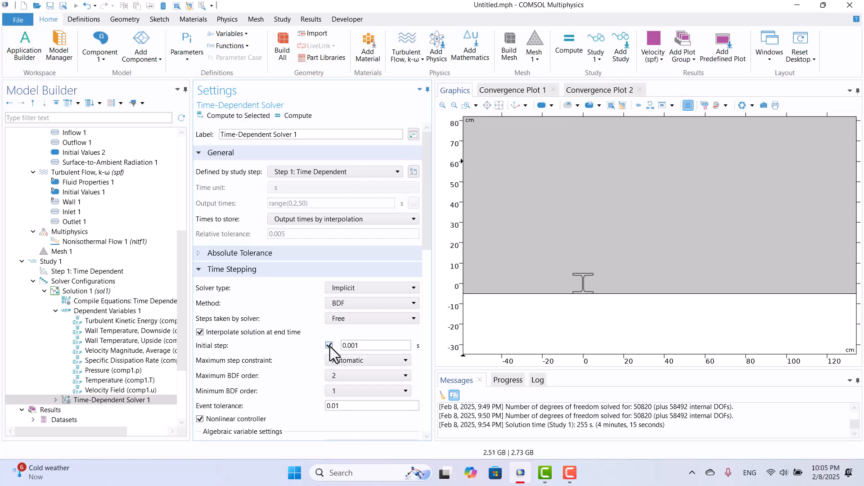
click(329, 346)
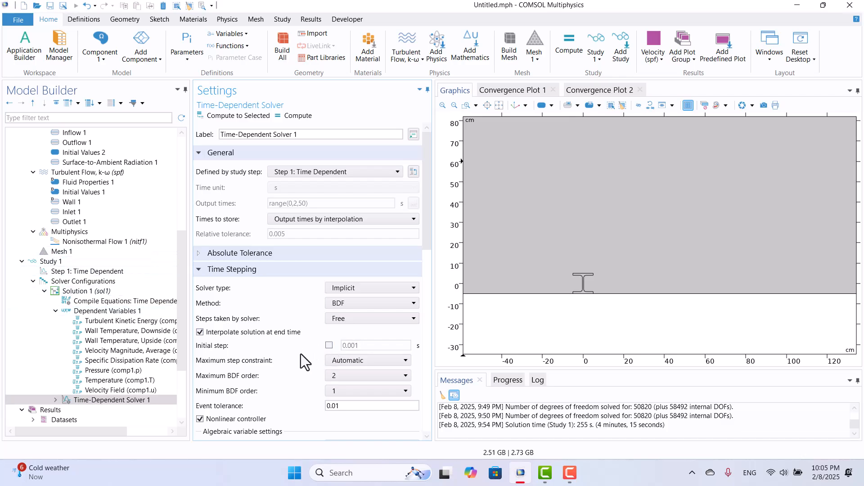